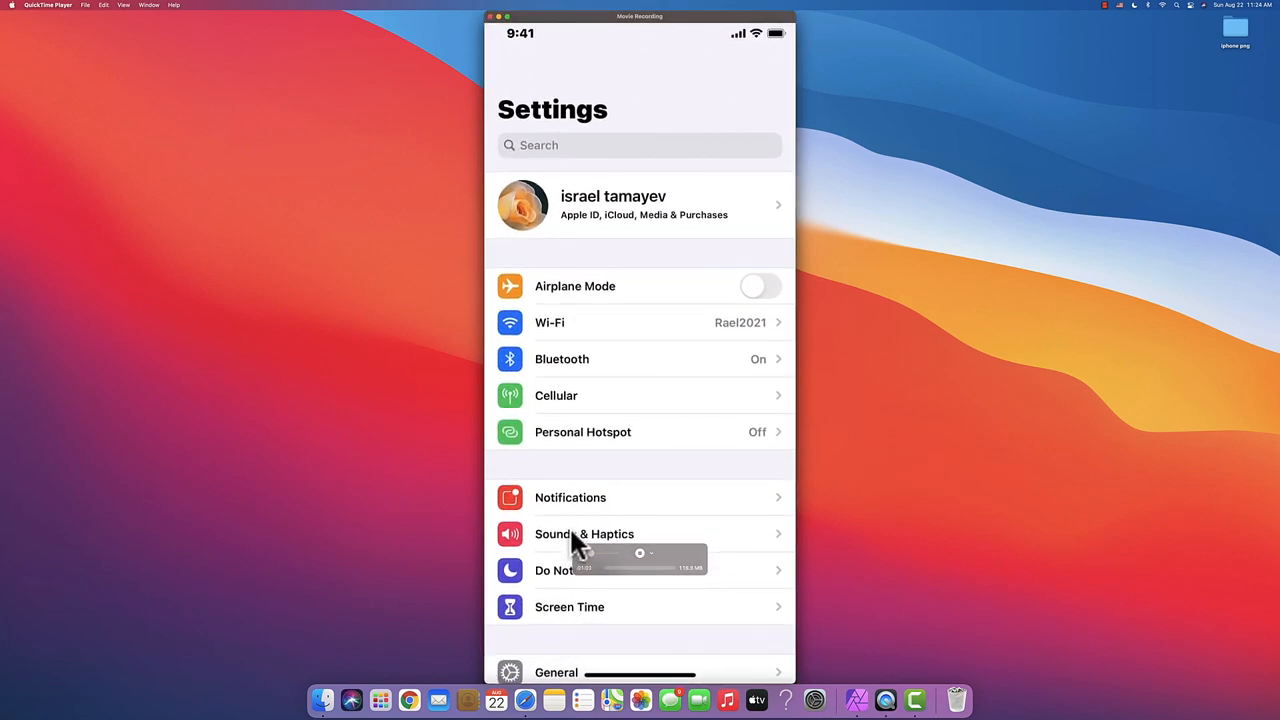
Open Screen Time in Settings and create a Screen Time passcode.
scroll("down", 3)
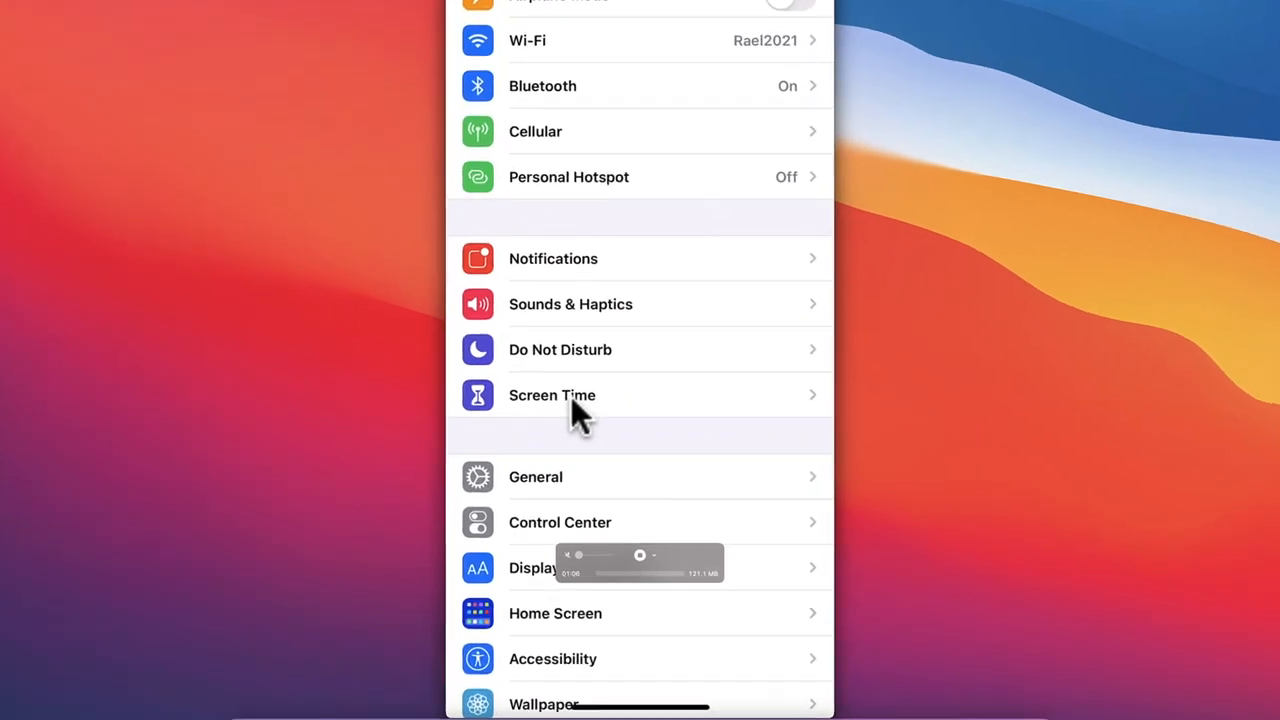
left_click(552, 395)
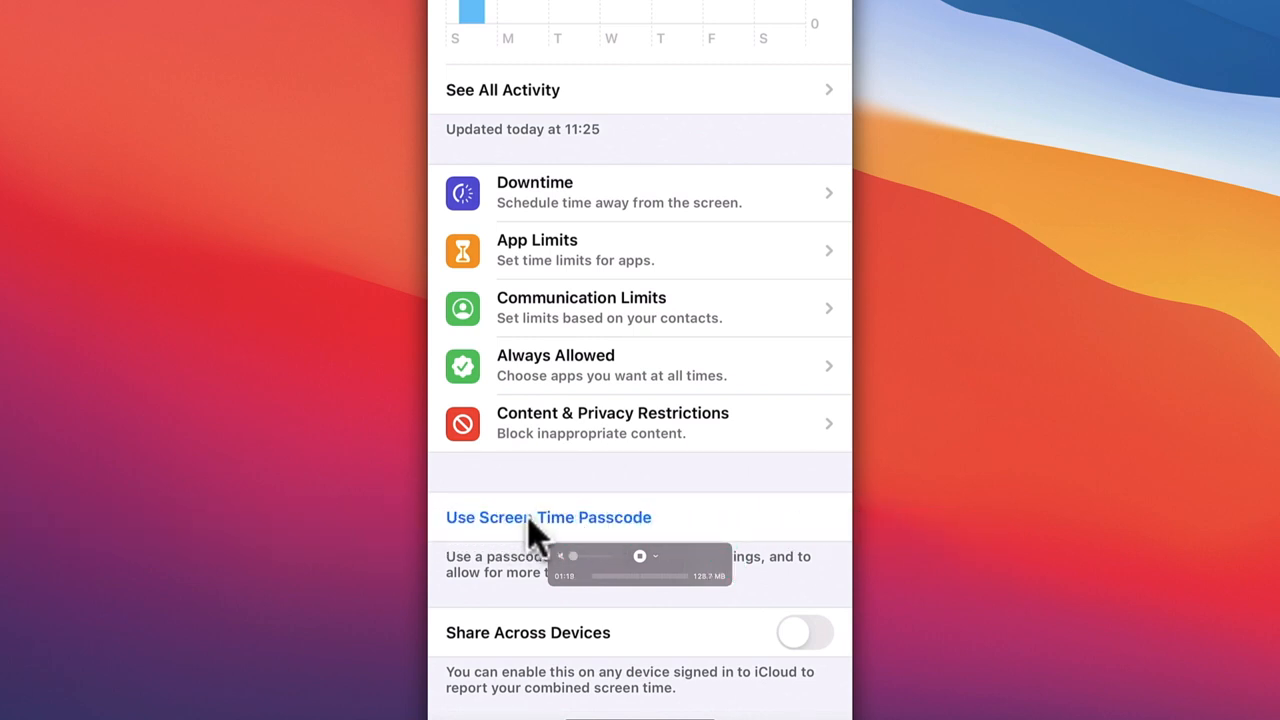
left_click(548, 517)
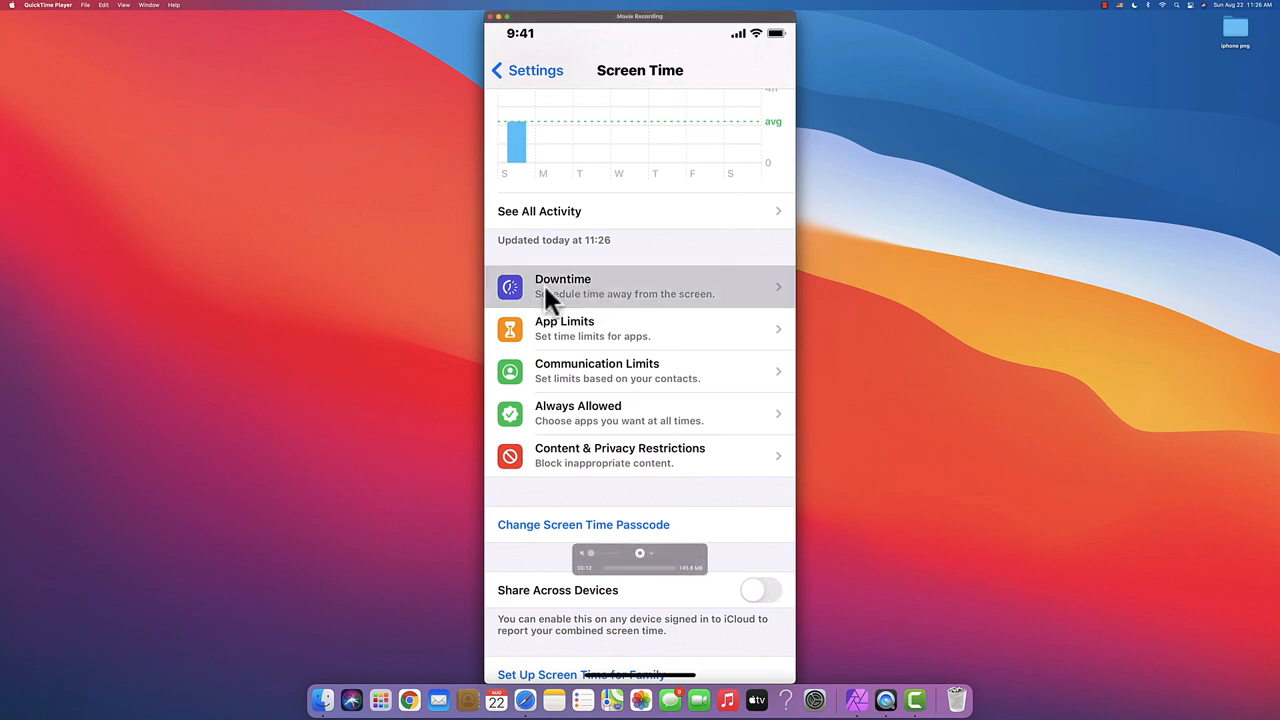
Enable Downtime every day from 22:00 to 7:00 with Block at Downtime on.
left_click(562, 286)
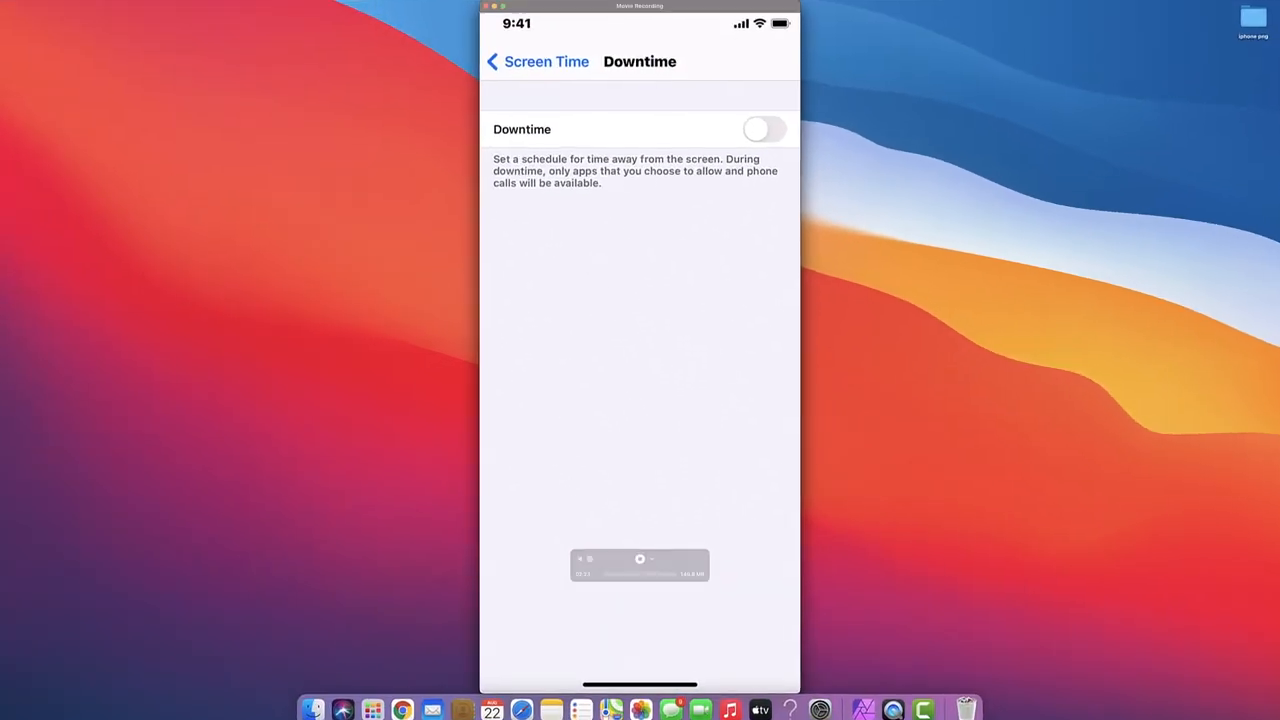
left_click(763, 128)
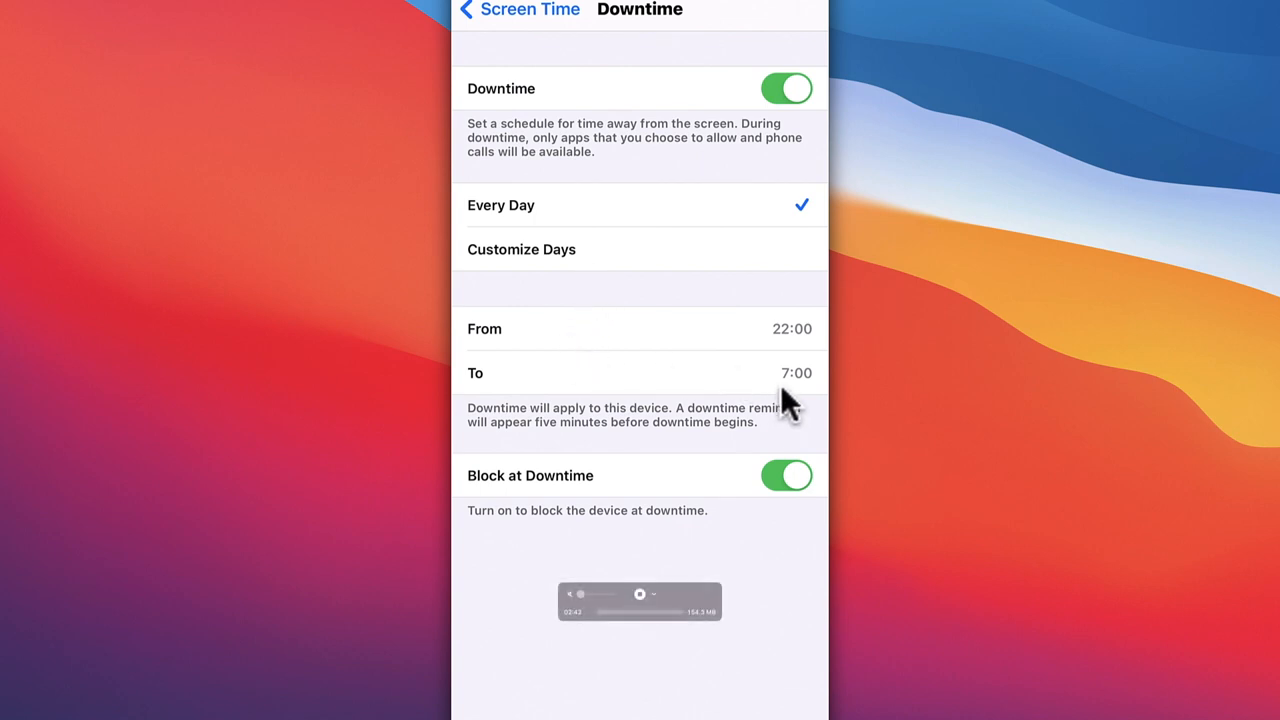
mouse_move(792, 348)
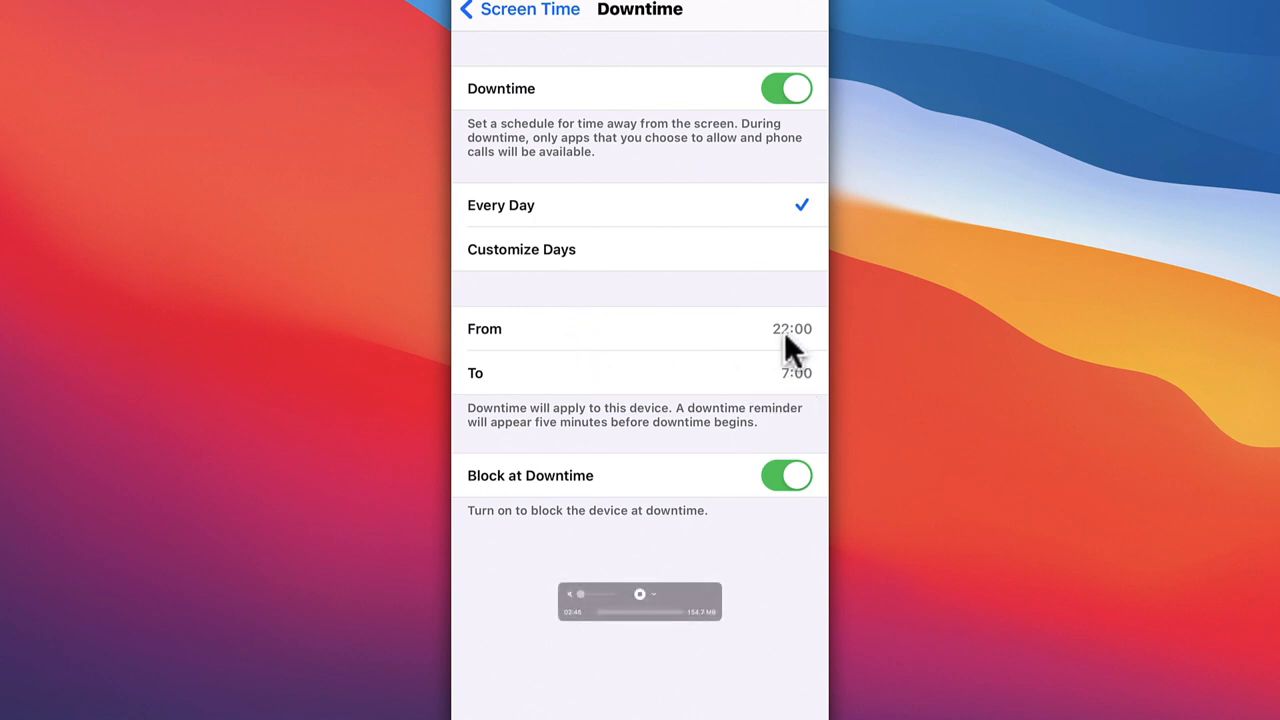
mouse_move(793, 380)
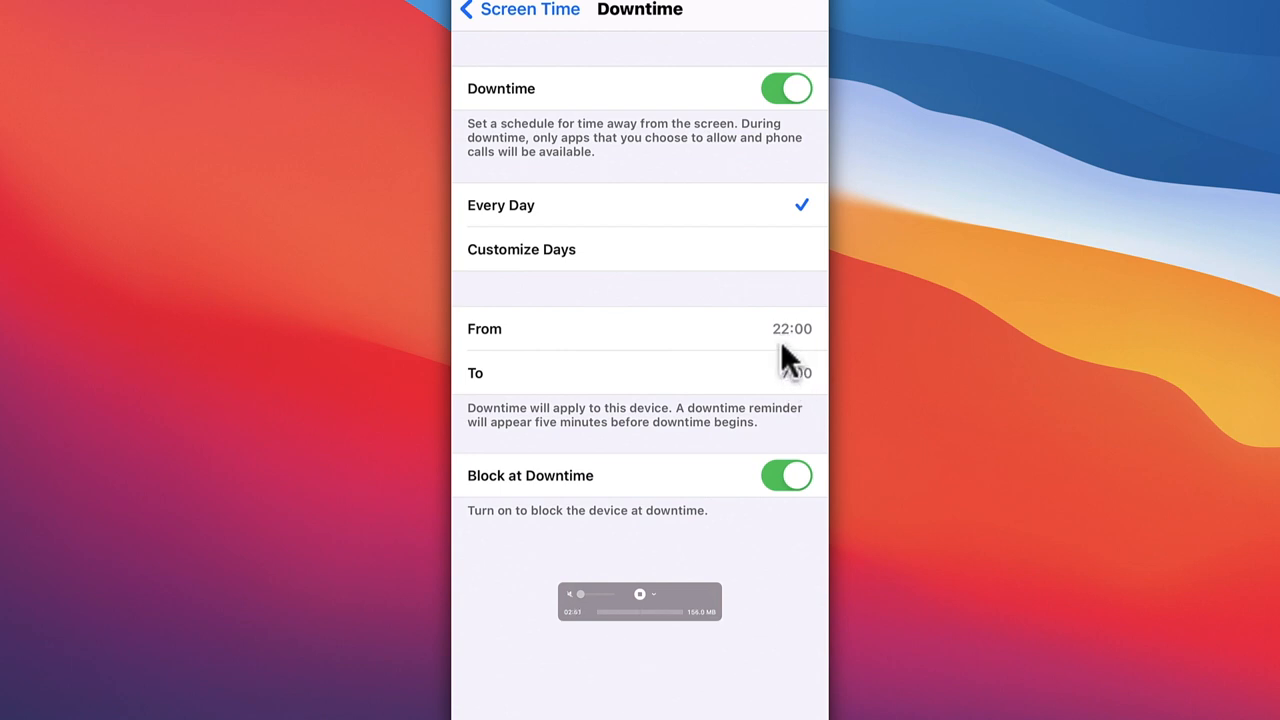
left_click(791, 328)
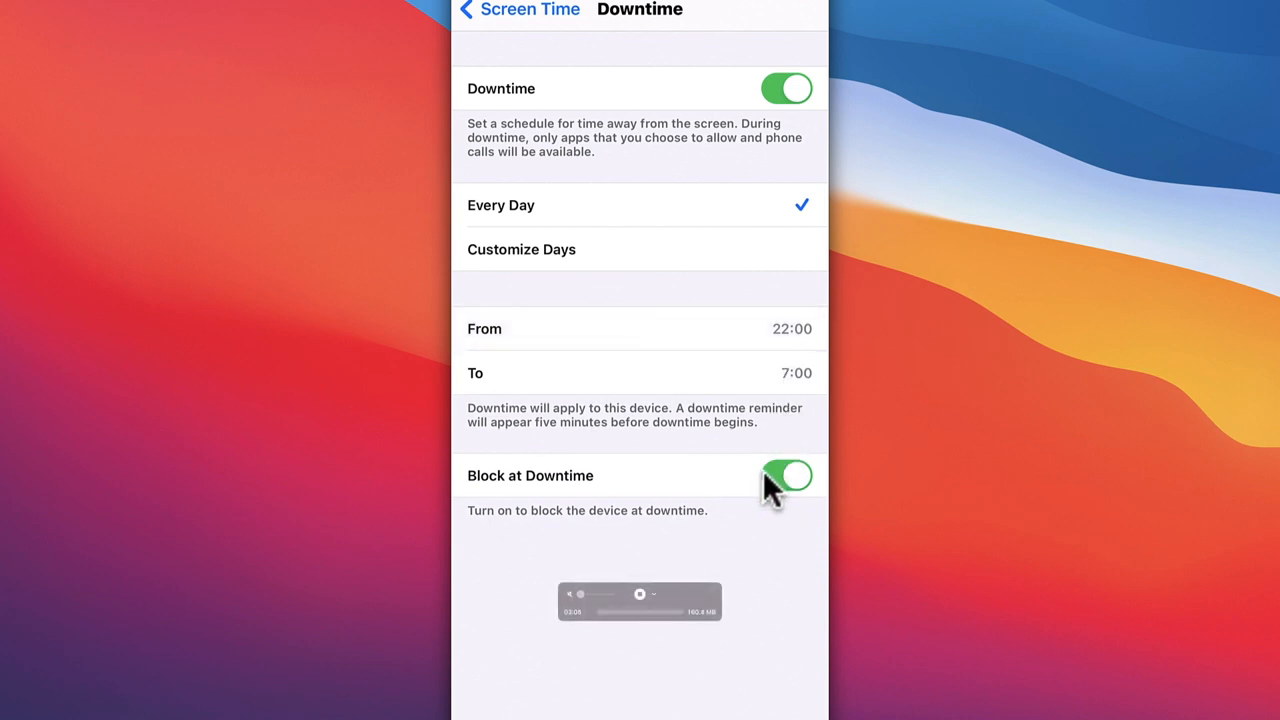
mouse_move(775, 495)
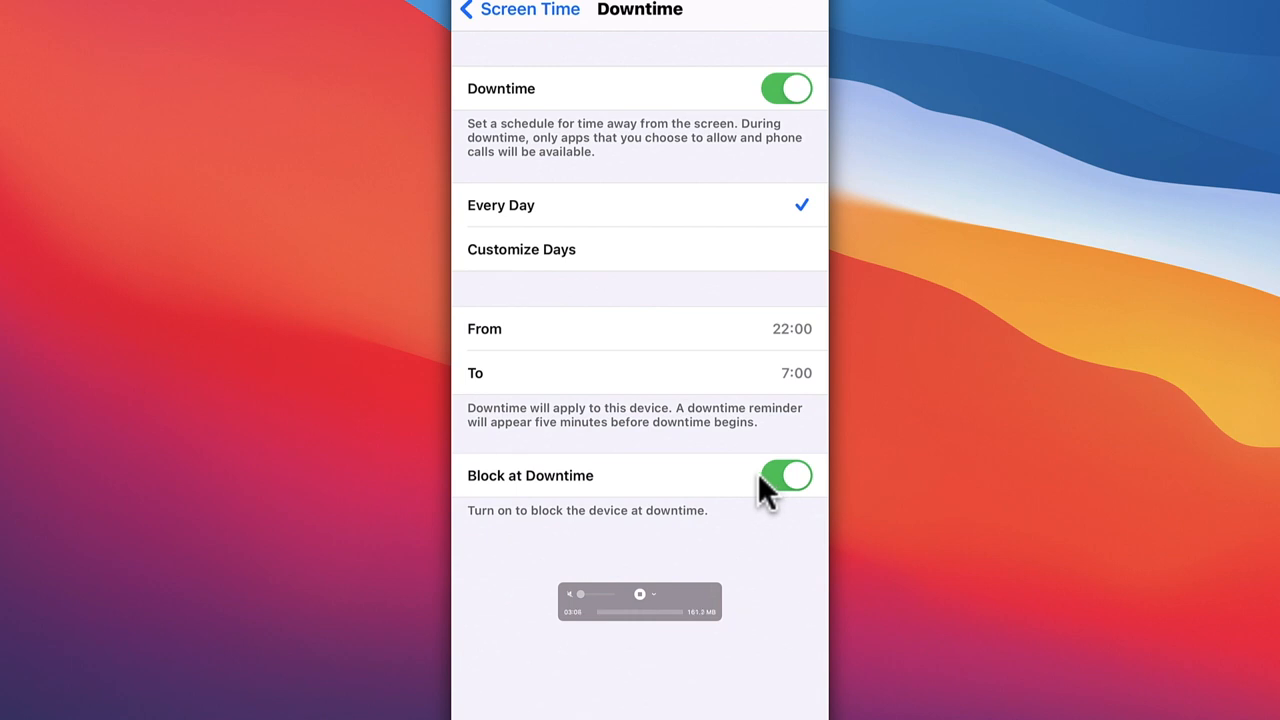
mouse_move(762, 497)
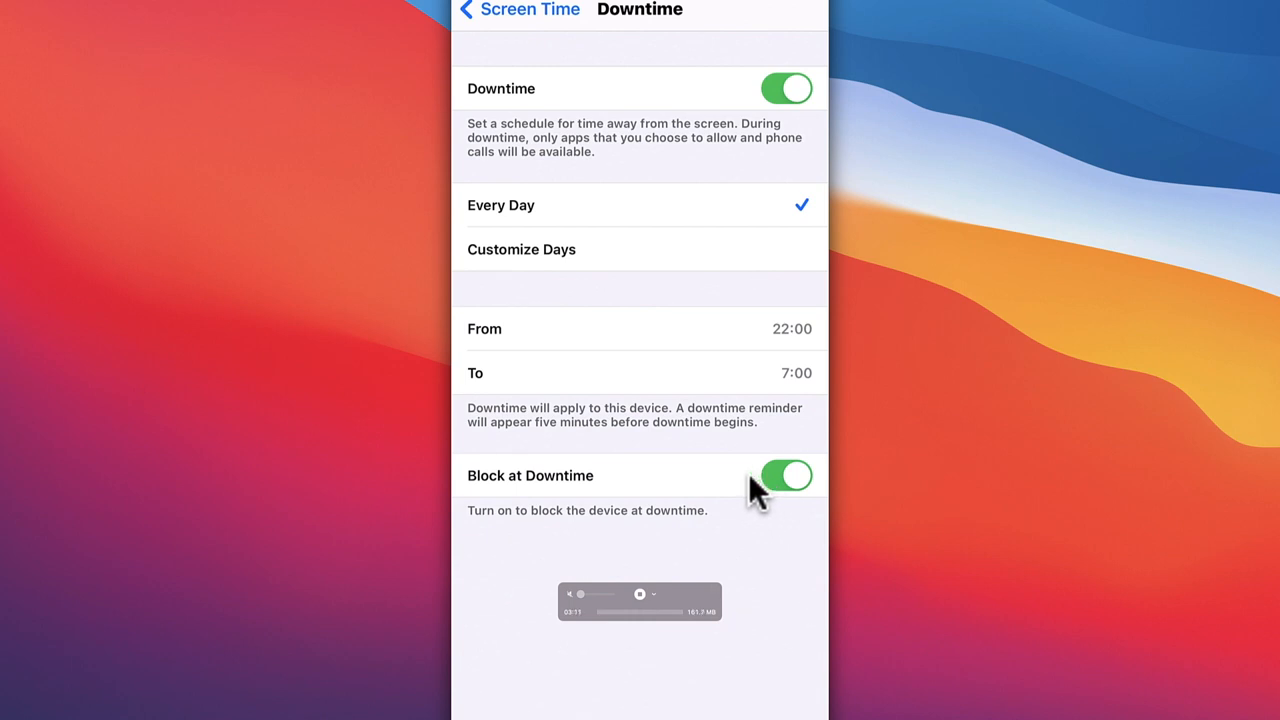
left_click(786, 475)
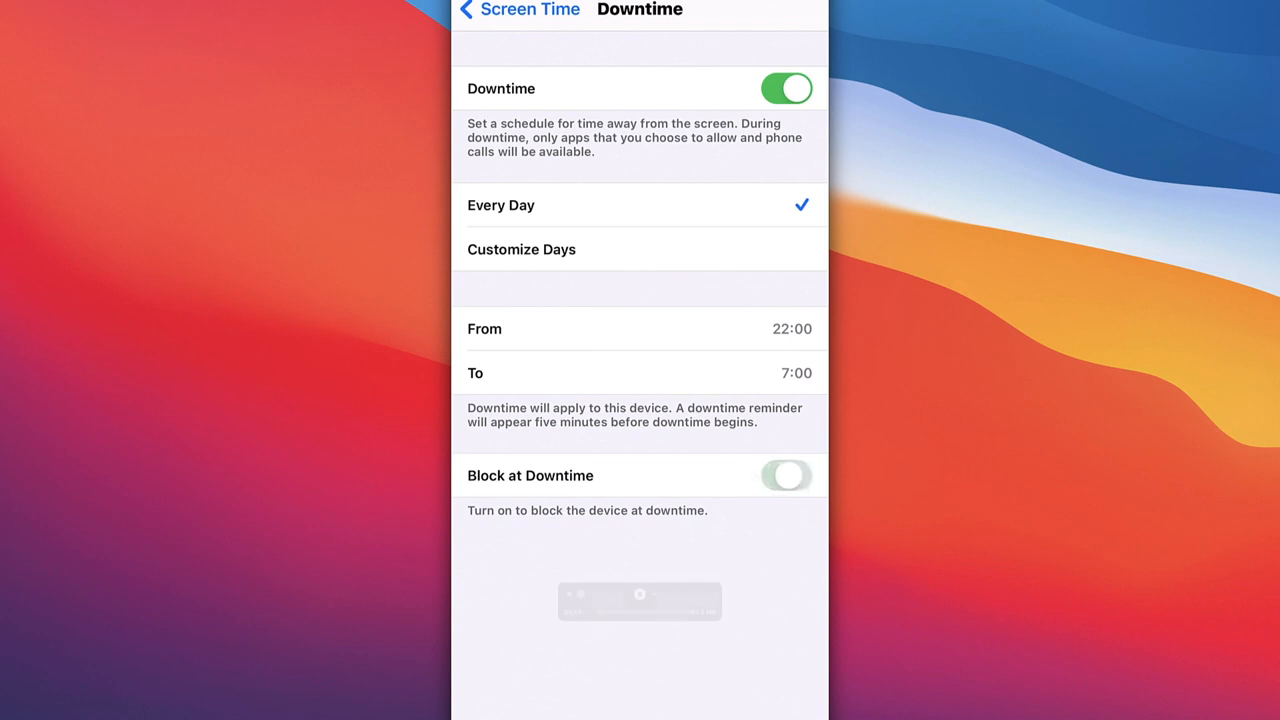
left_click(786, 475)
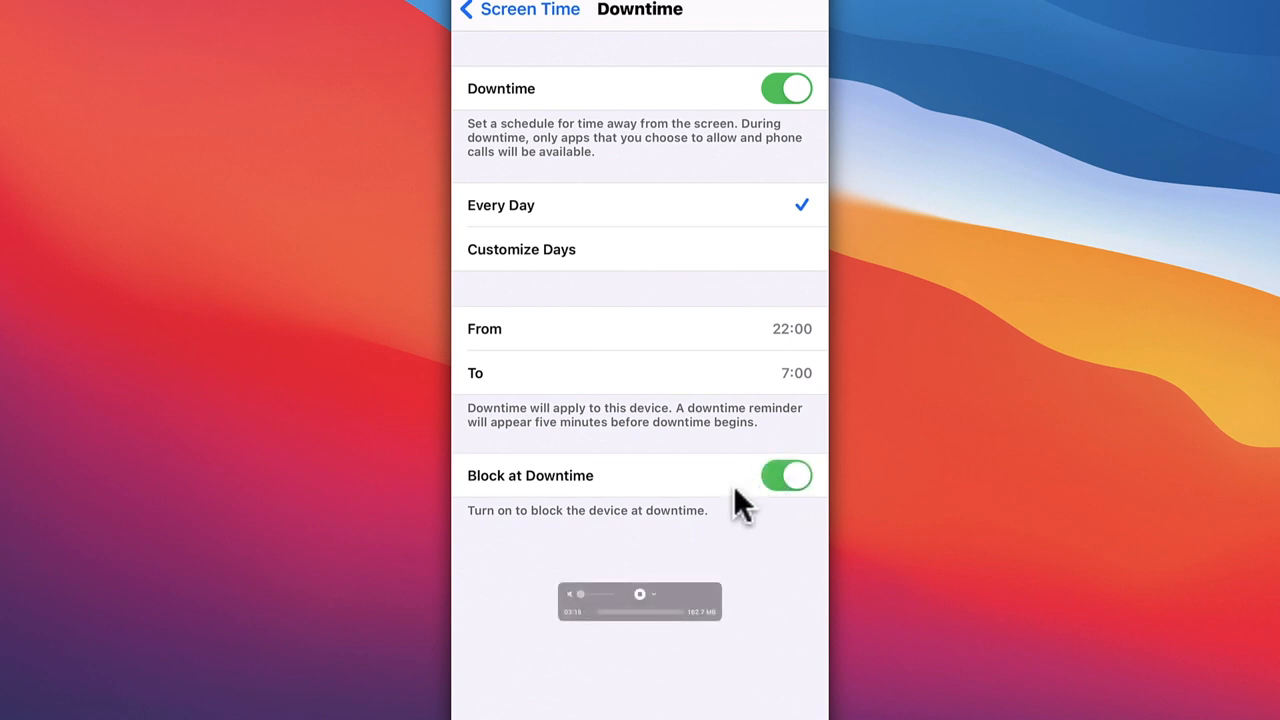
mouse_move(555, 260)
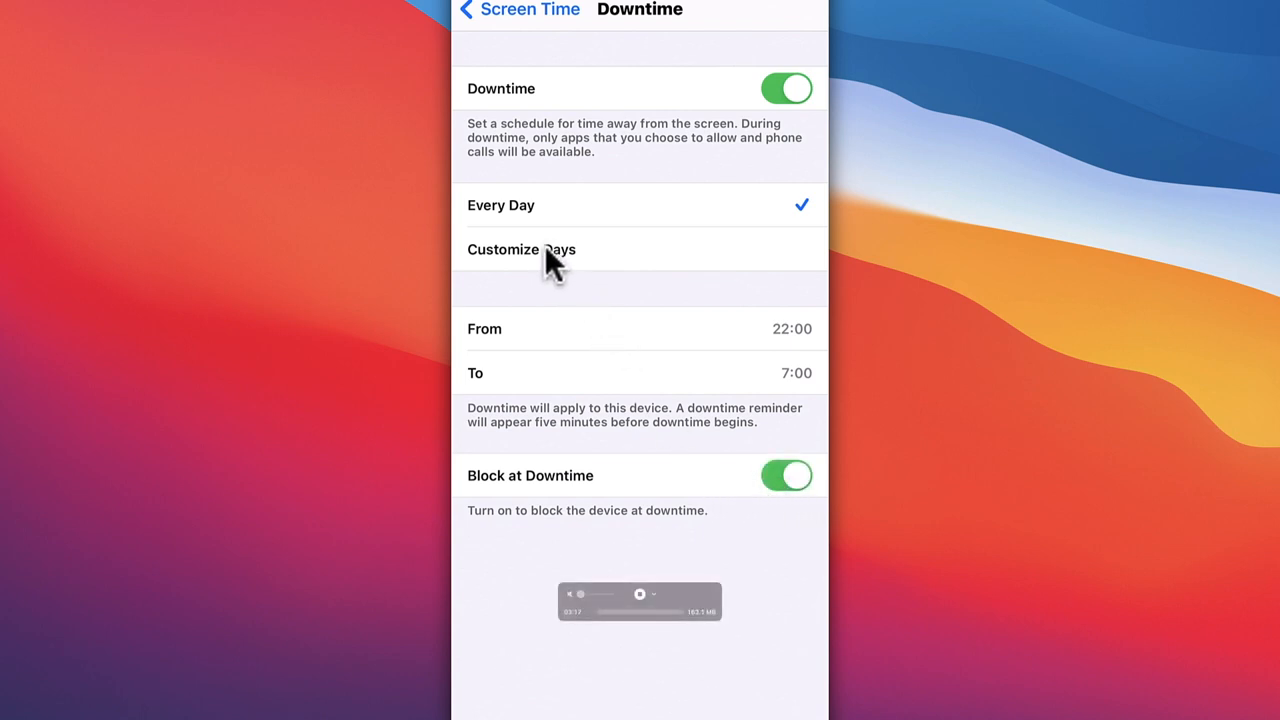
Switch Downtime to Customize Days, with each day listed 22:00–07:00.
left_click(521, 249)
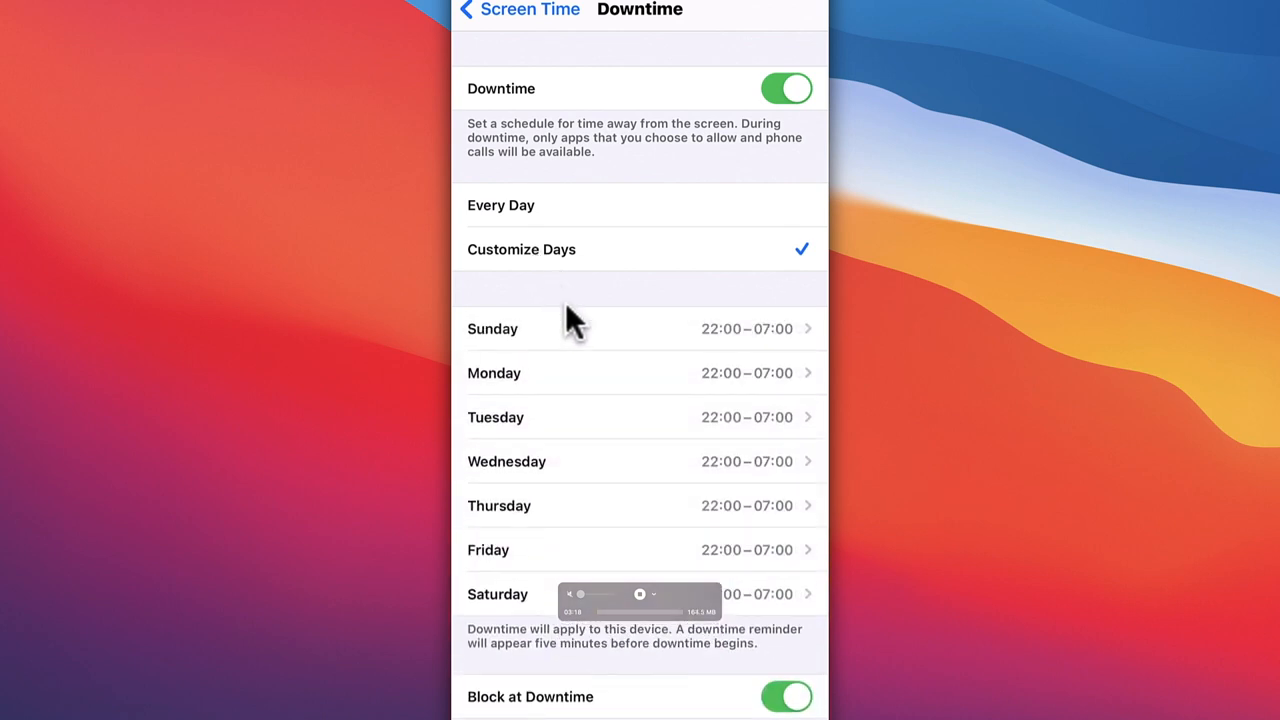
mouse_move(708, 360)
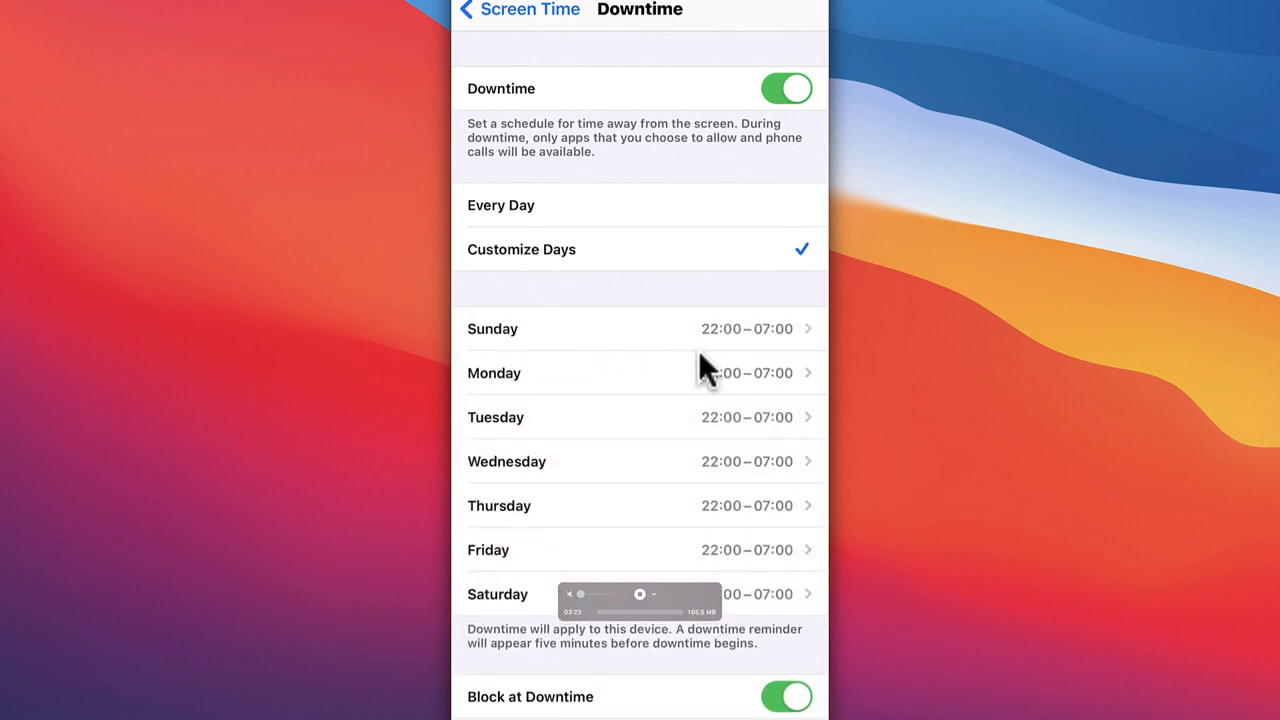
scroll("down", 3)
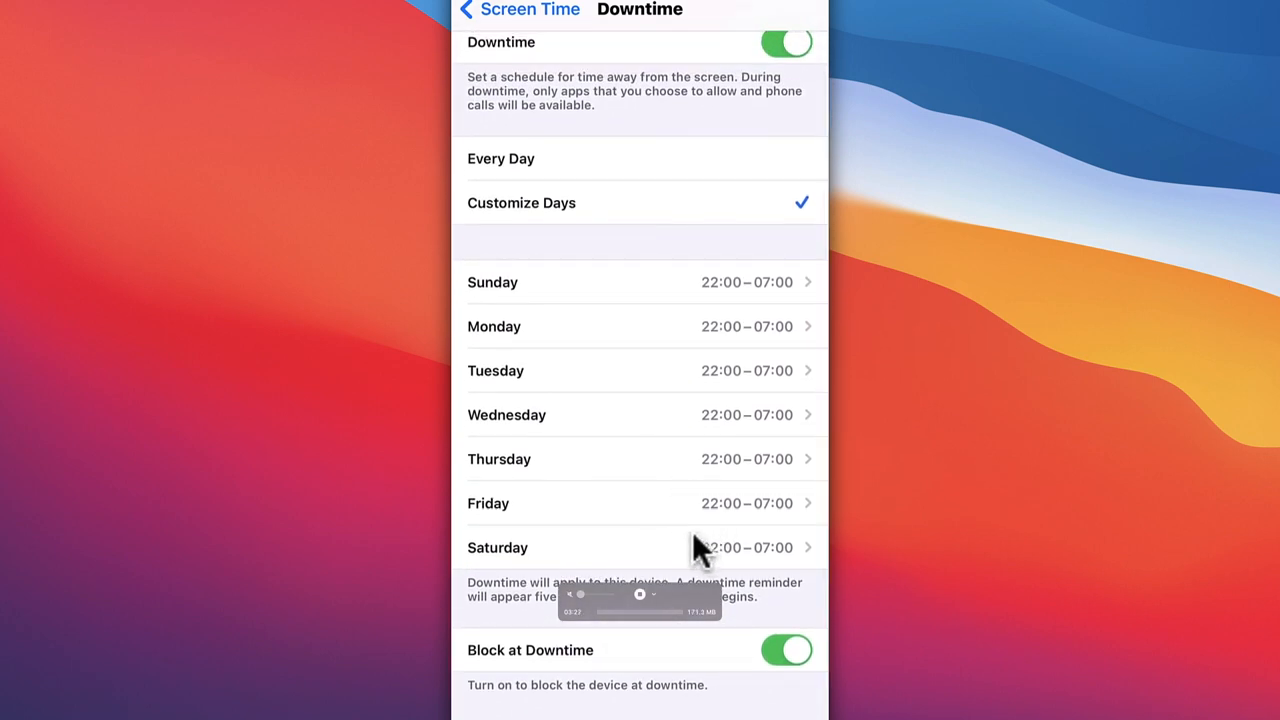
mouse_move(735, 295)
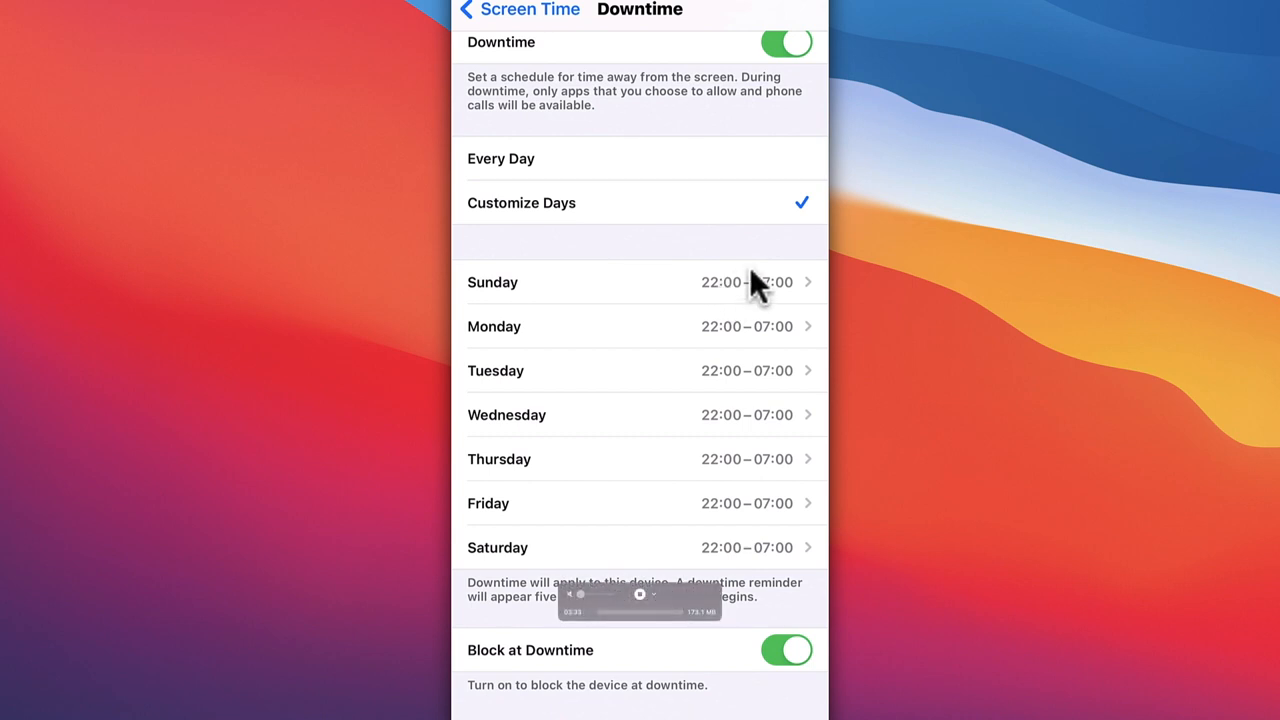
mouse_move(745, 295)
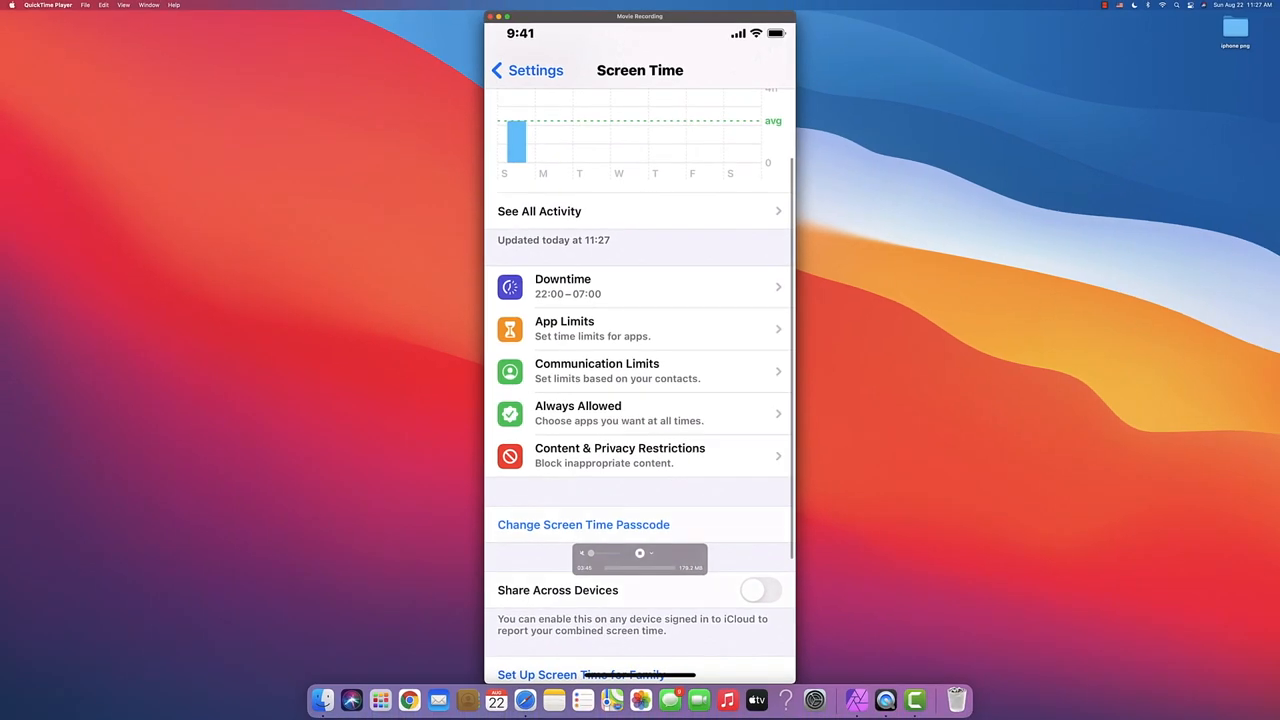
mouse_move(578, 338)
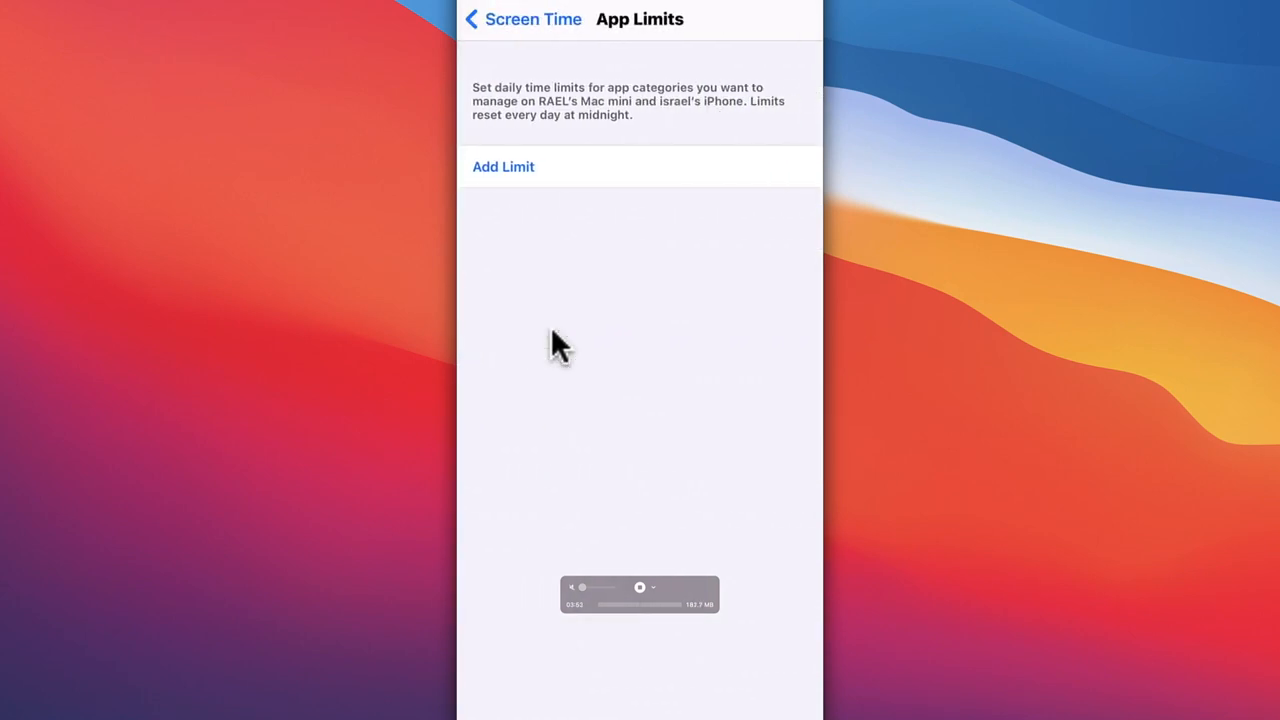
mouse_move(540, 230)
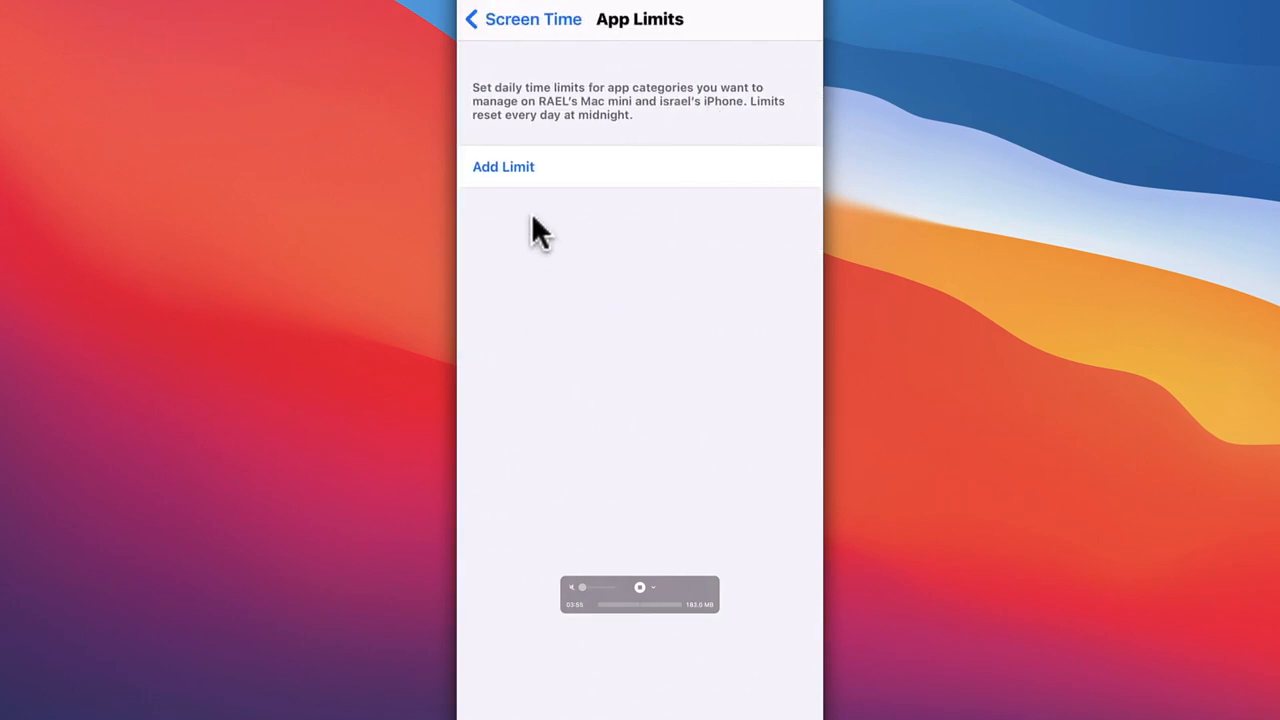
Start a new App Limit to show the Choose Apps category list.
left_click(503, 166)
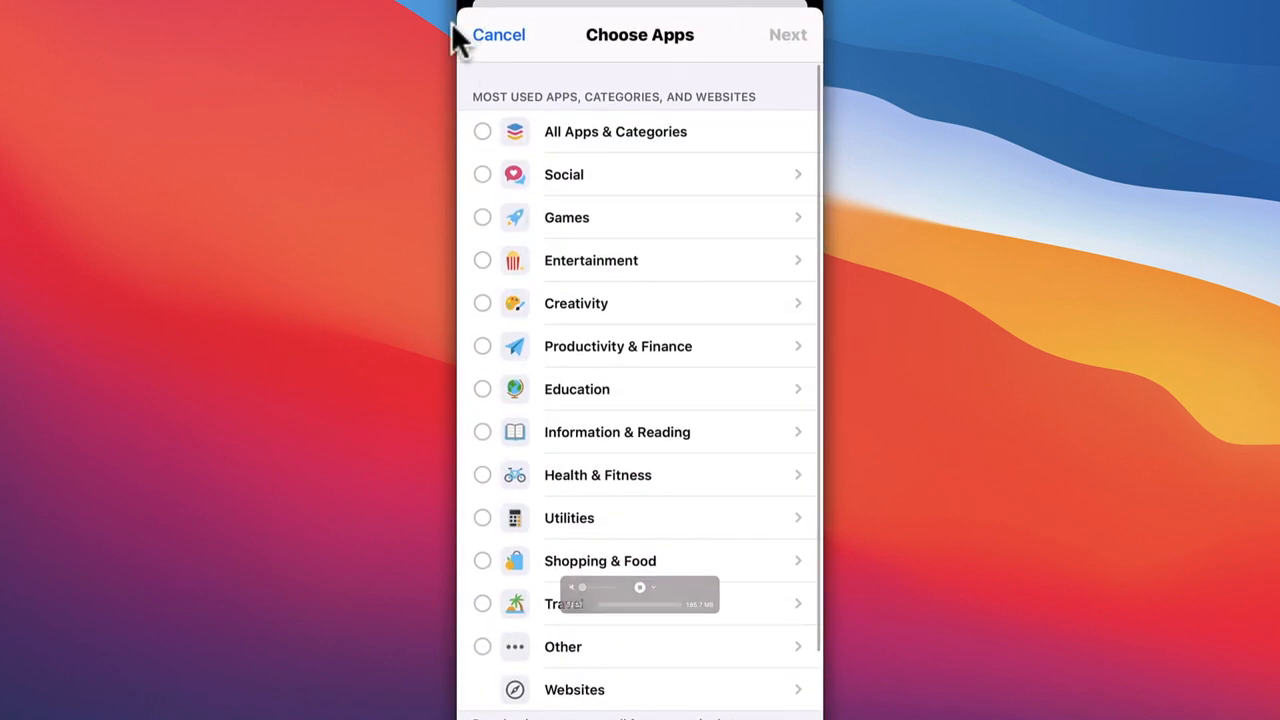
mouse_move(595, 155)
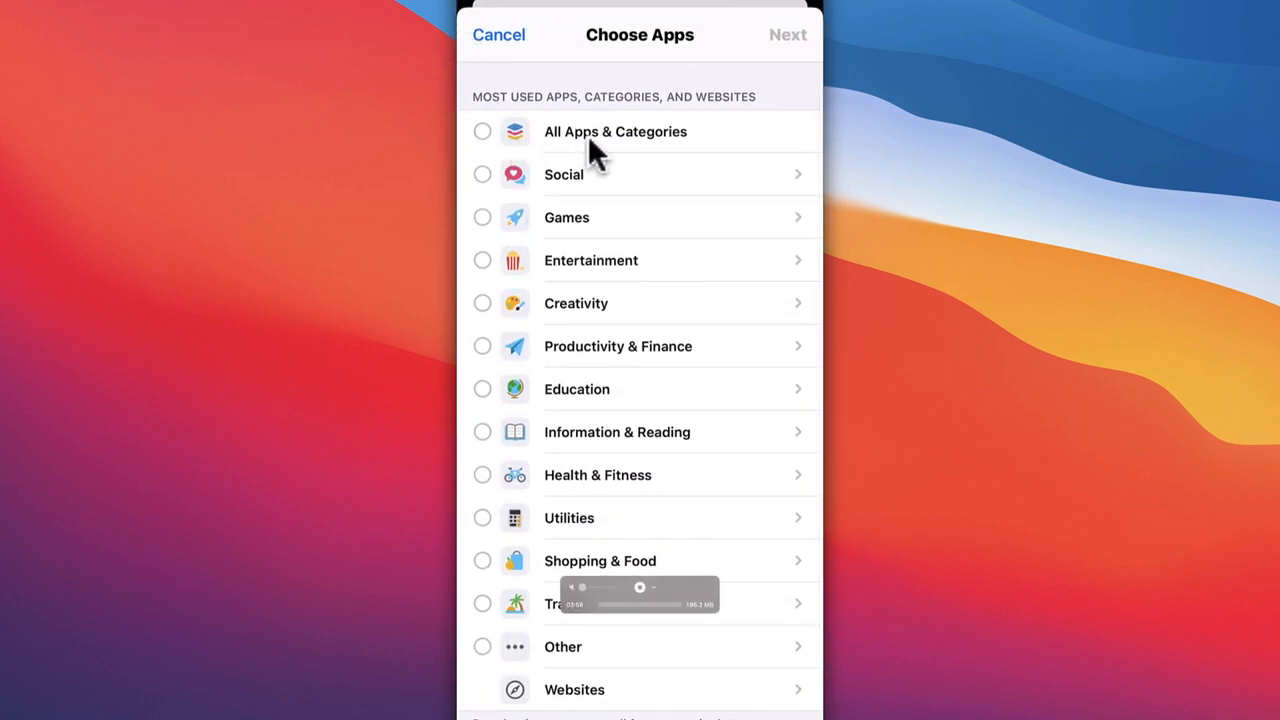
mouse_move(490, 160)
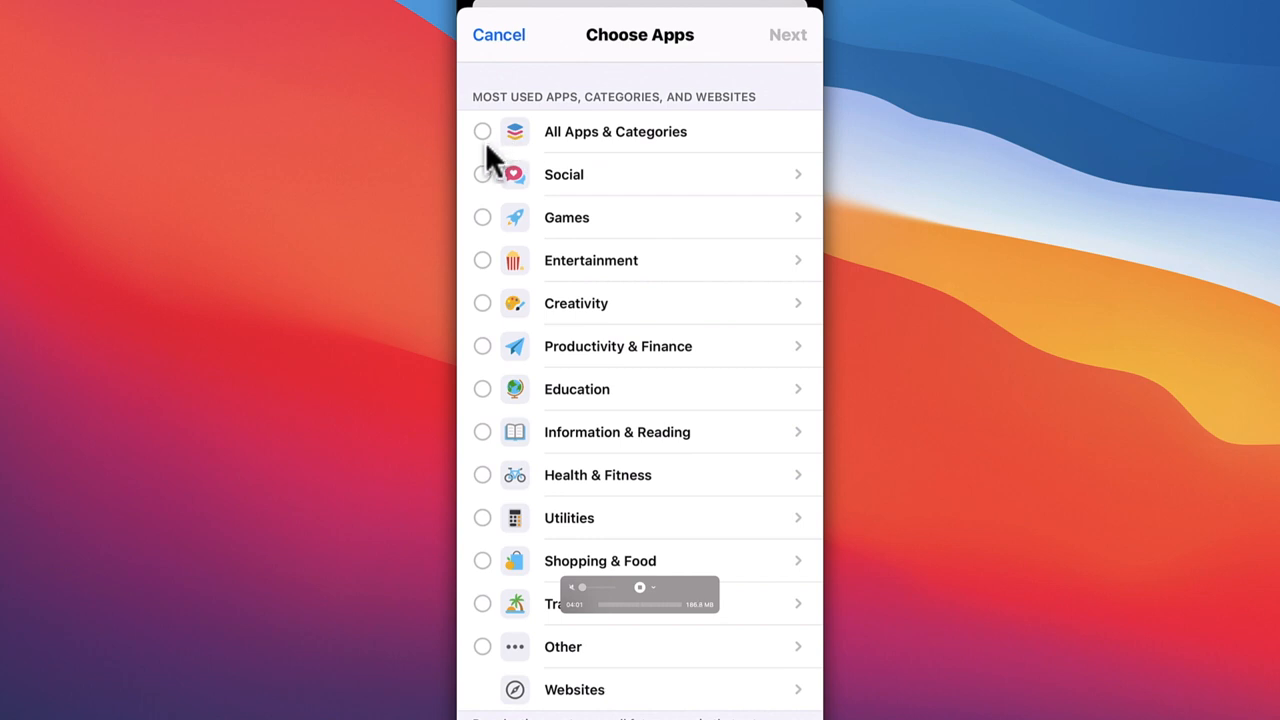
mouse_move(490, 185)
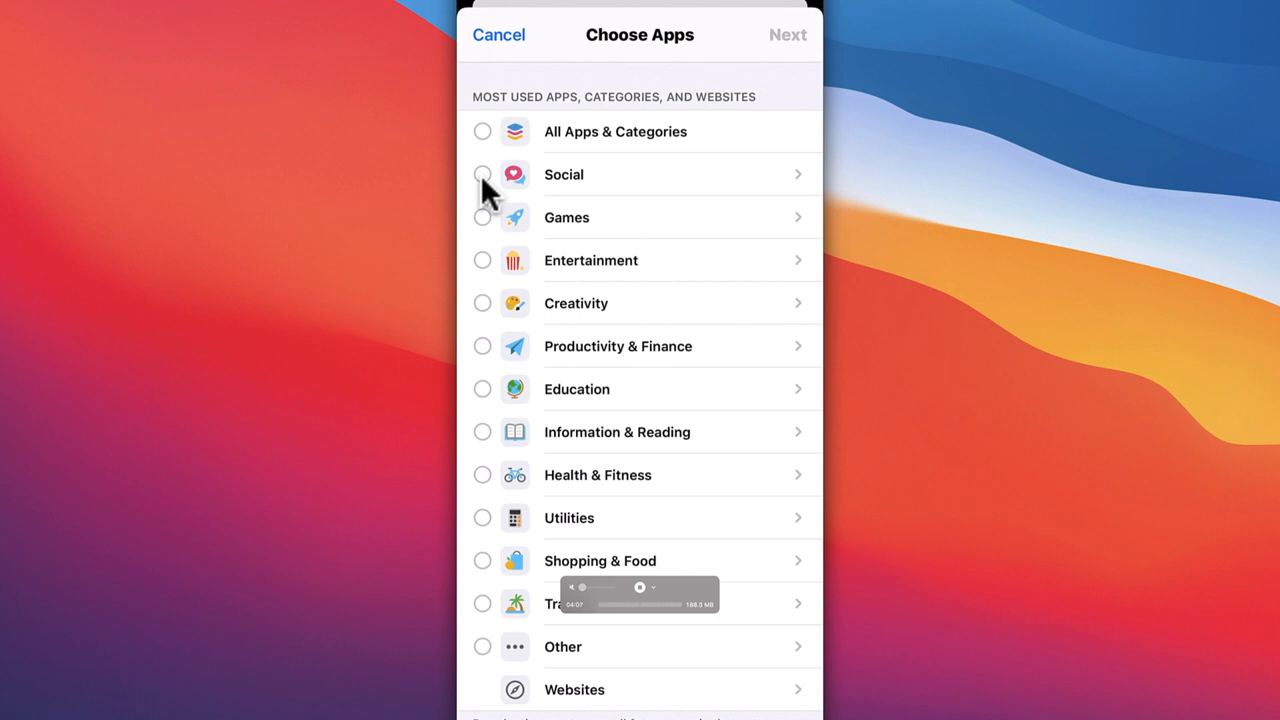
mouse_move(485, 230)
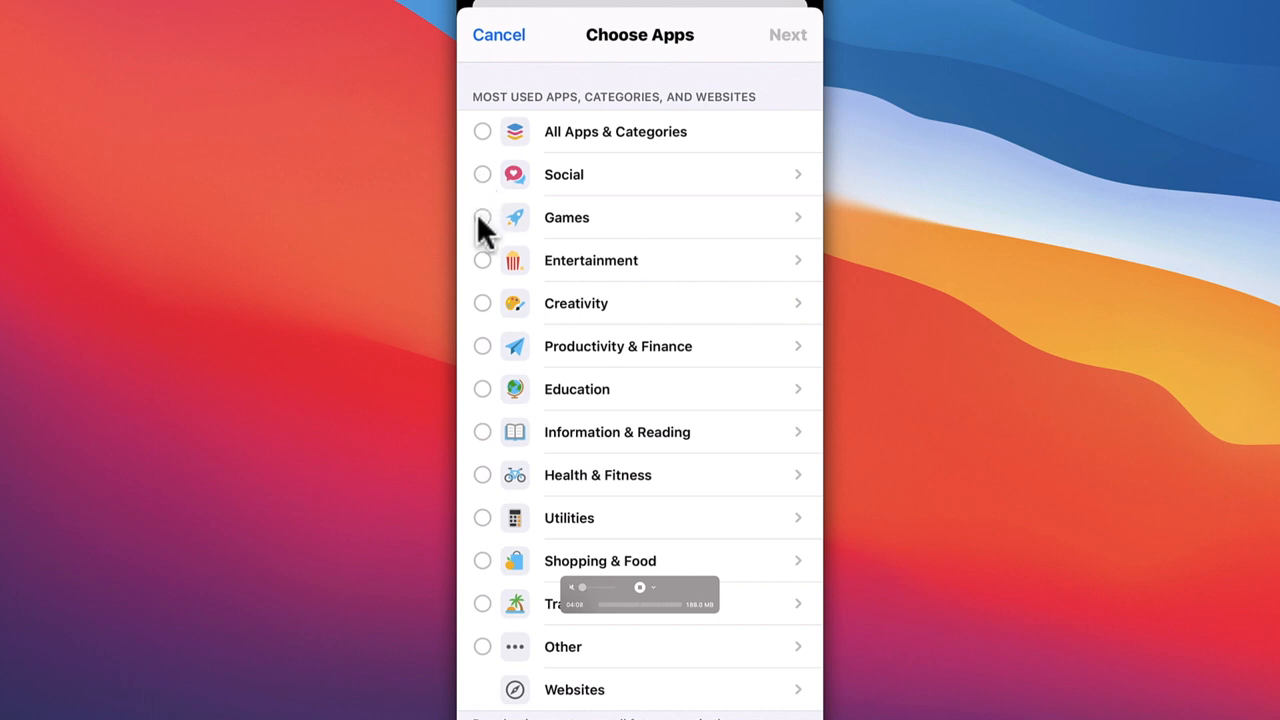
mouse_move(493, 315)
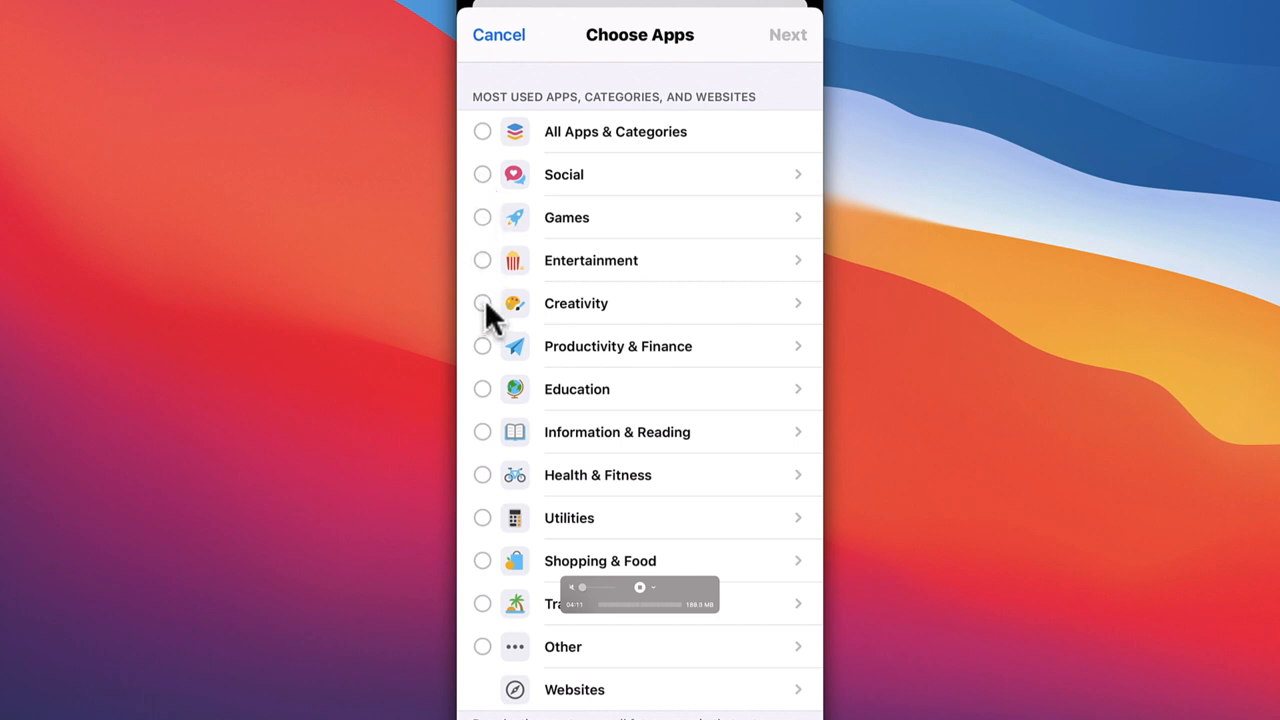
mouse_move(650, 240)
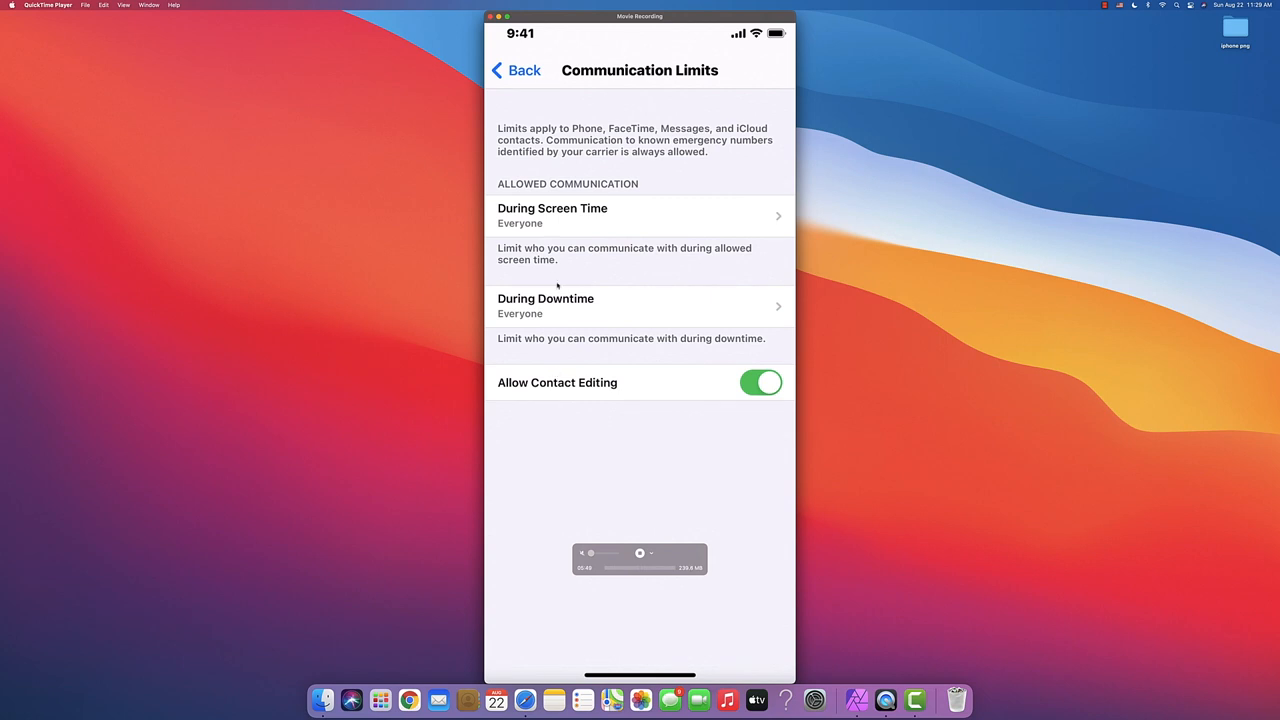
mouse_move(513, 224)
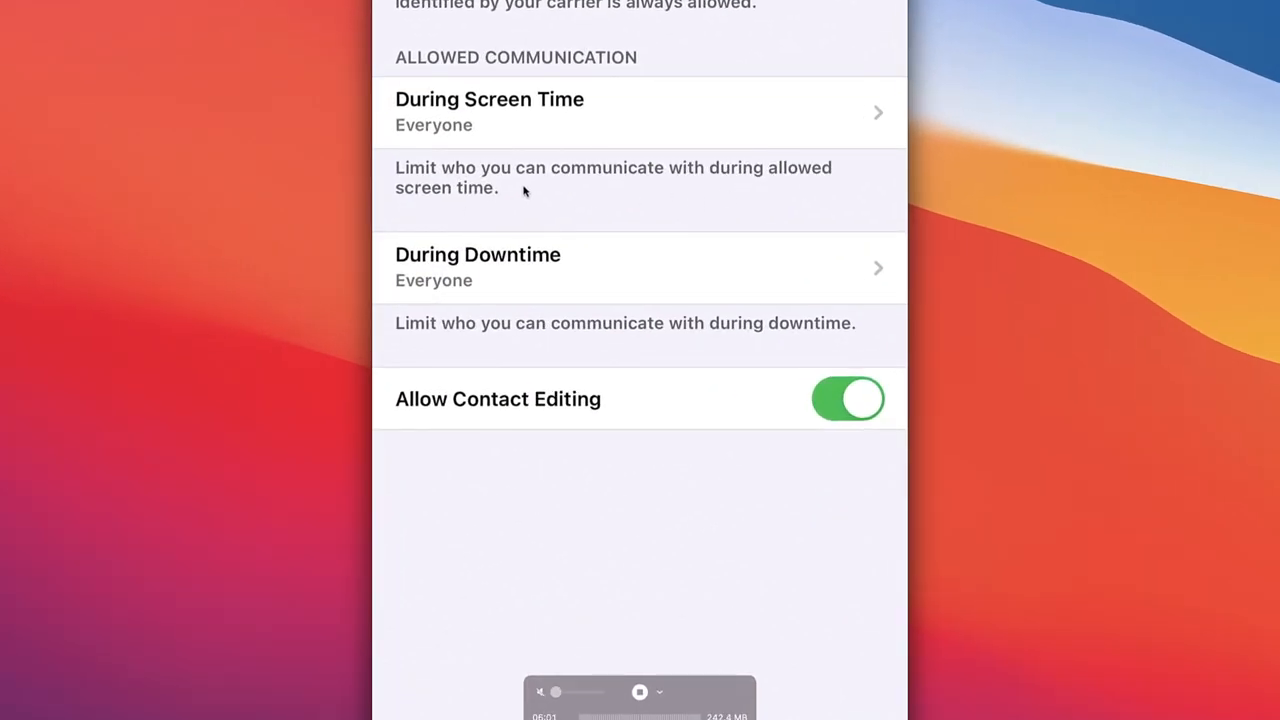
mouse_move(585, 152)
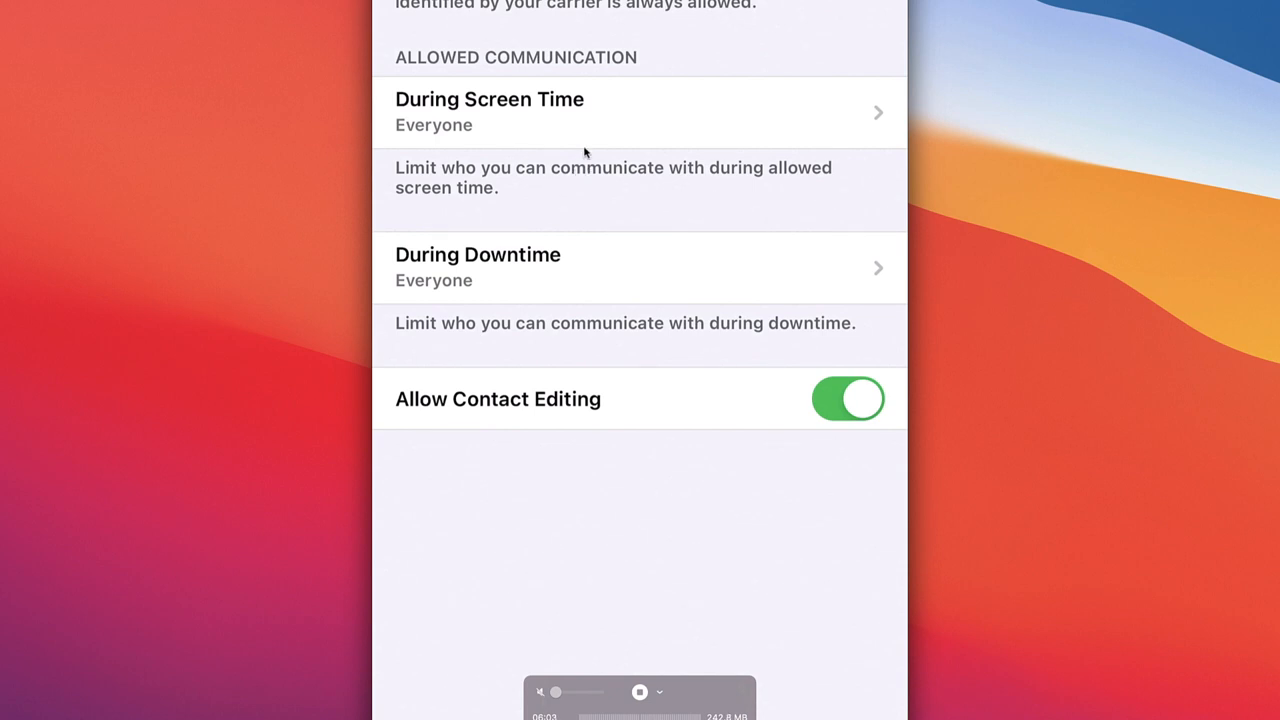
left_click(489, 112)
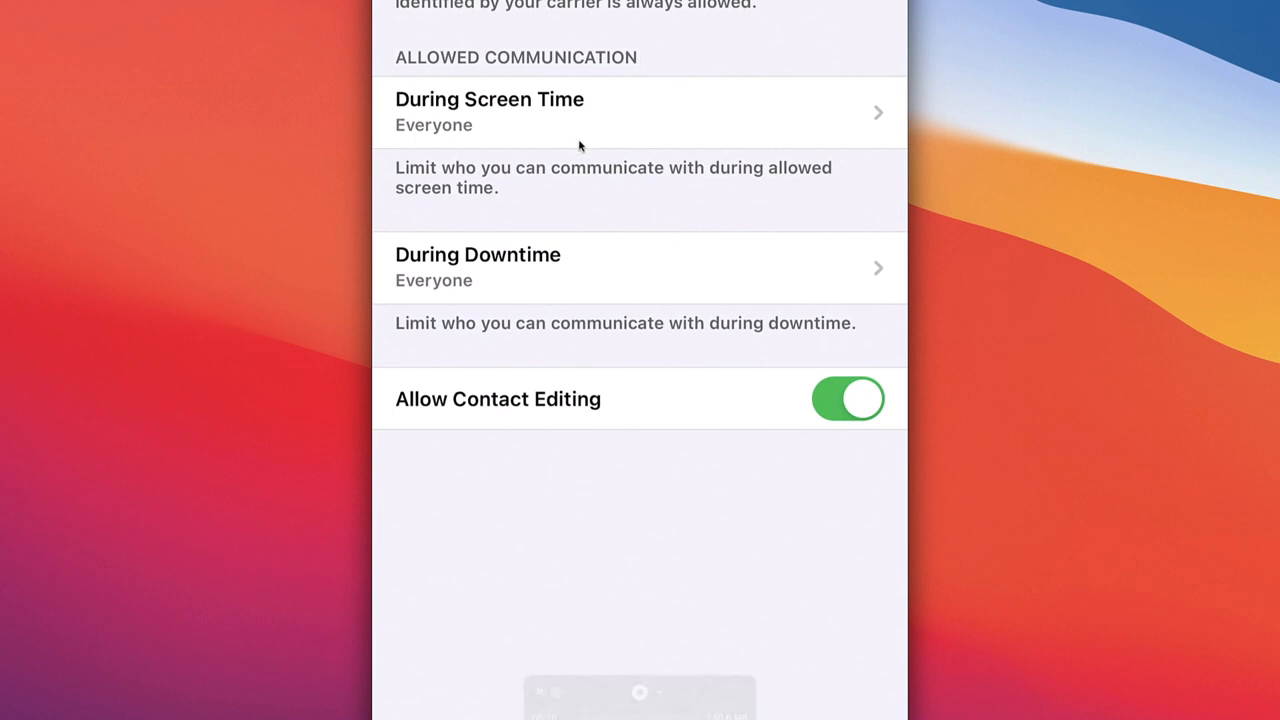
left_click(477, 254)
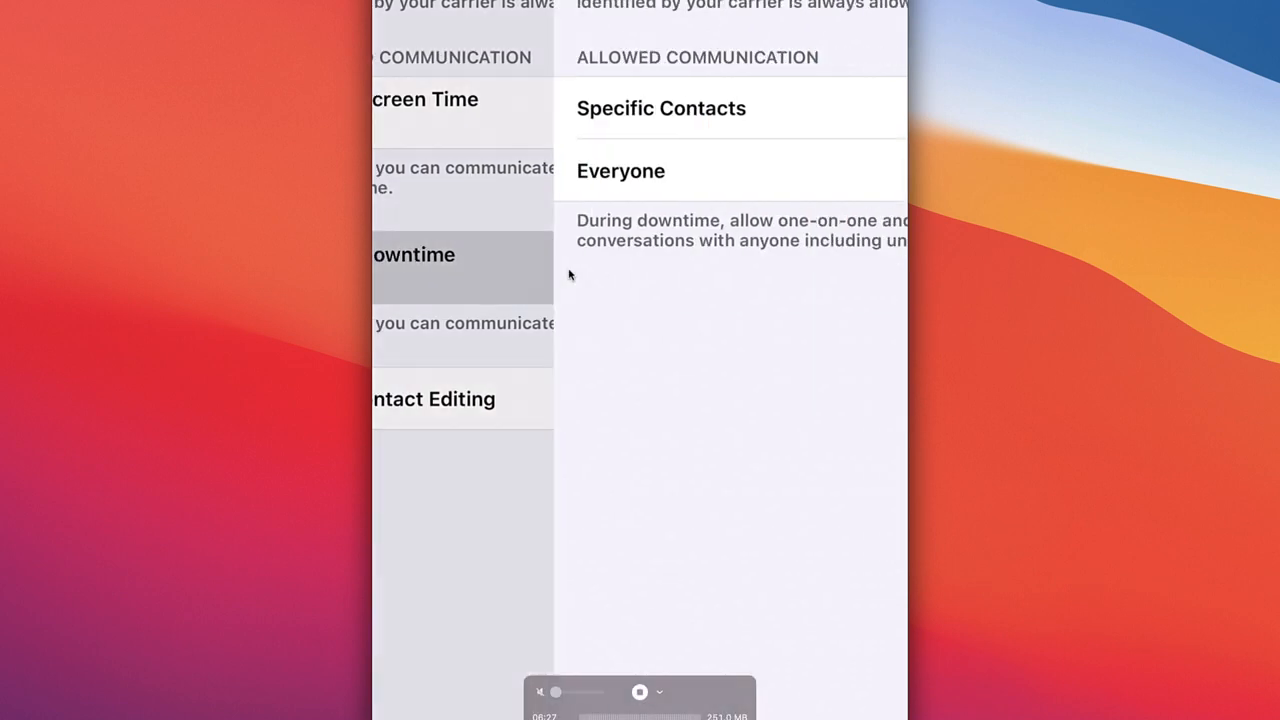
left_click(620, 170)
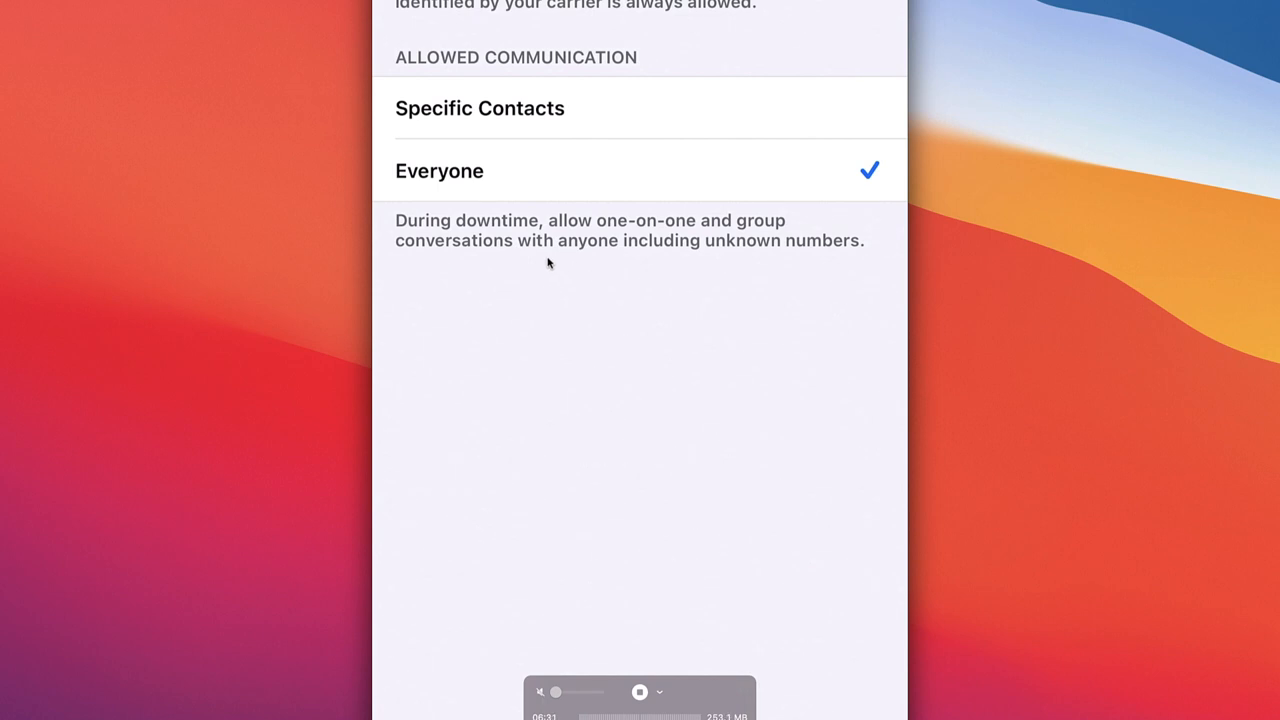
mouse_move(560, 245)
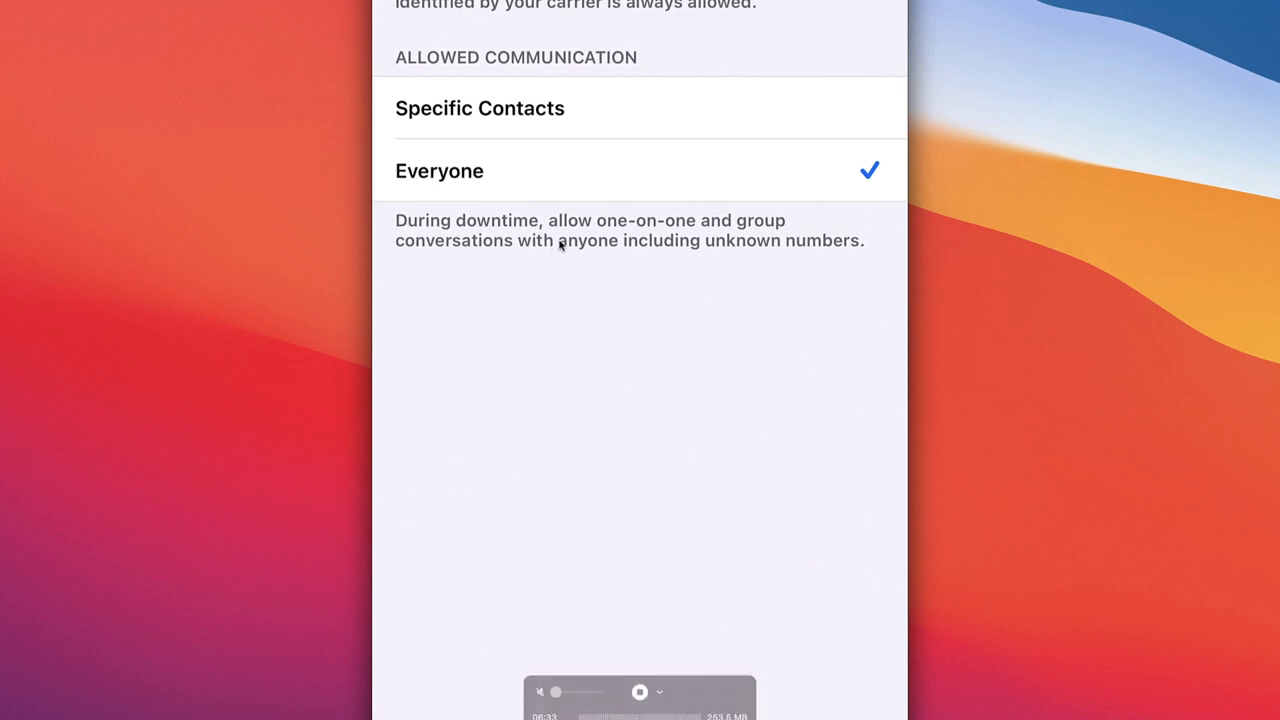
mouse_move(593, 150)
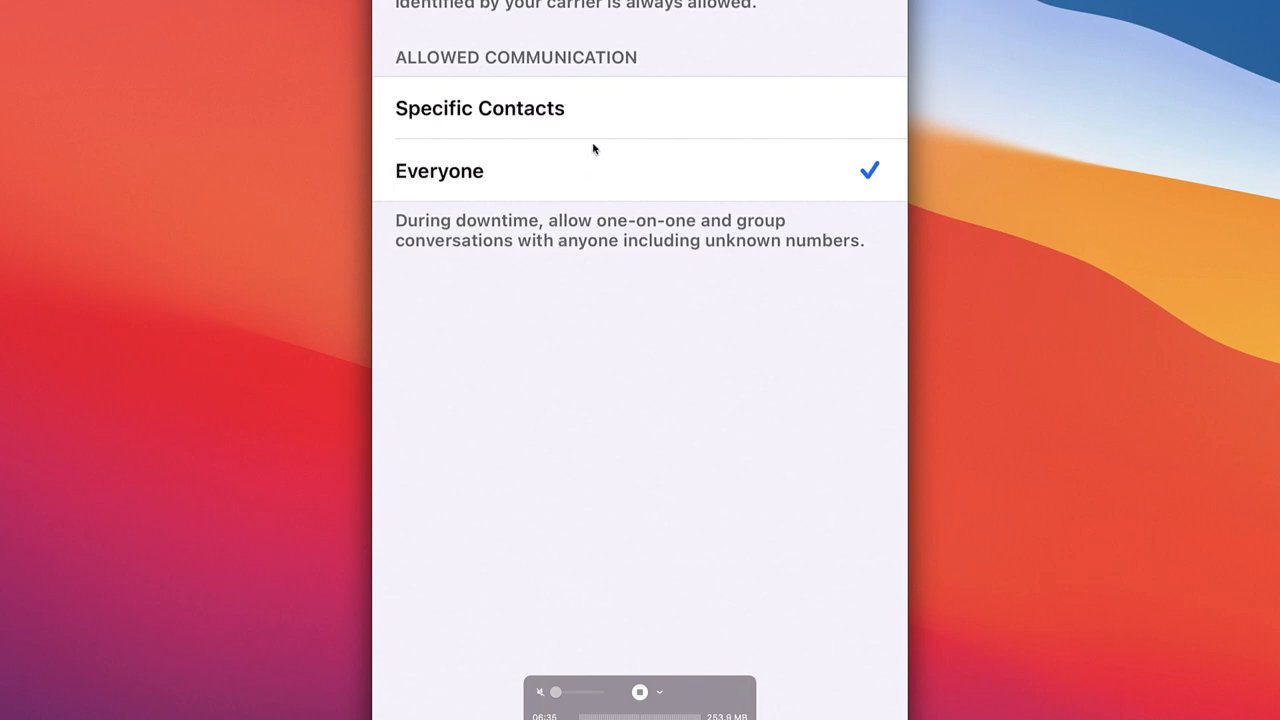
left_click(546, 213)
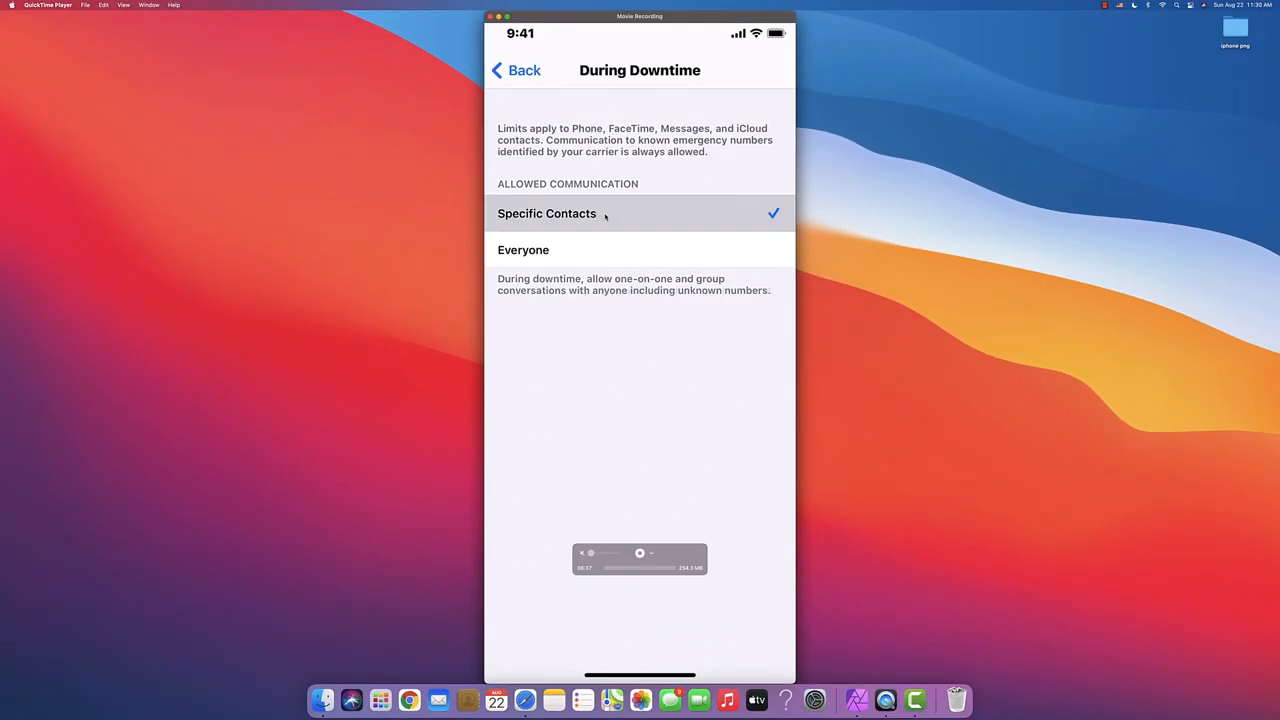
left_click(547, 213)
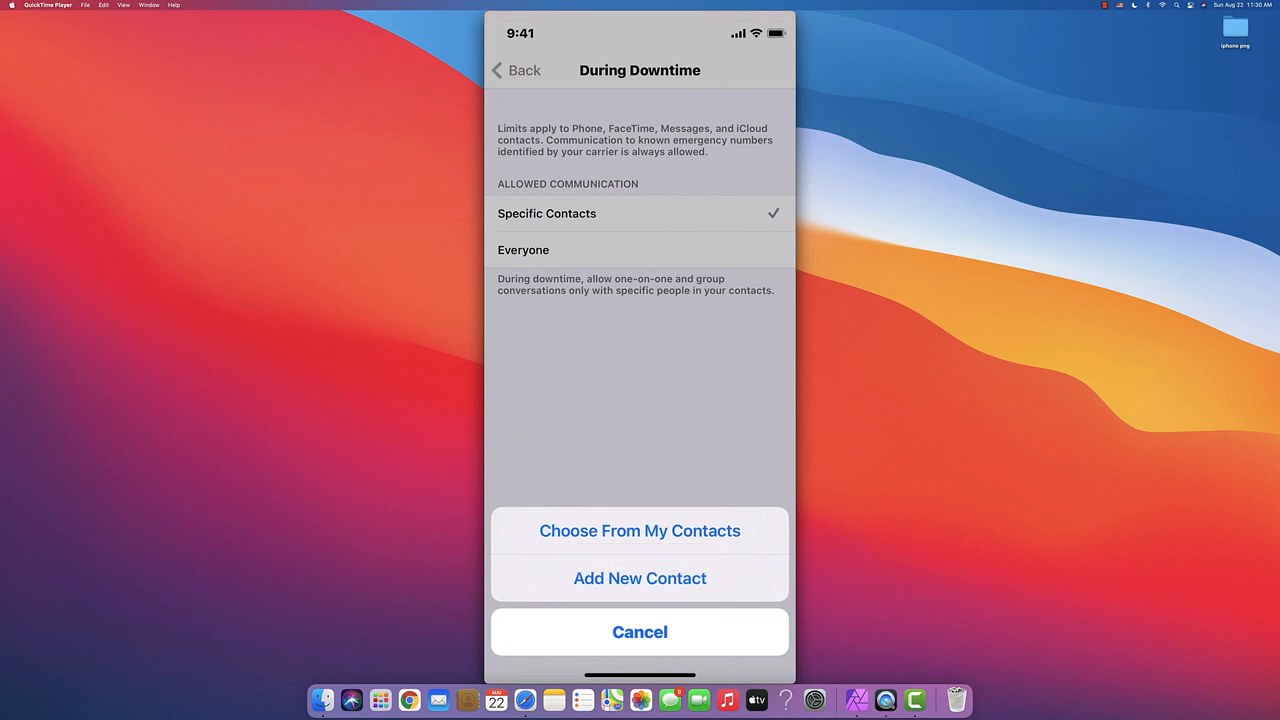
left_click(639, 631)
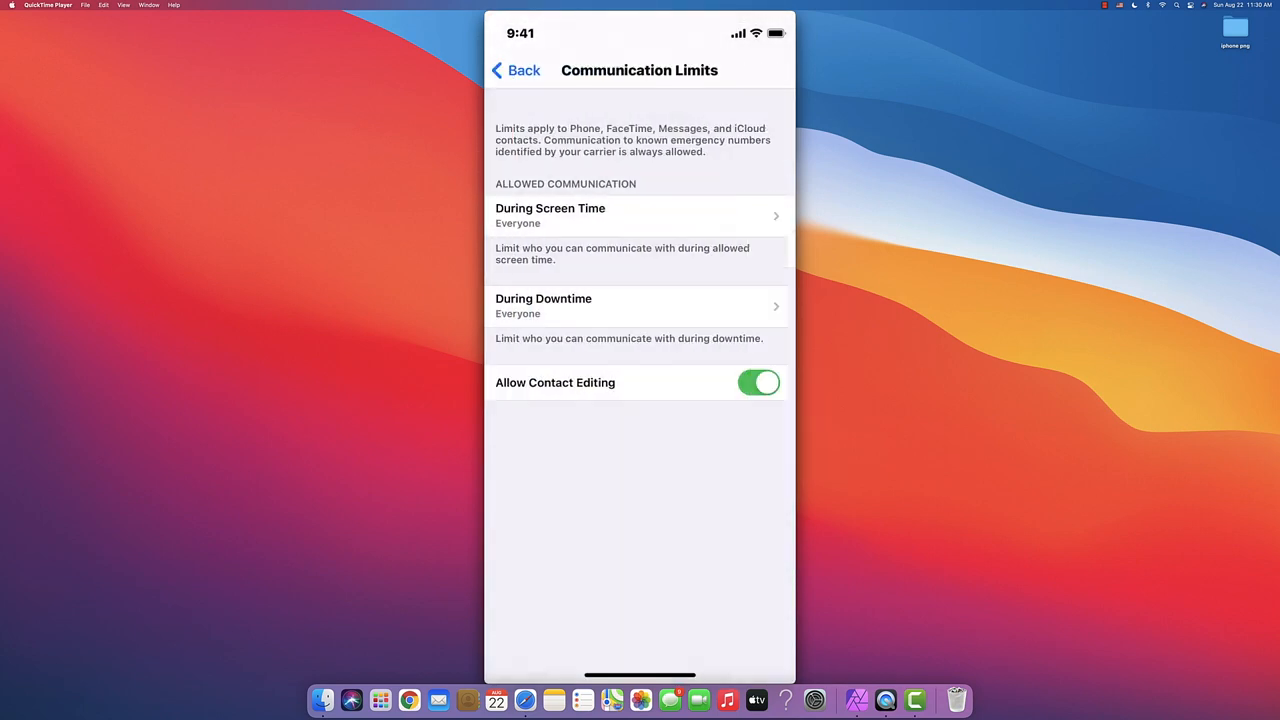
Remove Maps from Always Allowed, keeping Phone, Messages and FaceTime.
left_click(515, 70)
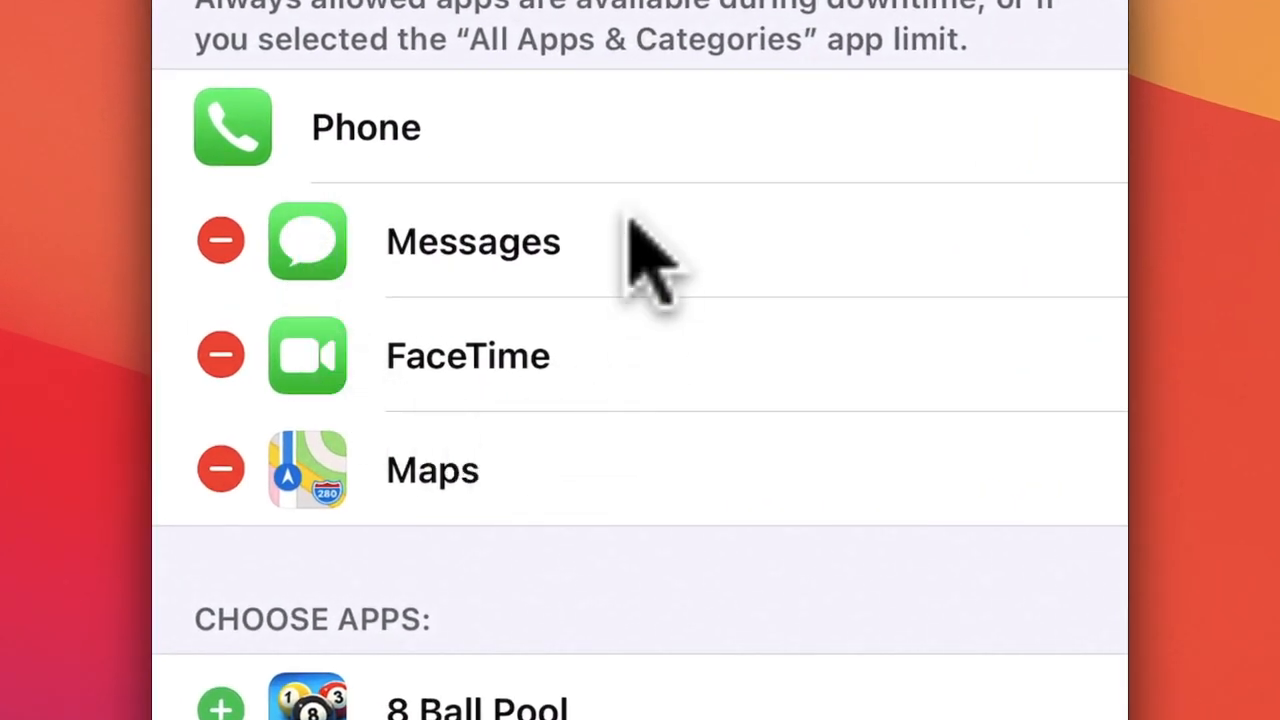
mouse_move(470, 470)
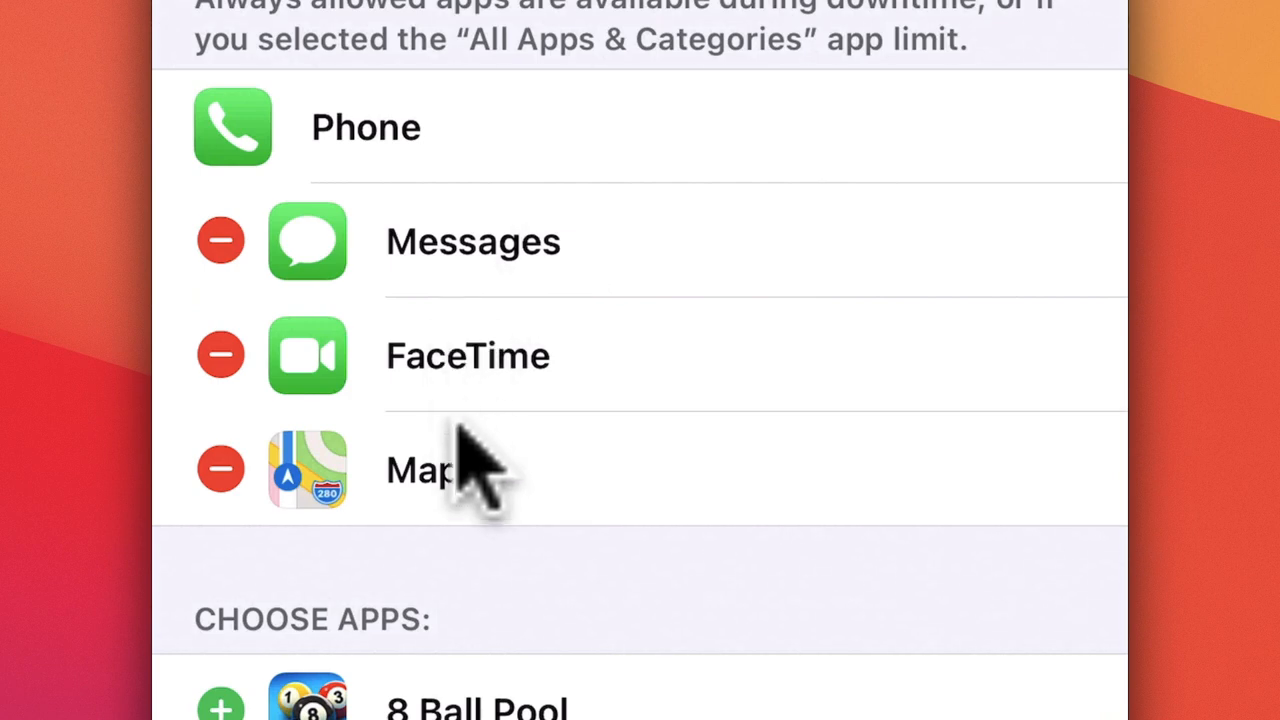
mouse_move(390, 255)
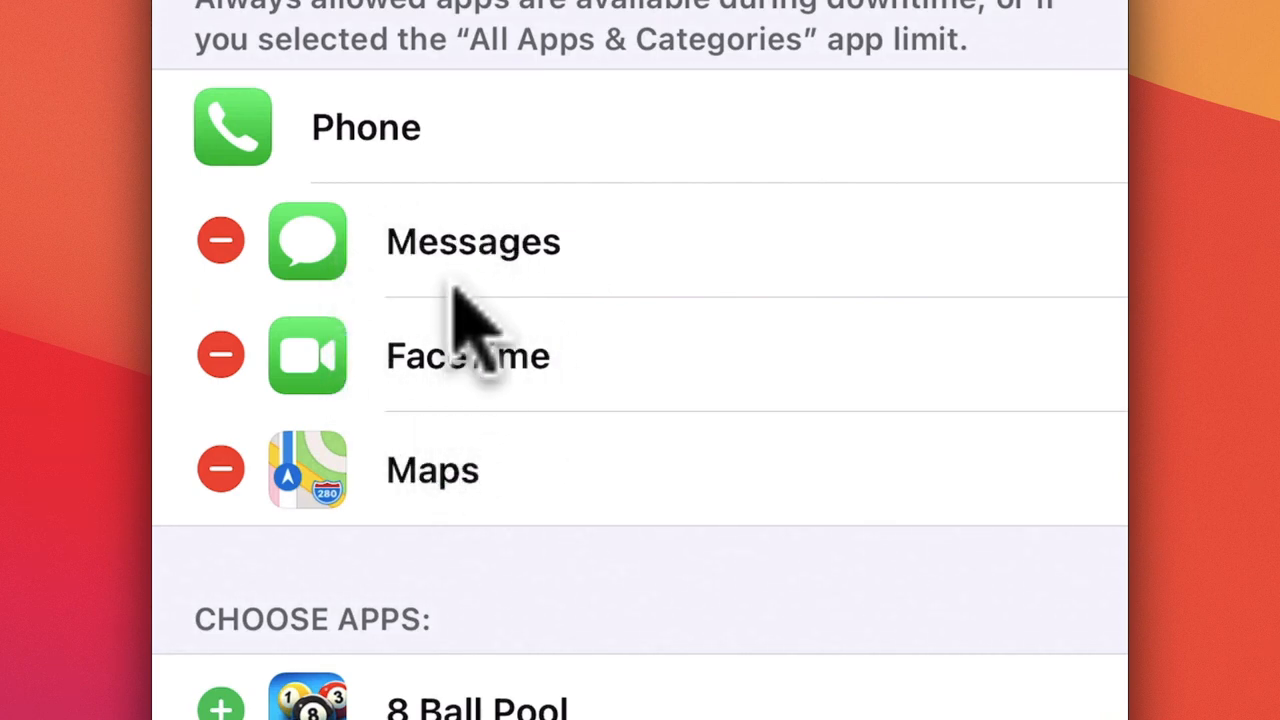
mouse_move(360, 360)
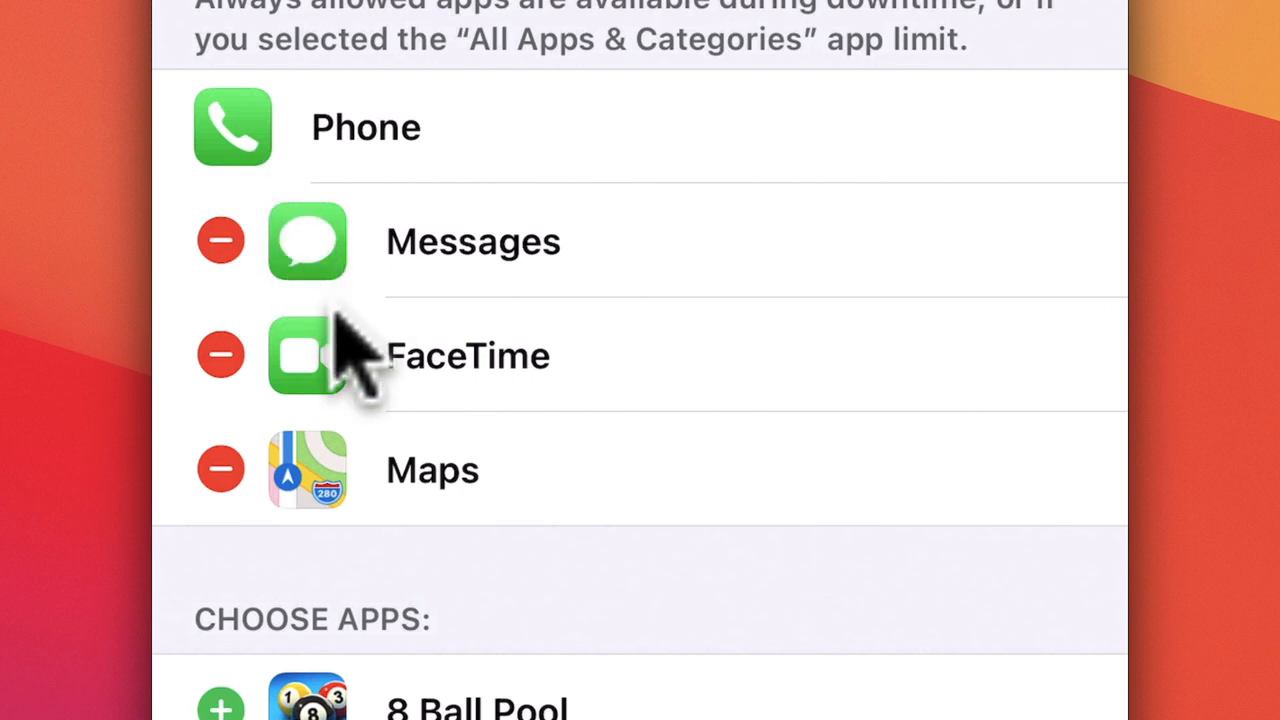
mouse_move(290, 500)
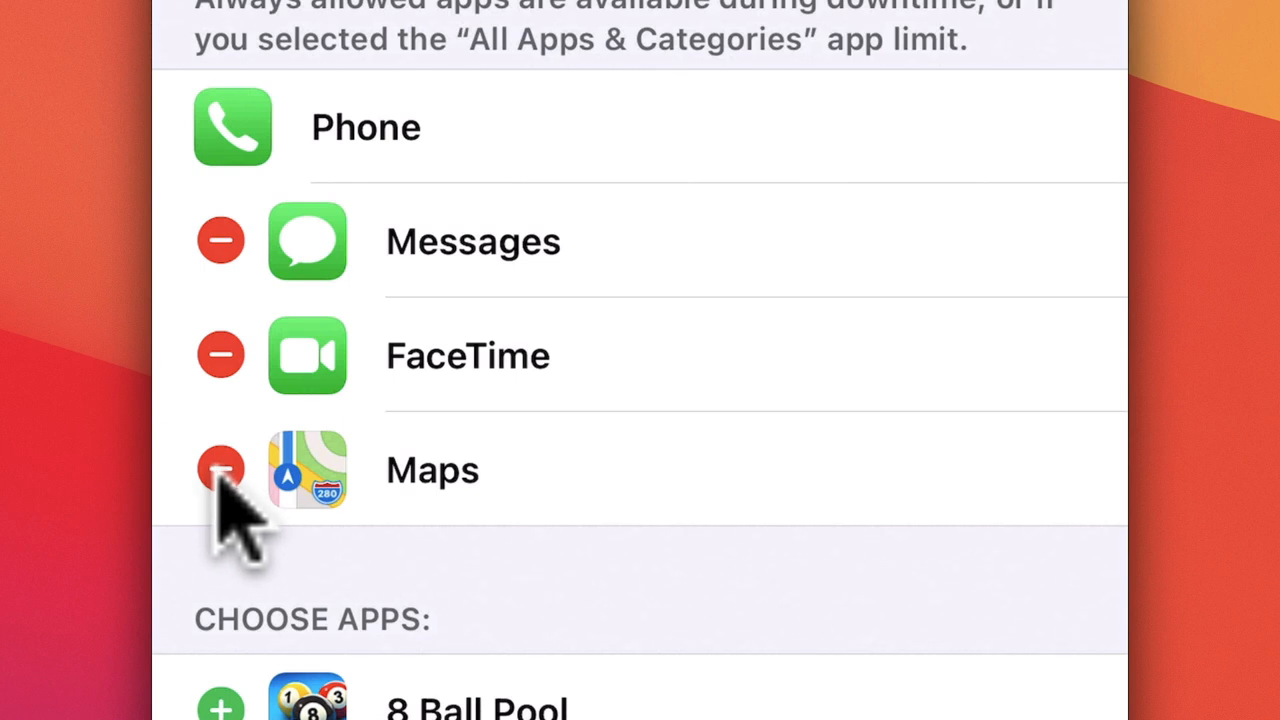
left_click(220, 470)
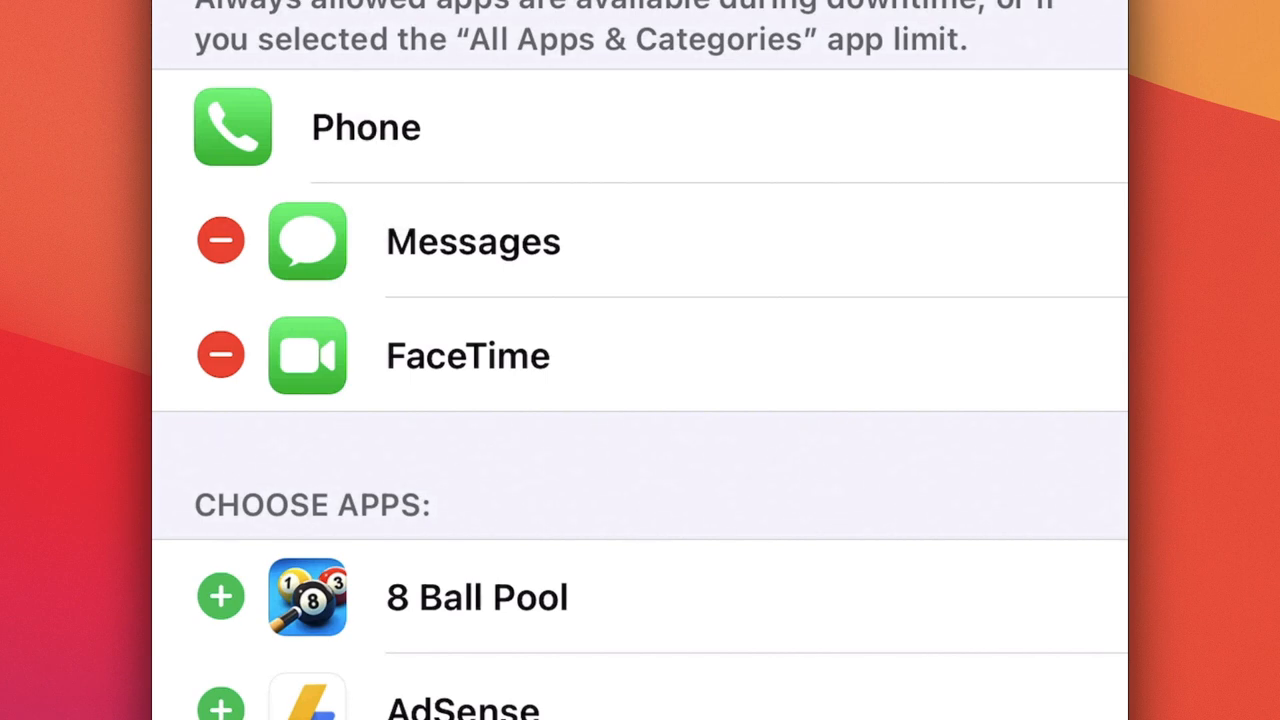
mouse_move(400, 385)
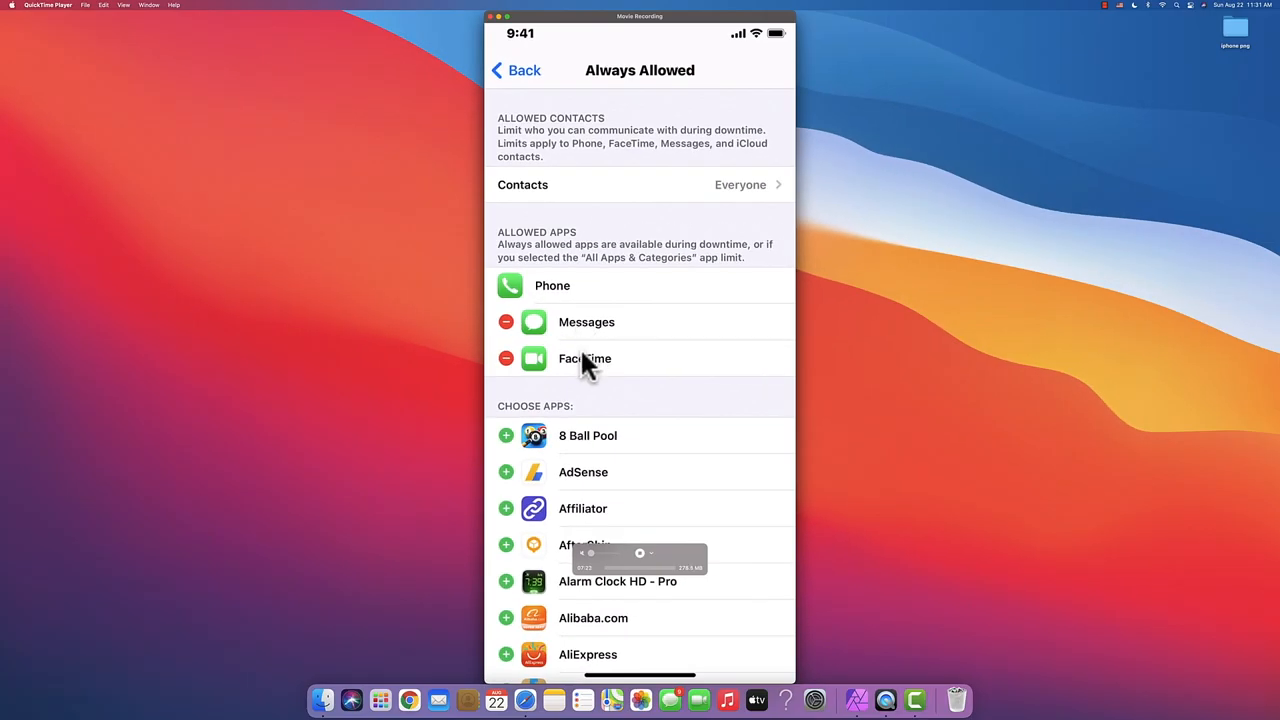
scroll("down", 3)
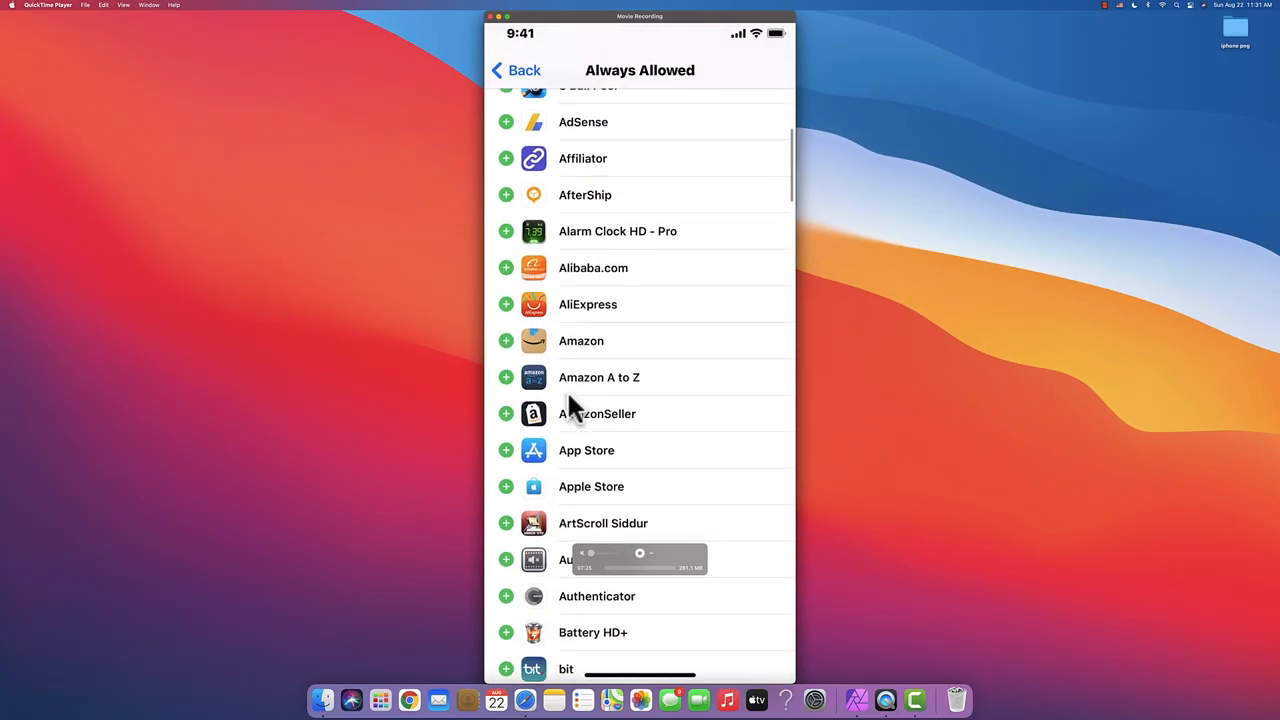
scroll("down", 3)
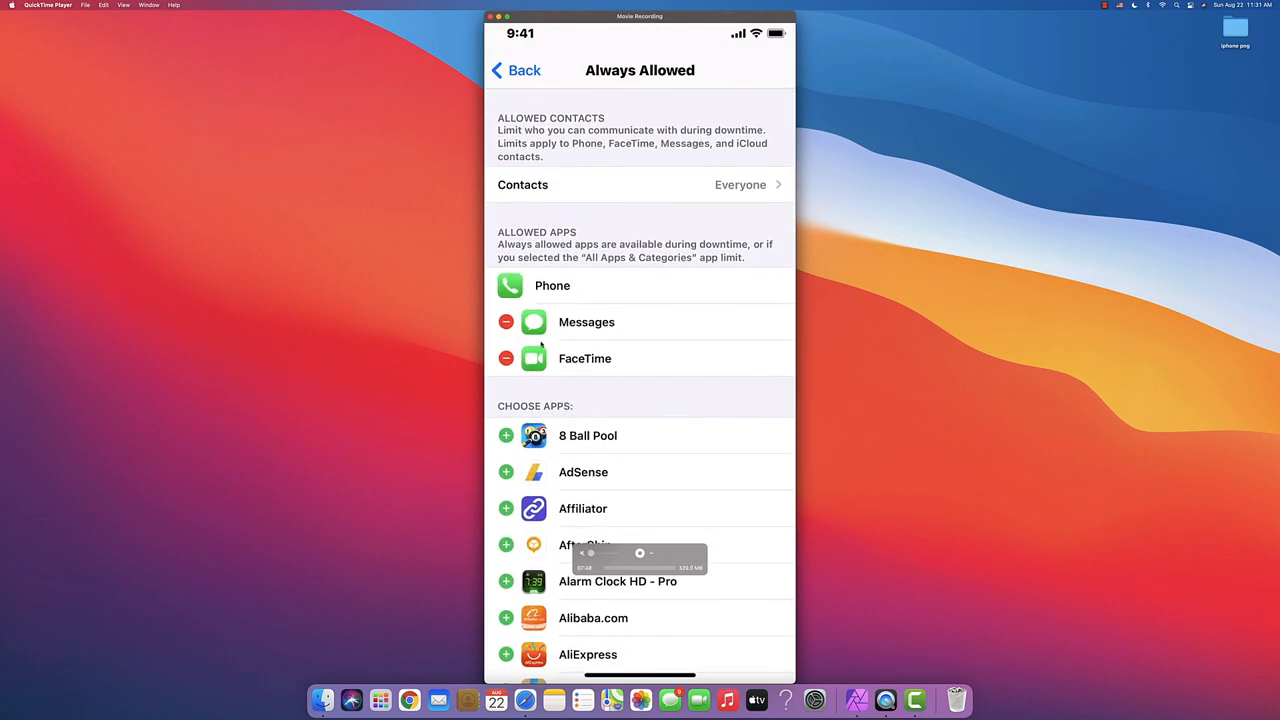
left_click(515, 70)
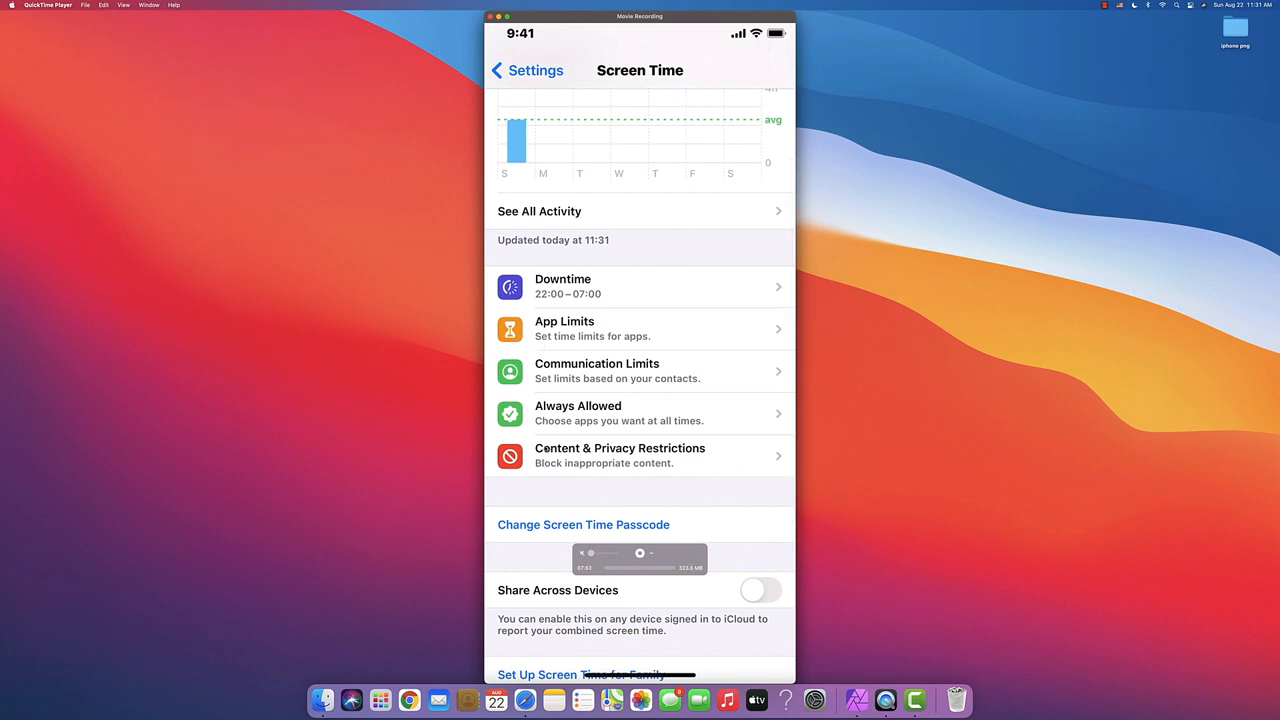
Turn on Content & Privacy Restrictions and open iTunes & App Store Purchases.
scroll("down", 3)
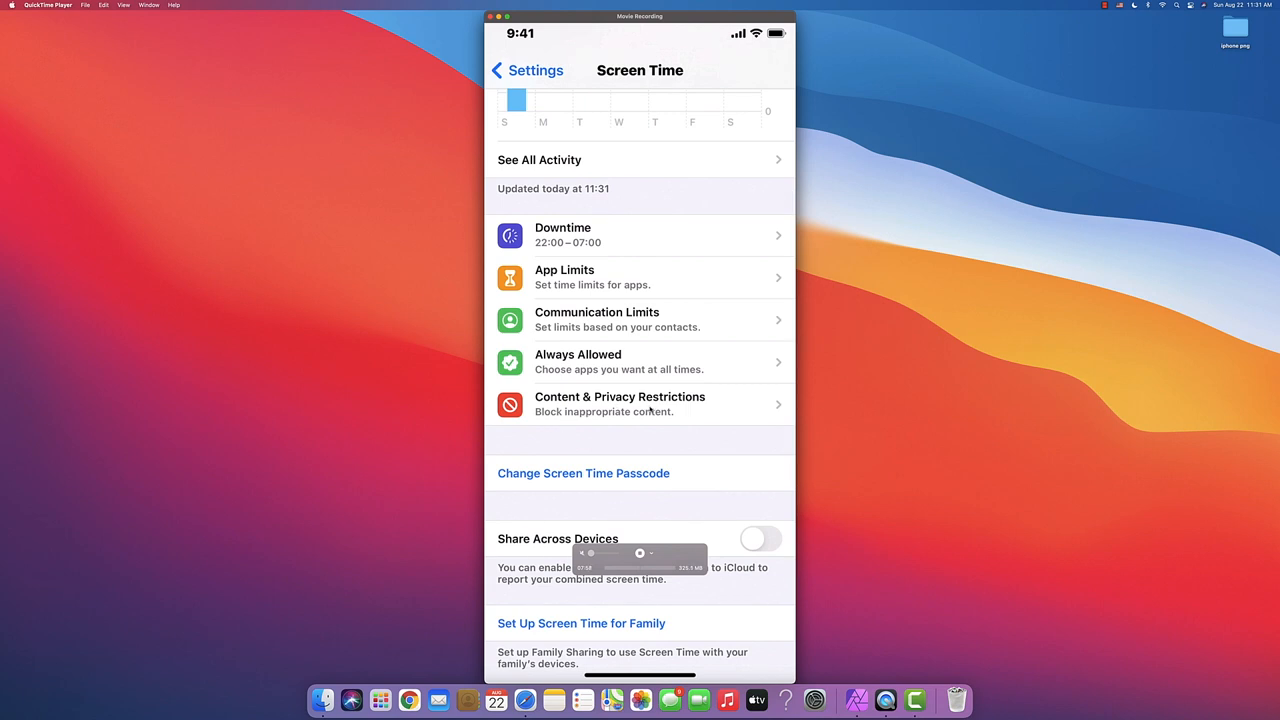
left_click(620, 404)
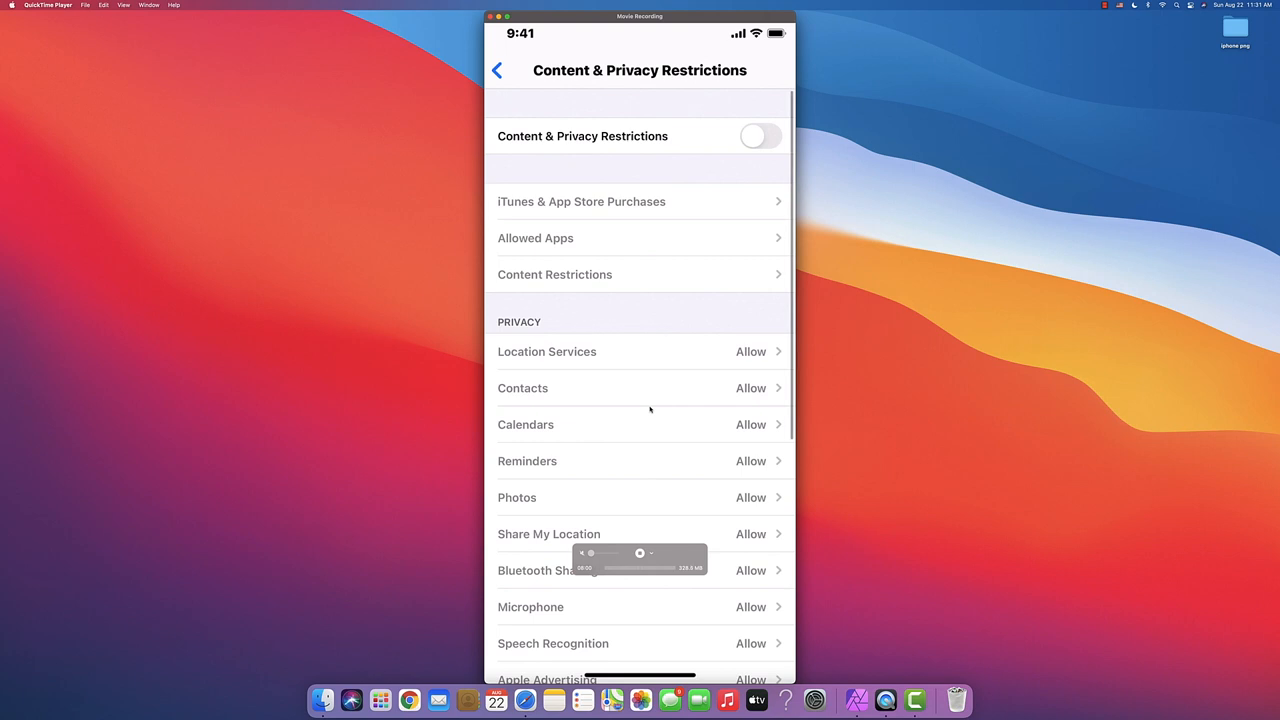
left_click(760, 136)
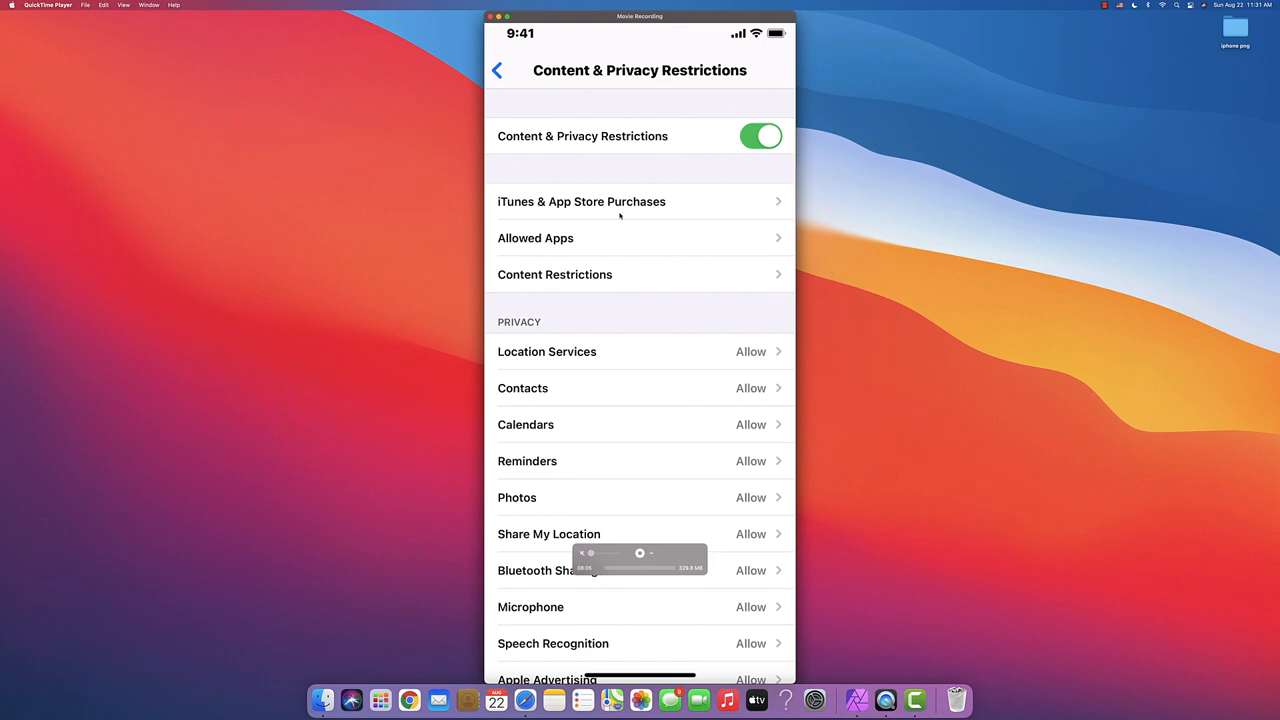
left_click(581, 201)
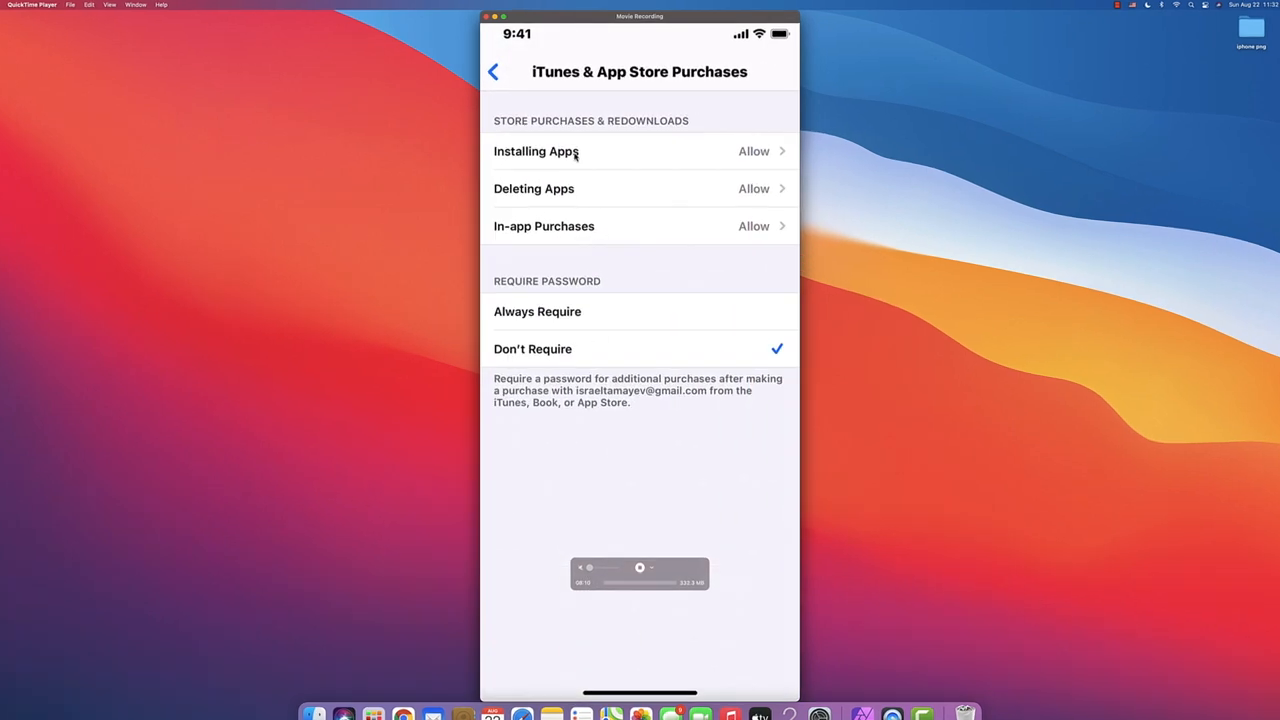
Keep installing apps and in-app purchases set to Allow.
left_click(536, 151)
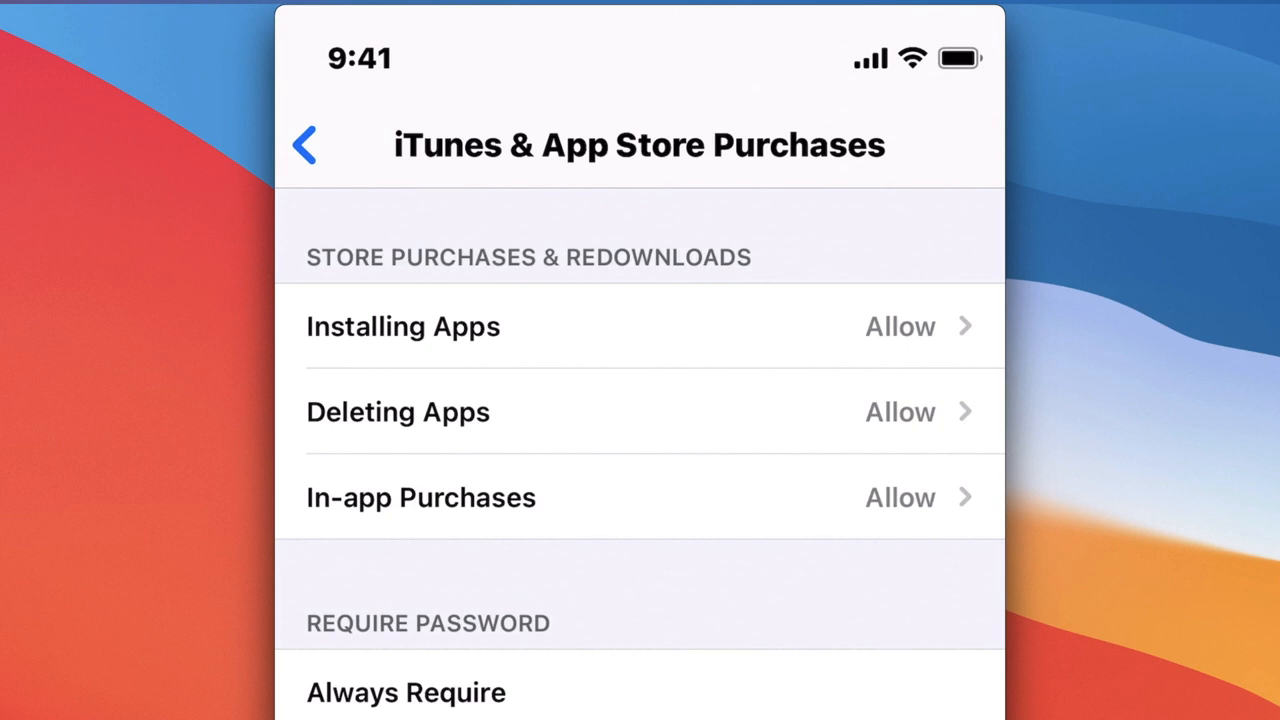
left_click(398, 411)
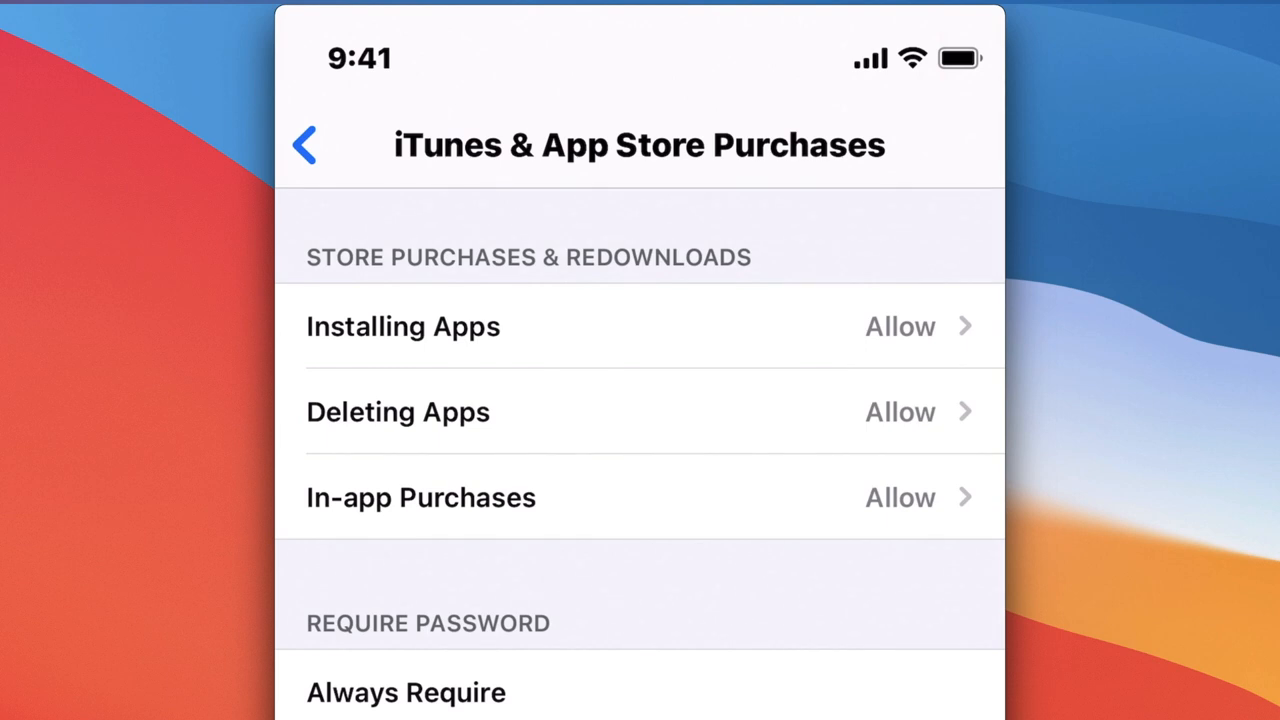
left_click(420, 497)
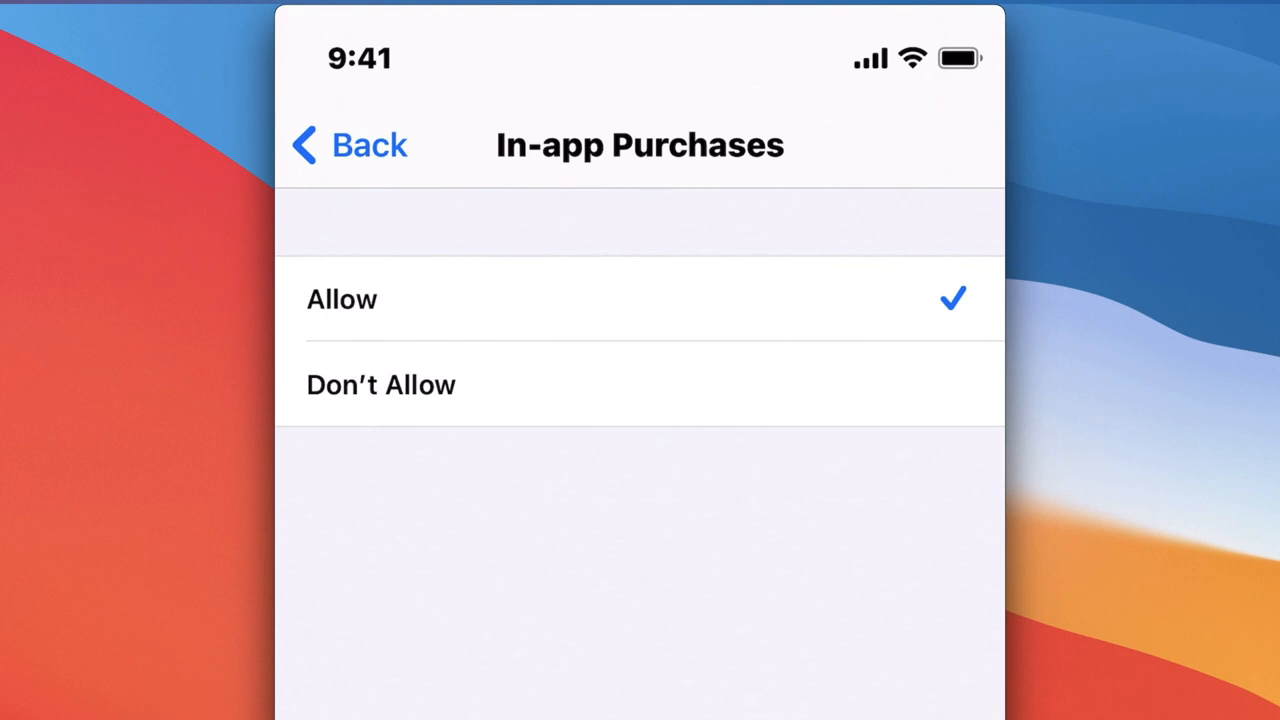
left_click(381, 385)
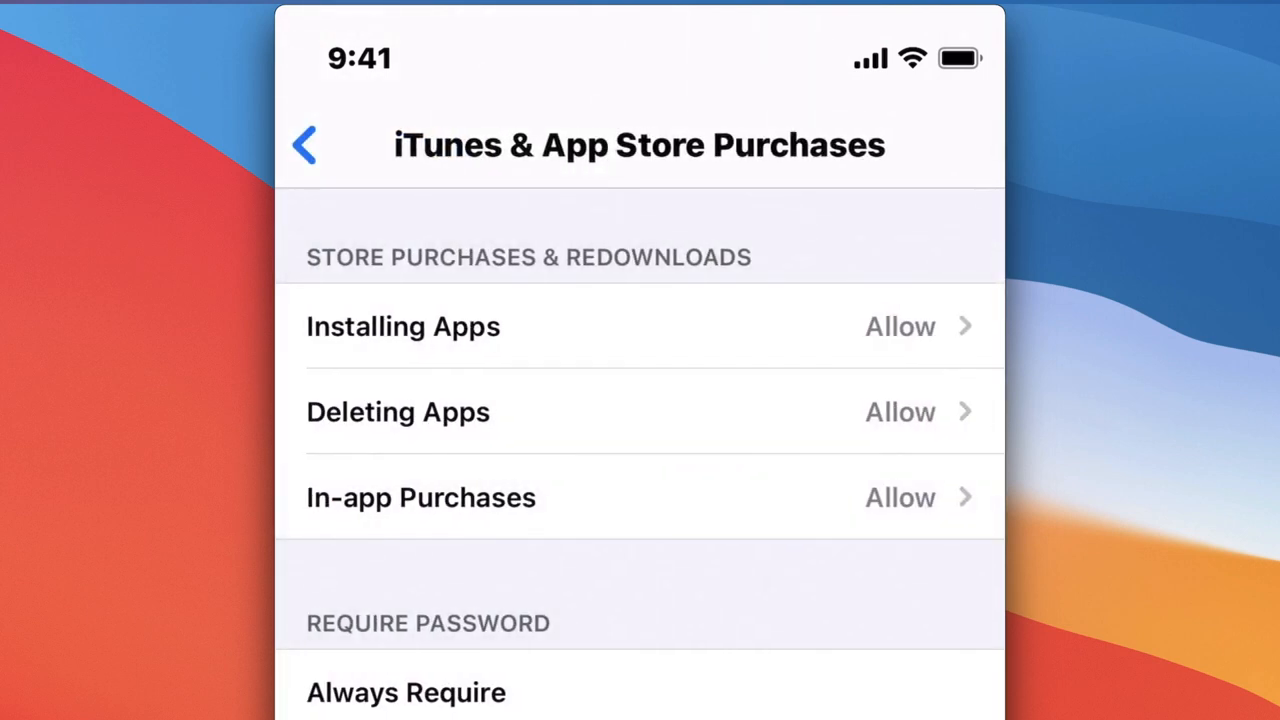
Set Require Password to Don't Require and open Allowed Apps.
scroll("down", 3)
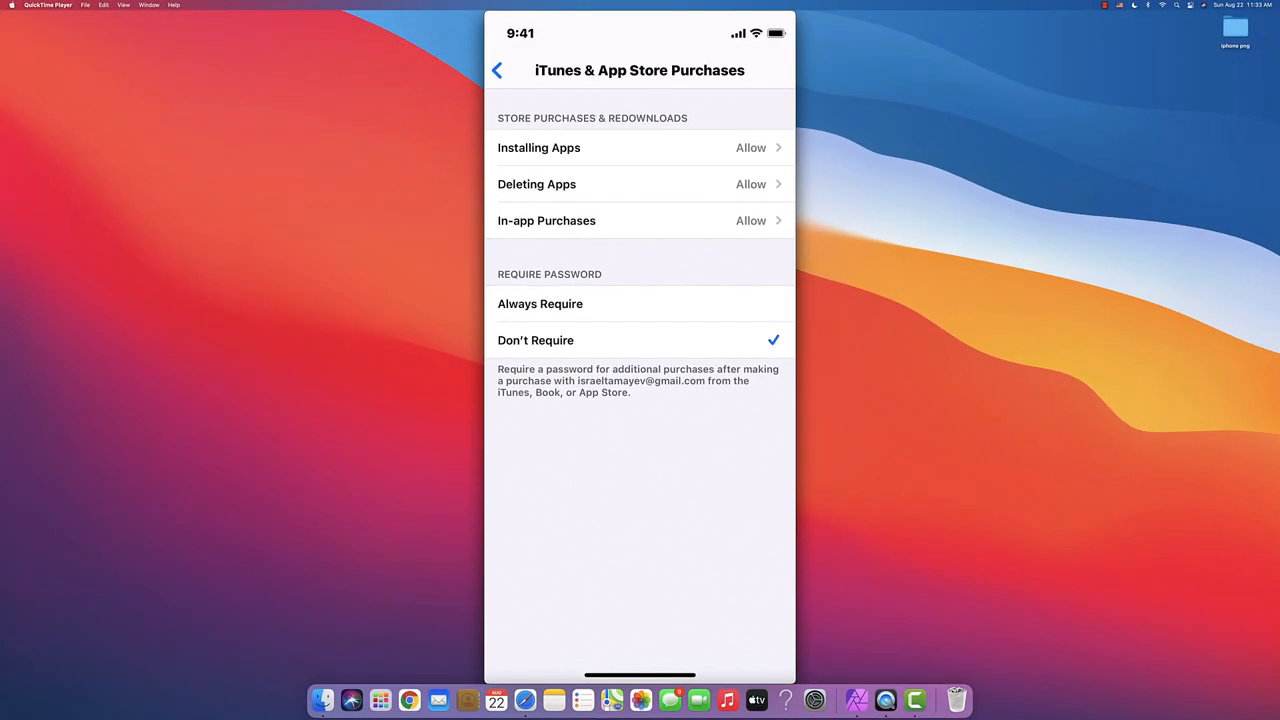
left_click(540, 303)
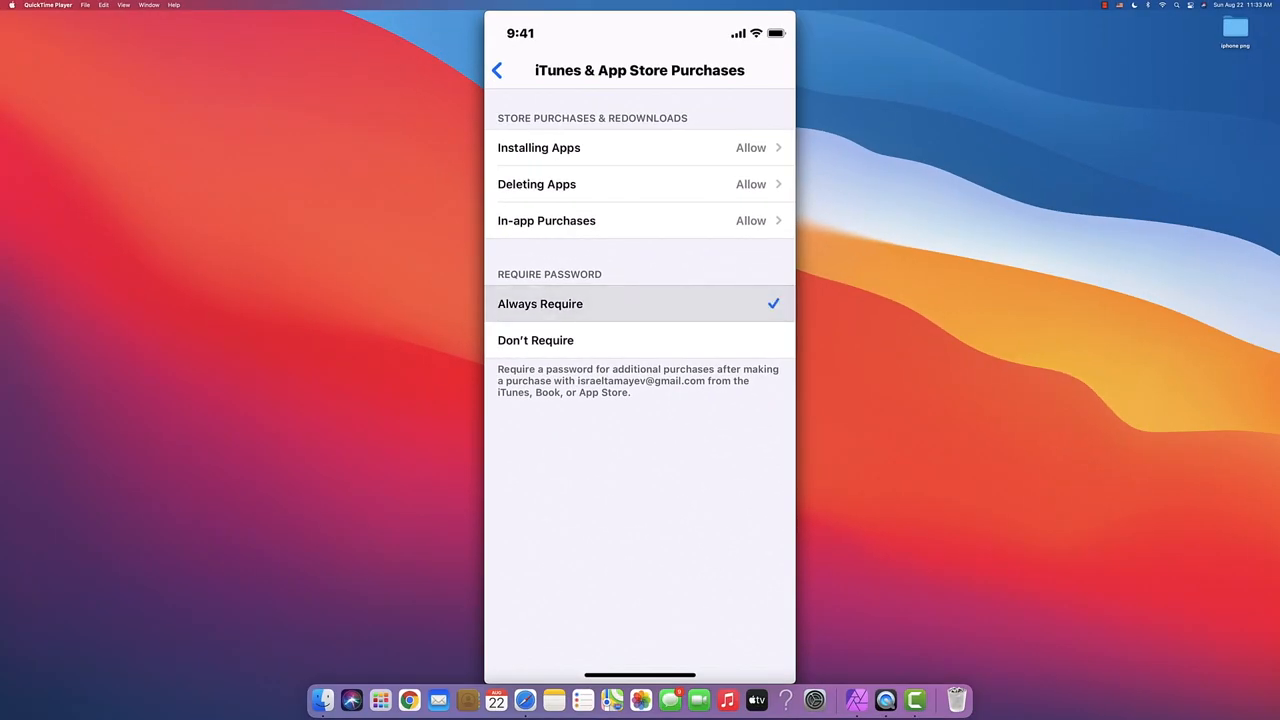
left_click(535, 340)
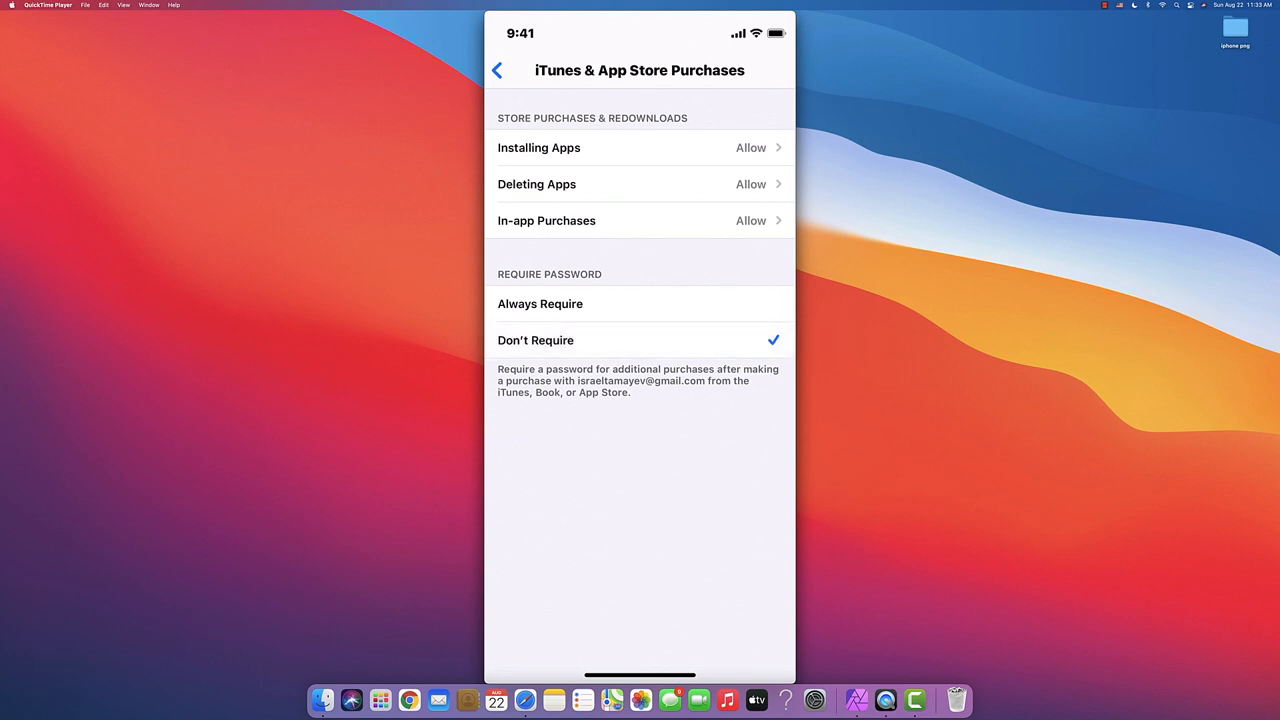
left_click(497, 70)
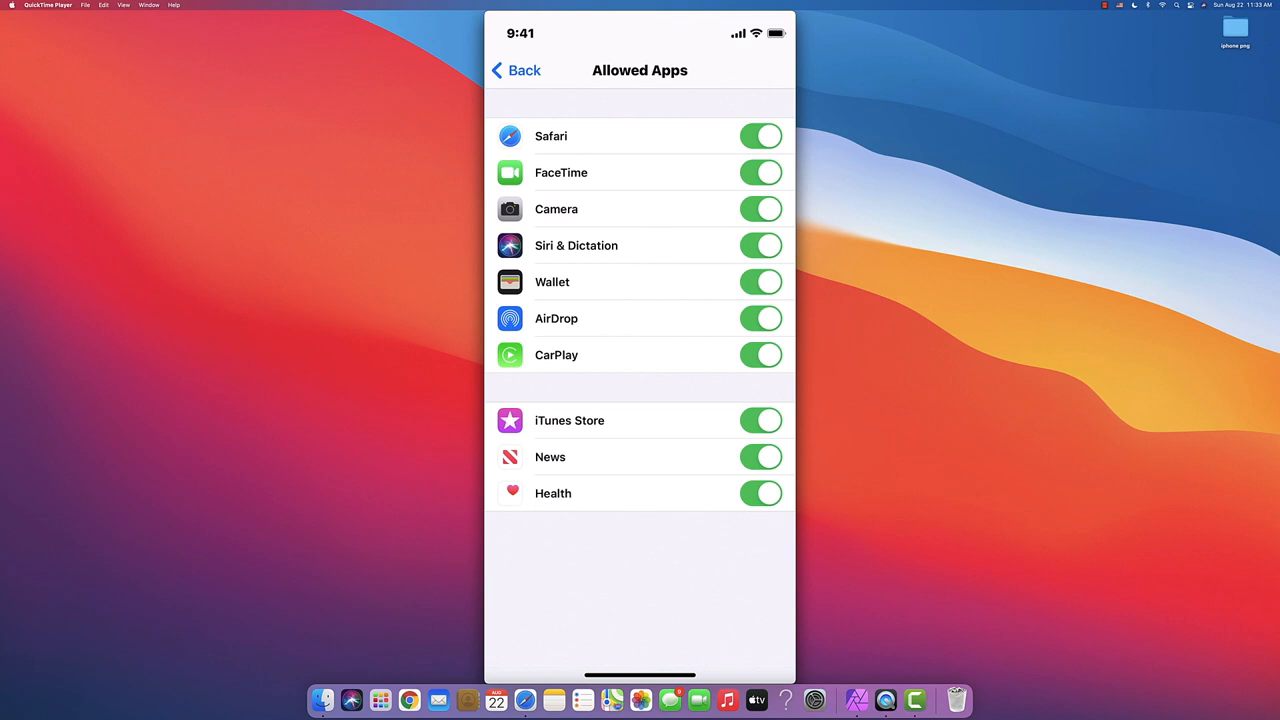
Toggle Safari, FaceTime and Camera off and back on, leaving all apps allowed.
left_click(760, 136)
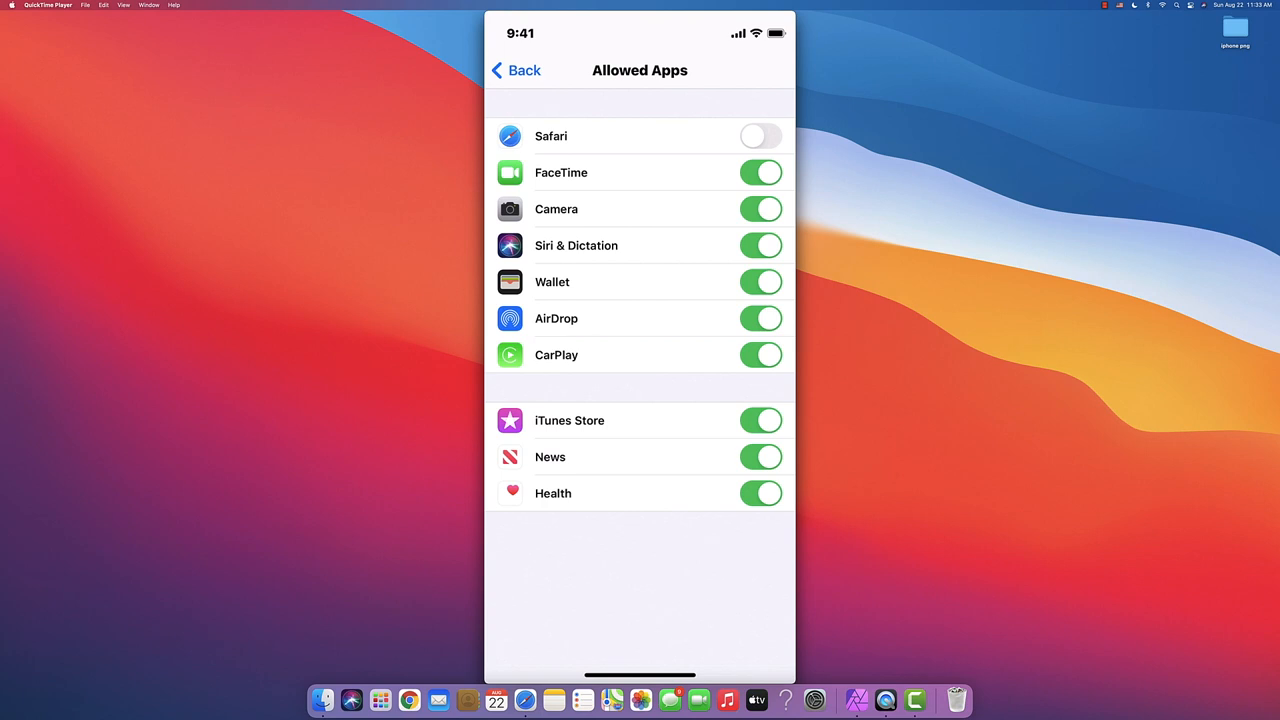
left_click(760, 172)
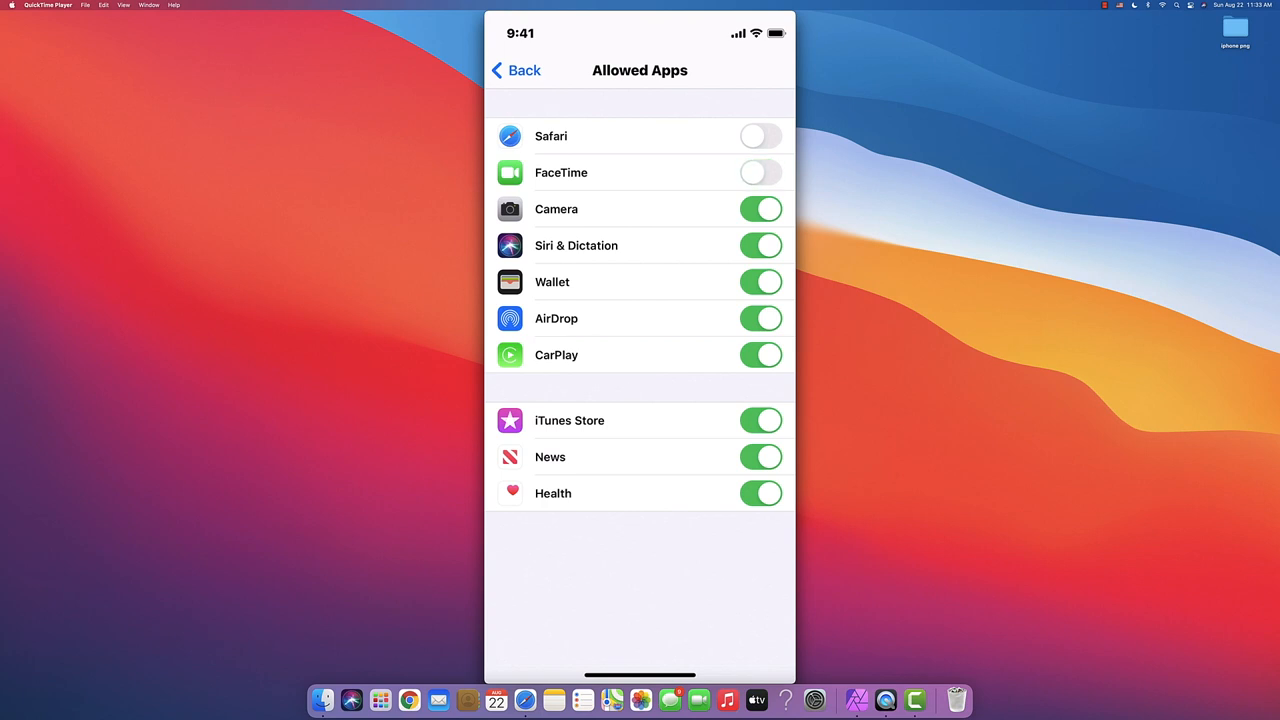
left_click(760, 208)
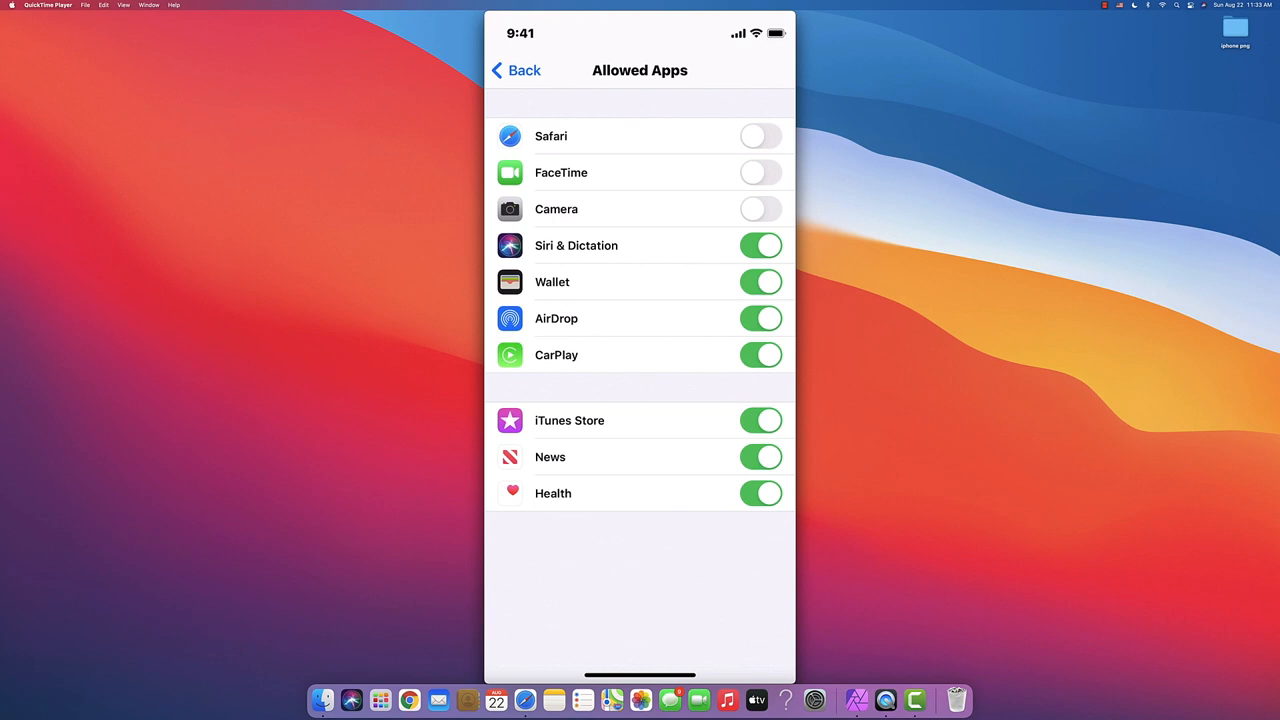
left_click(760, 209)
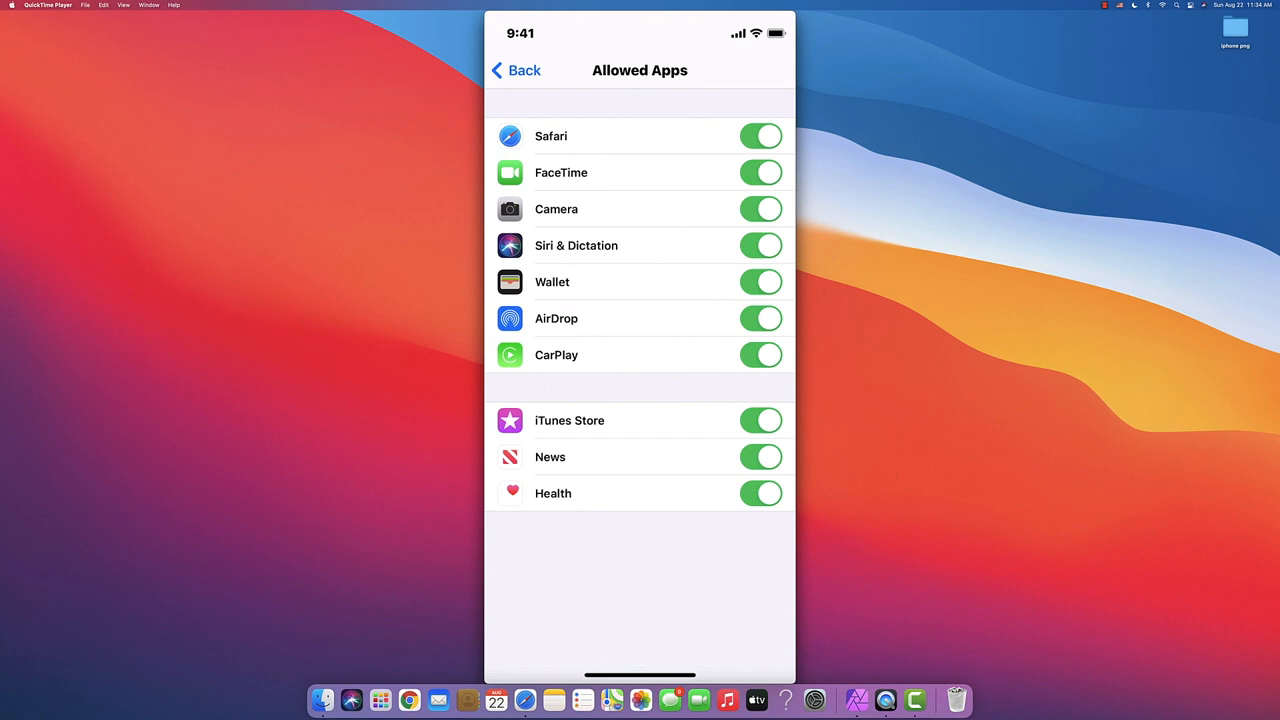
left_click(515, 70)
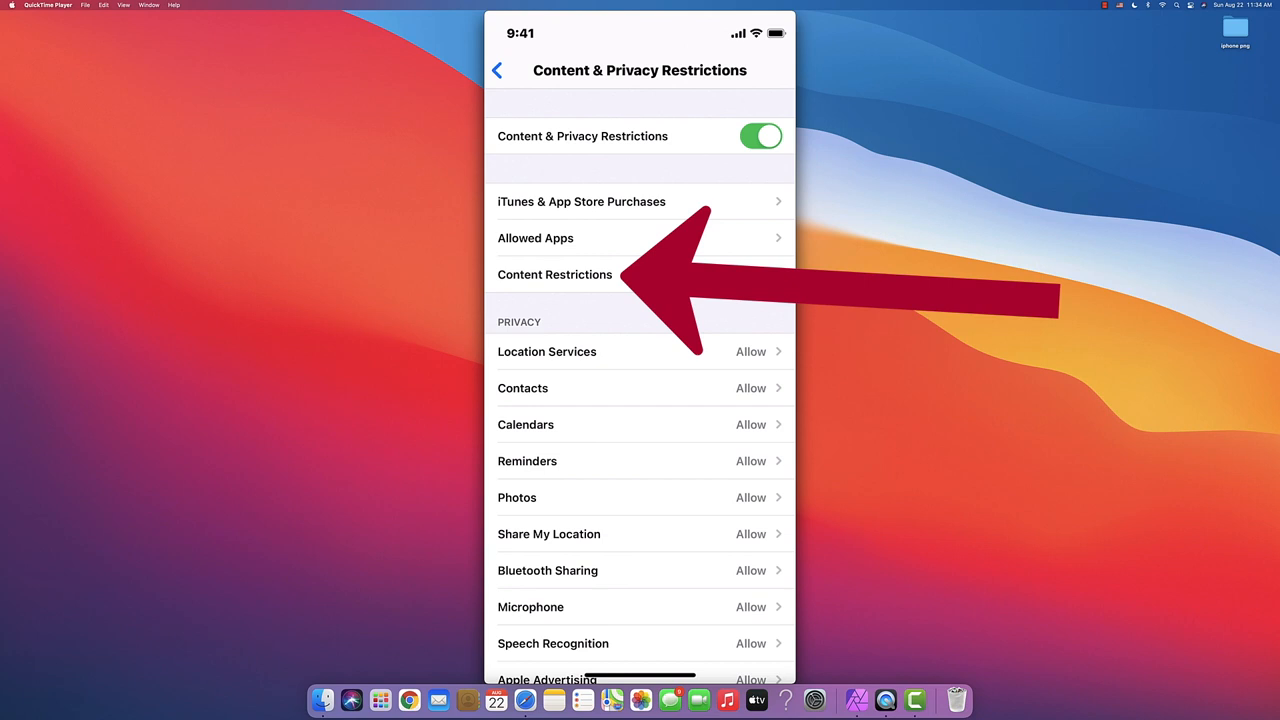
Set Music, Podcasts, News & Workouts to Clean, leaving Music Videos on.
left_click(555, 274)
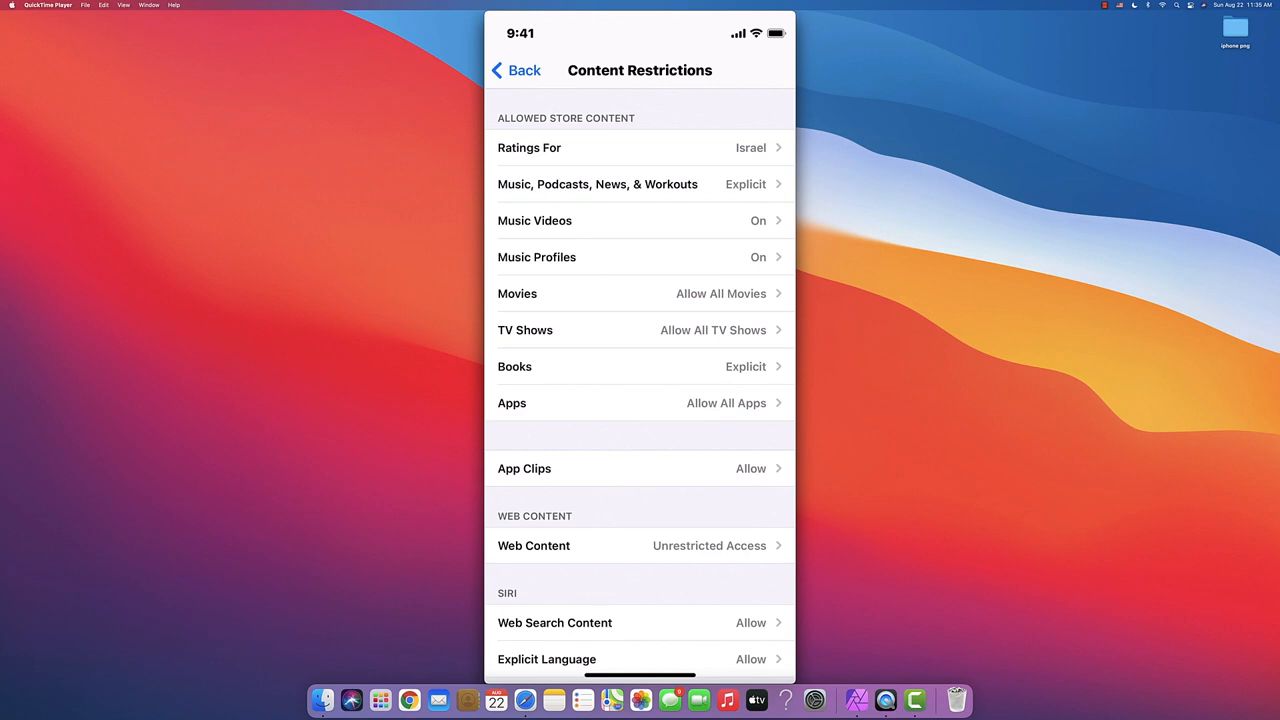
left_click(597, 184)
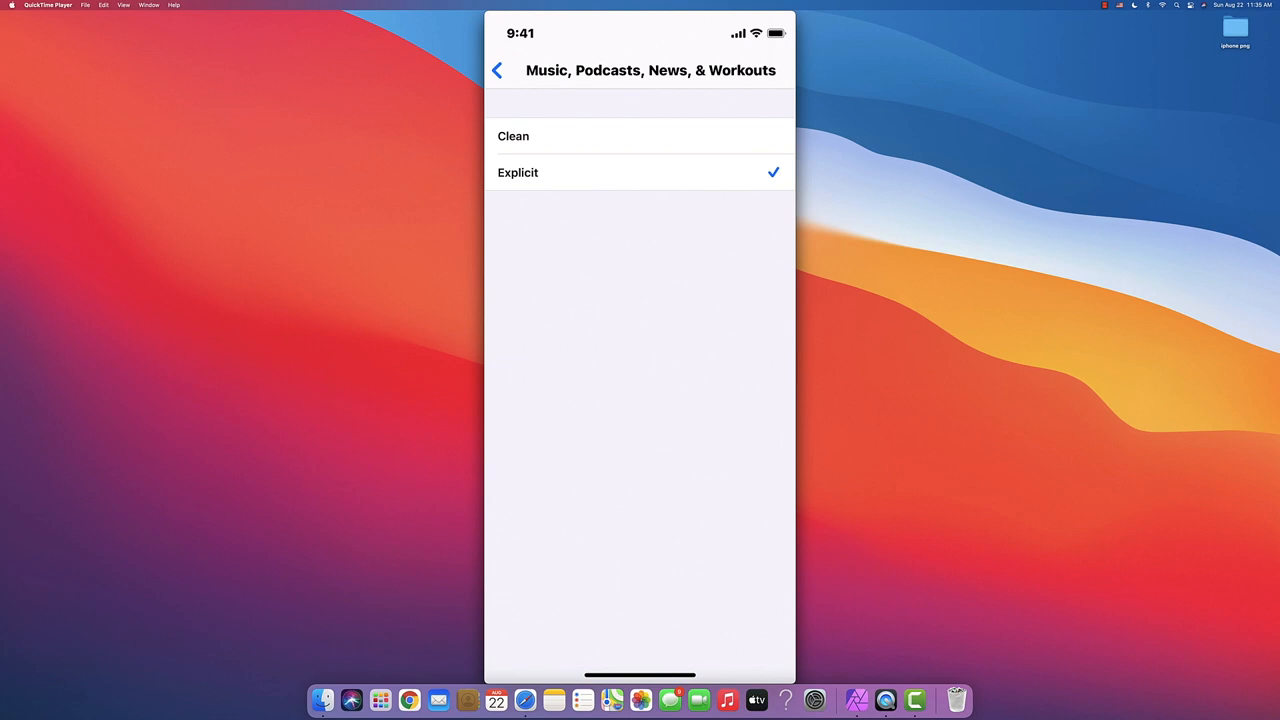
left_click(513, 136)
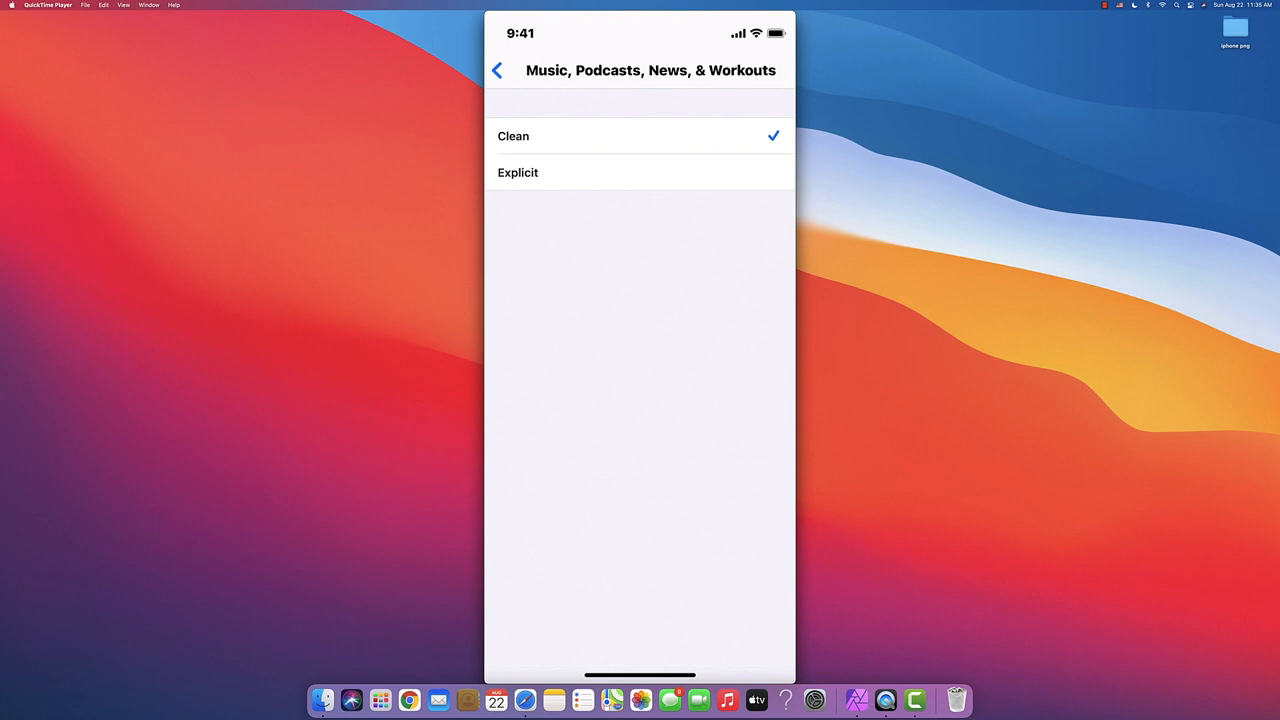
left_click(498, 70)
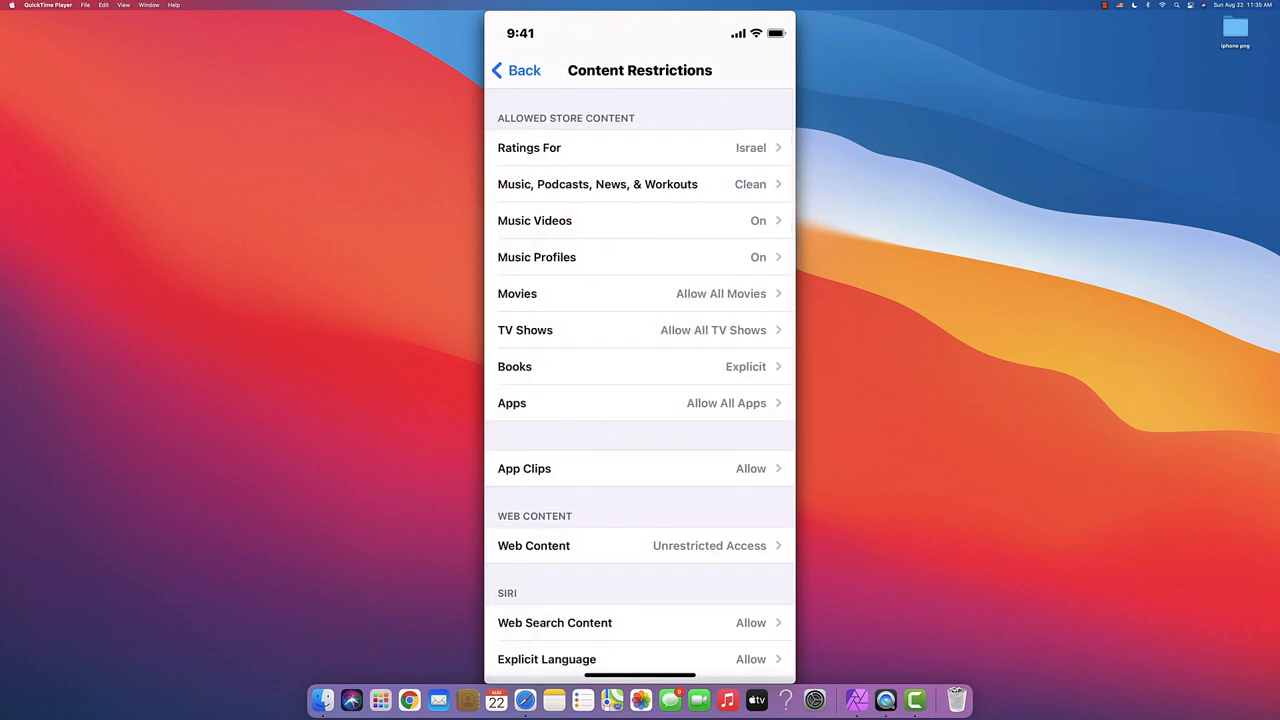
left_click(640, 220)
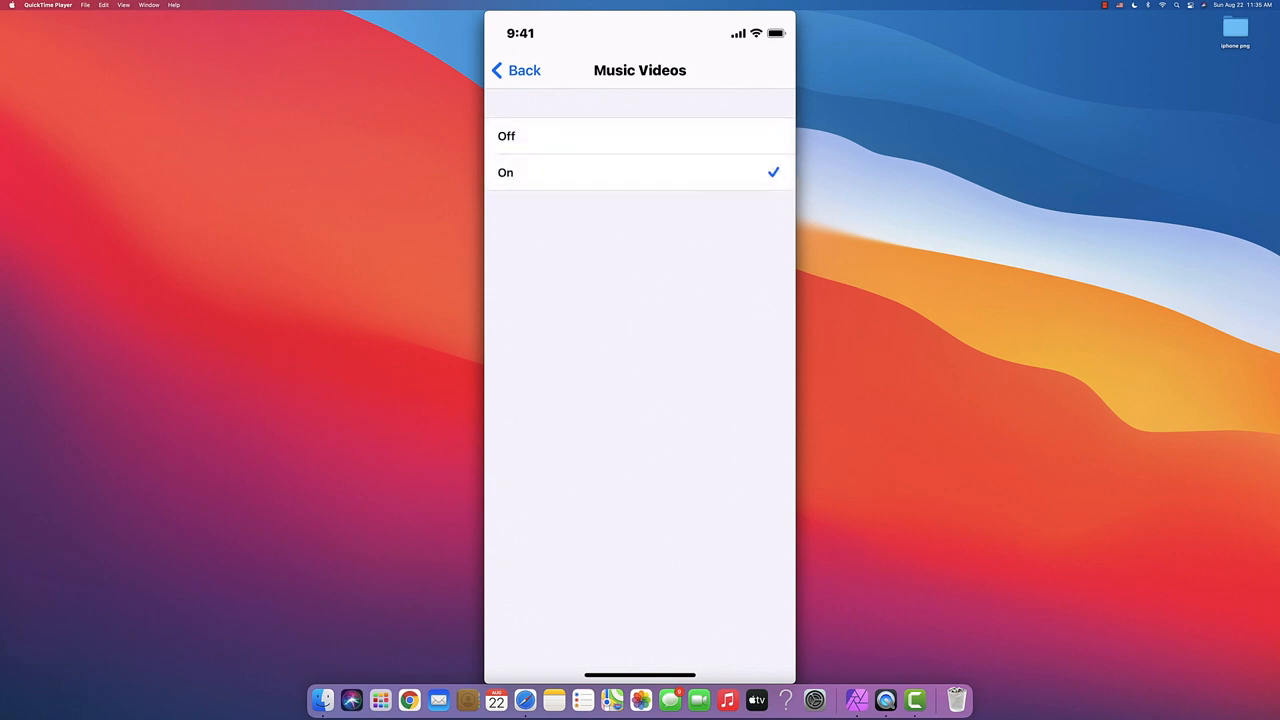
left_click(516, 70)
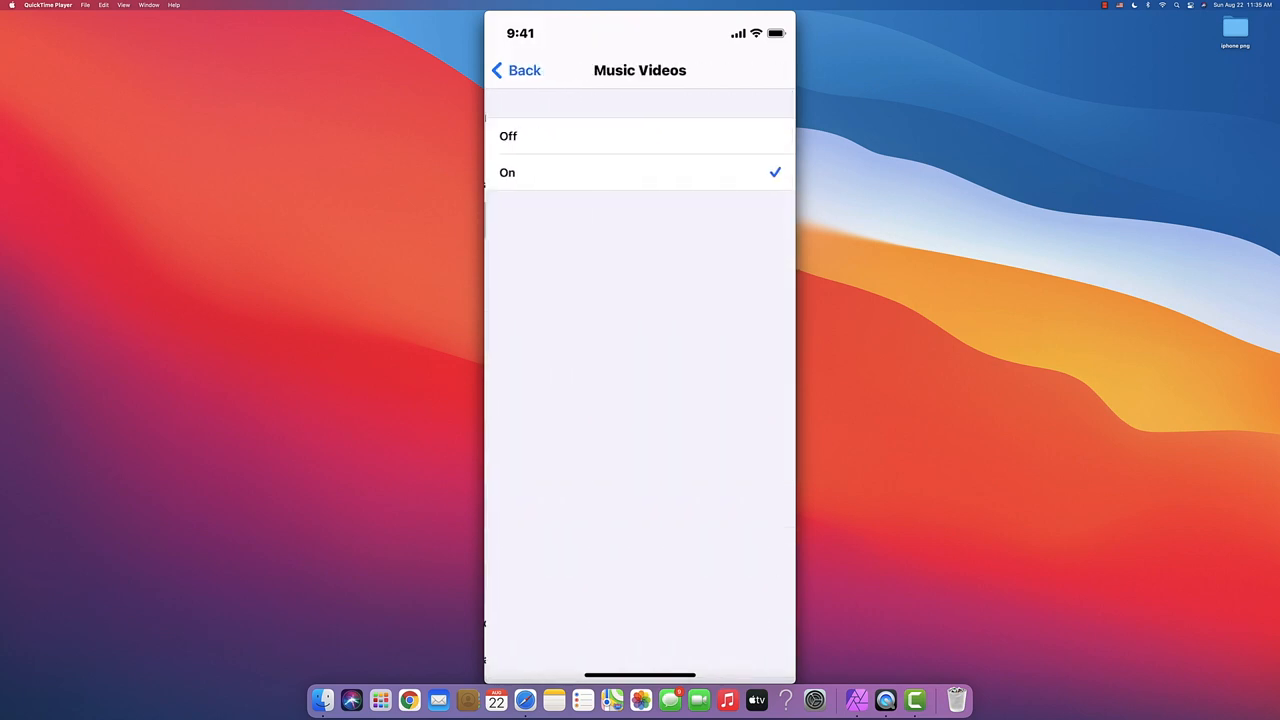
left_click(516, 70)
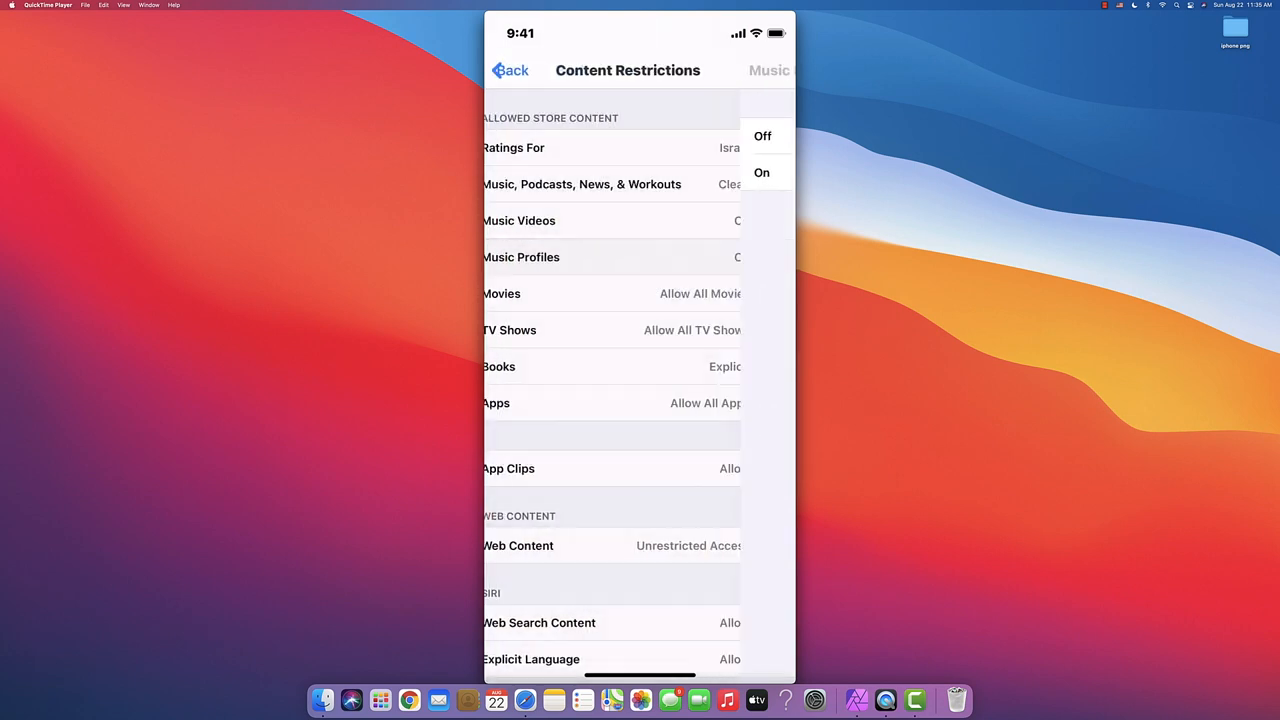
Keep Movies at Allow All Movies after trying the 18 rating, and limit Apps to 17+.
left_click(502, 293)
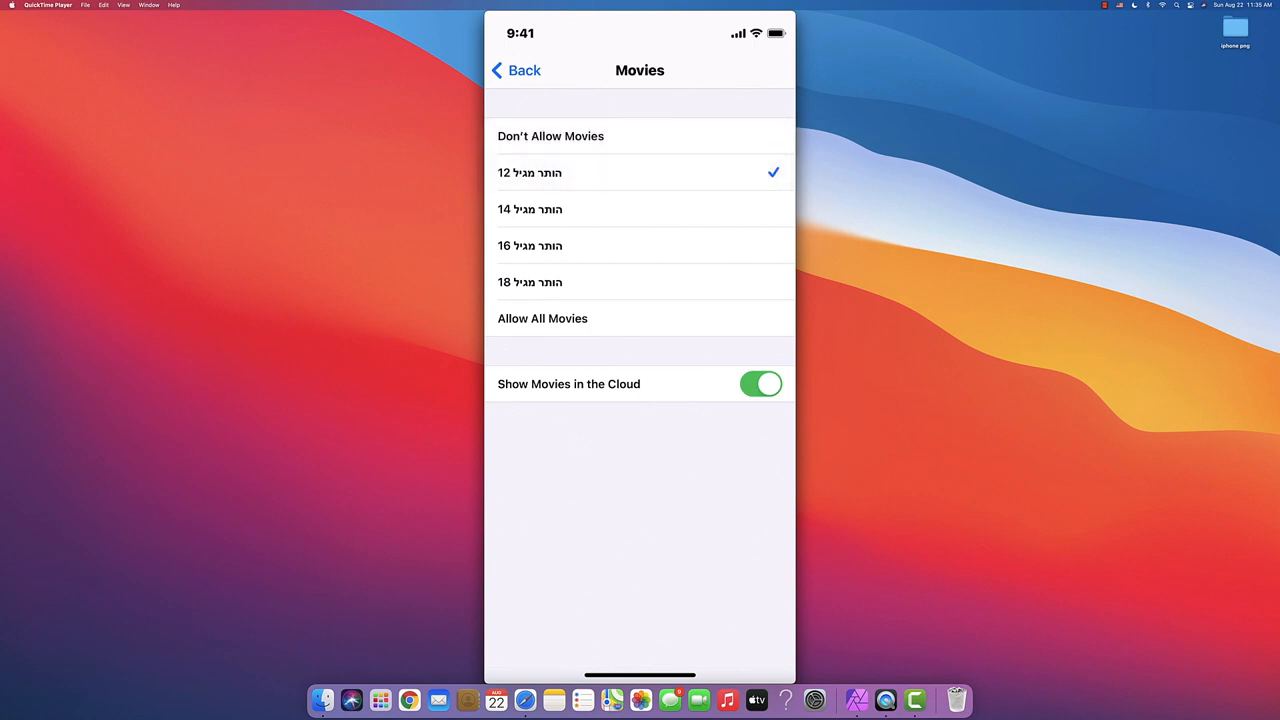
left_click(639, 245)
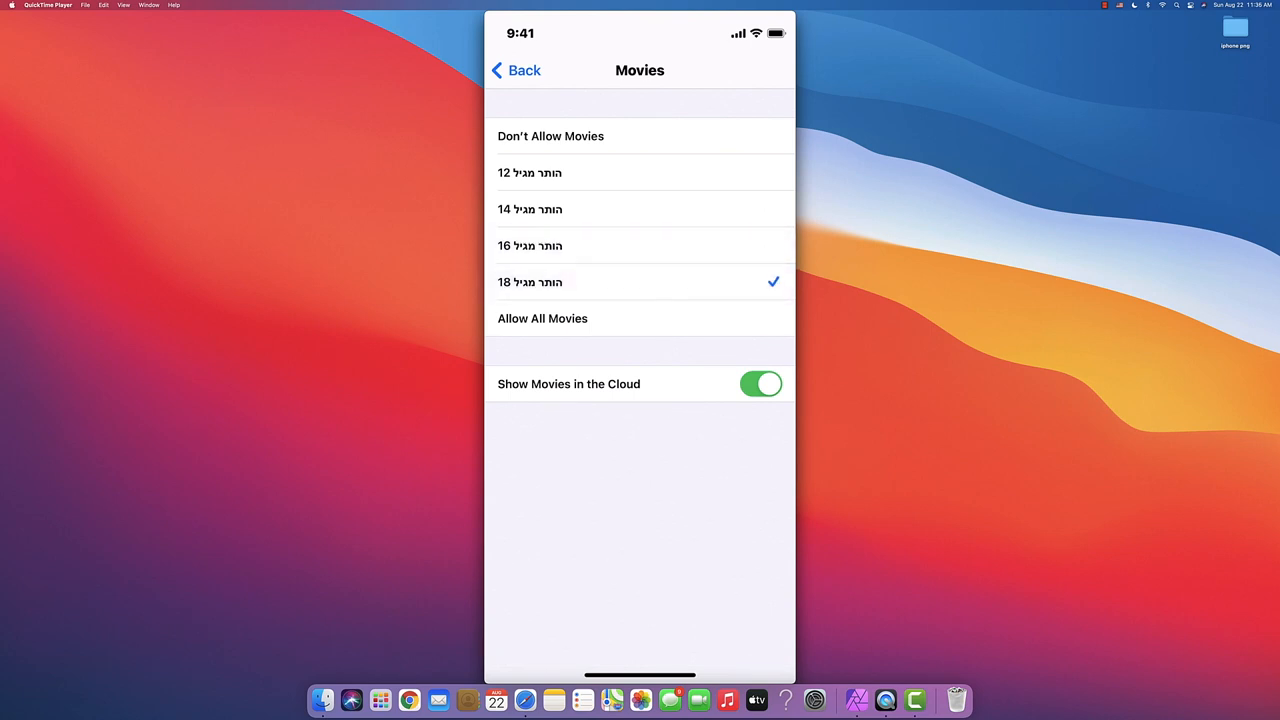
left_click(542, 318)
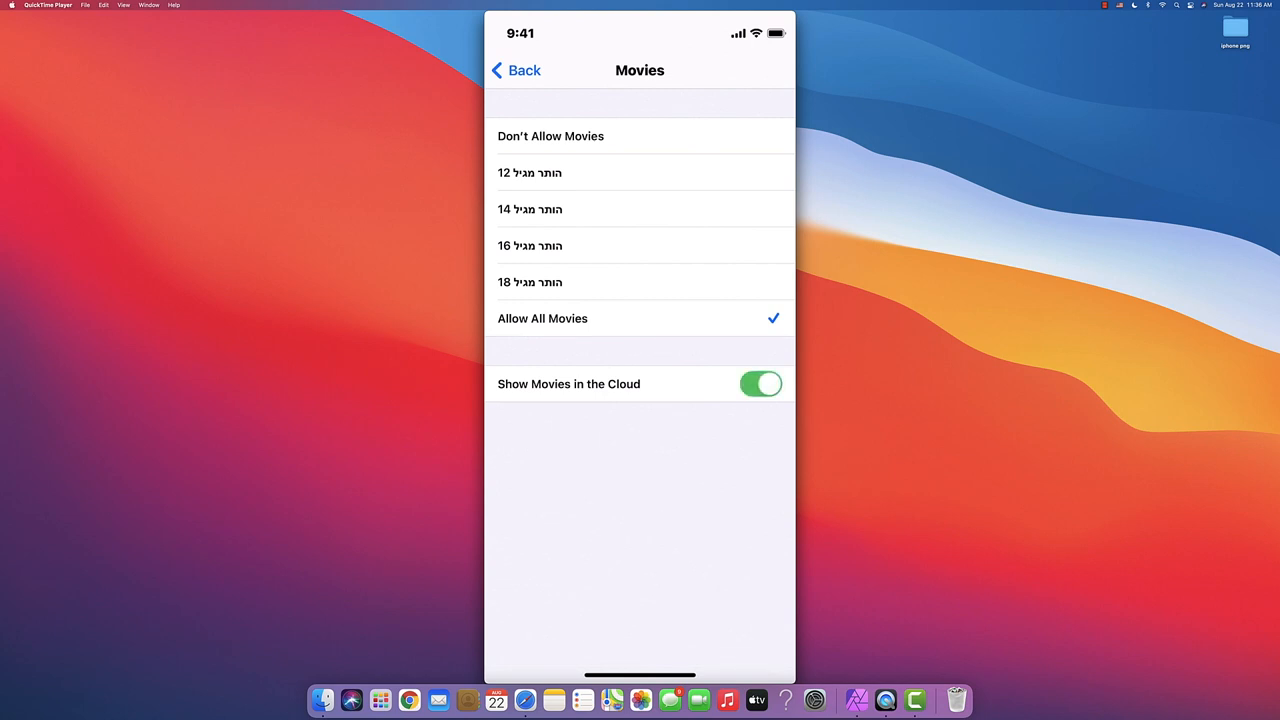
left_click(515, 70)
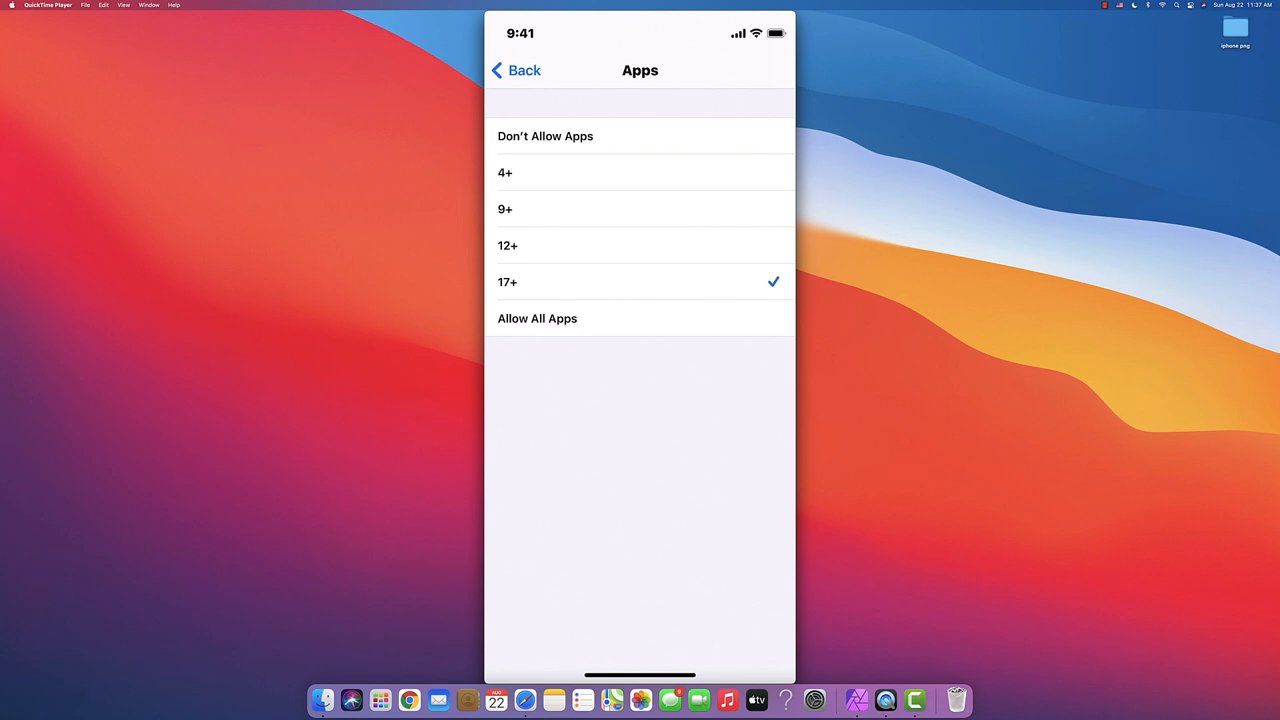
Keep Apps at Allow All Apps and open Web Content under Content Restrictions.
left_click(545, 136)
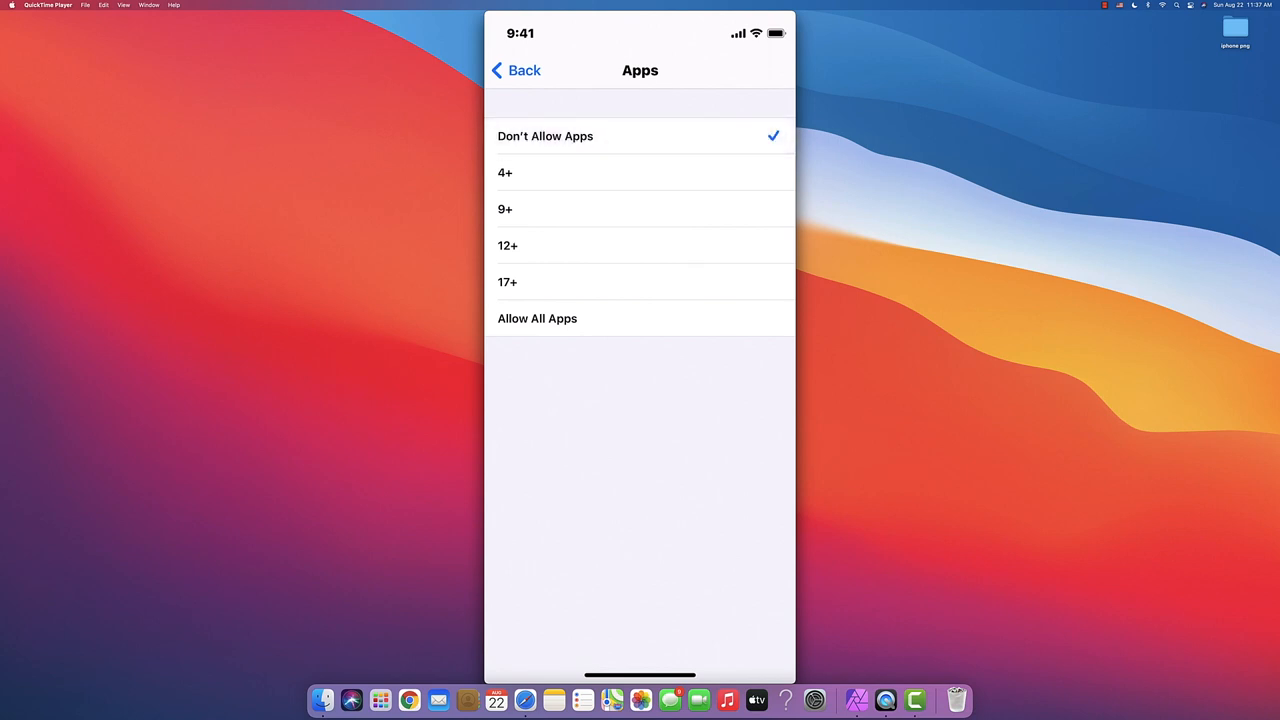
left_click(537, 318)
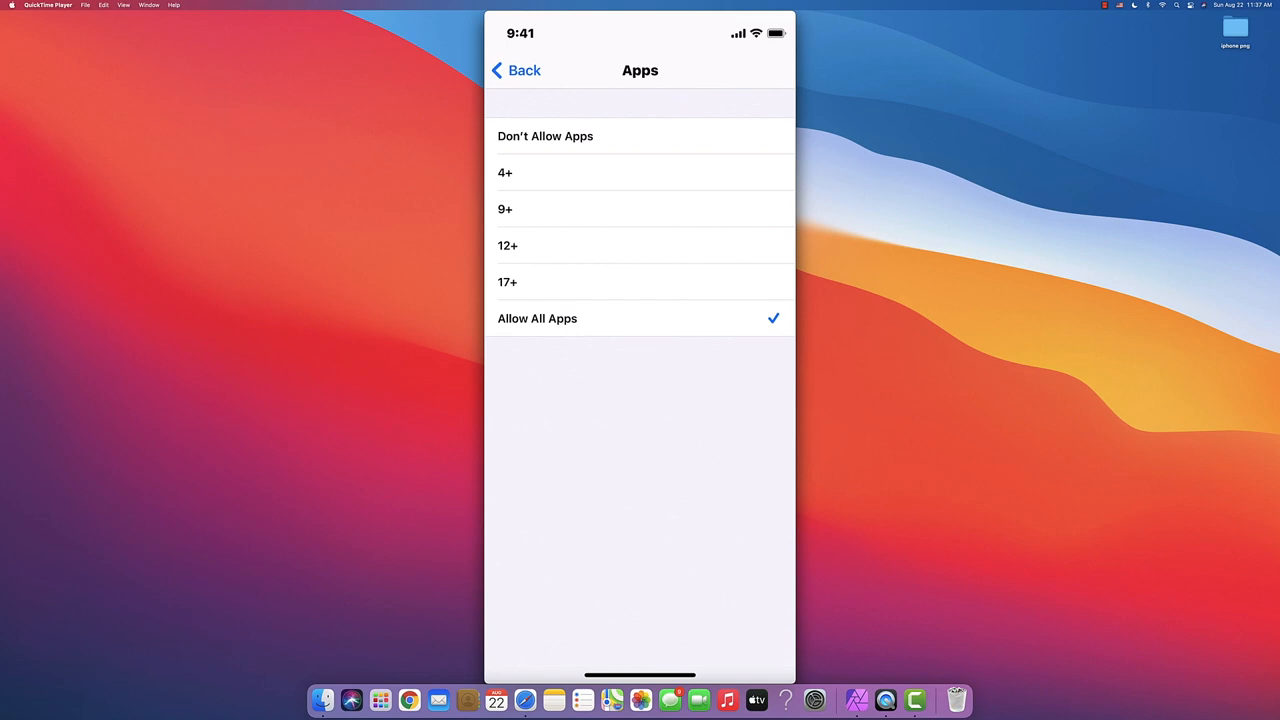
left_click(516, 70)
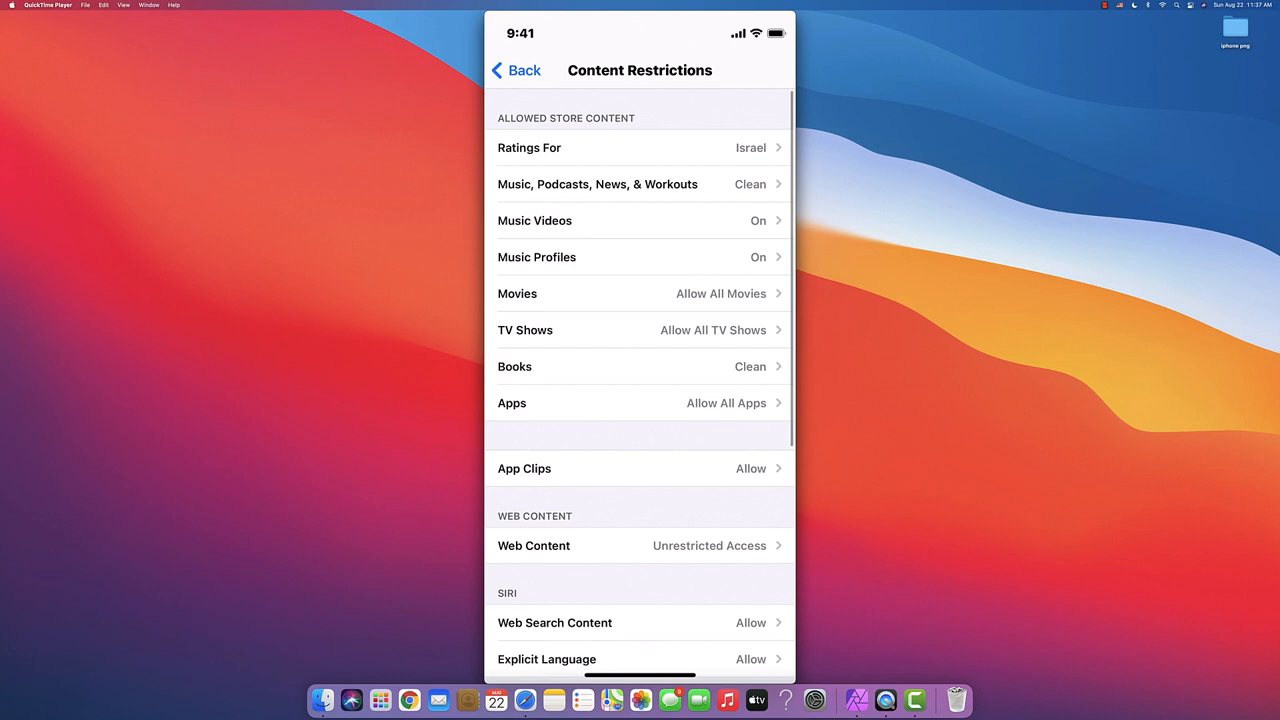
scroll("down", 3)
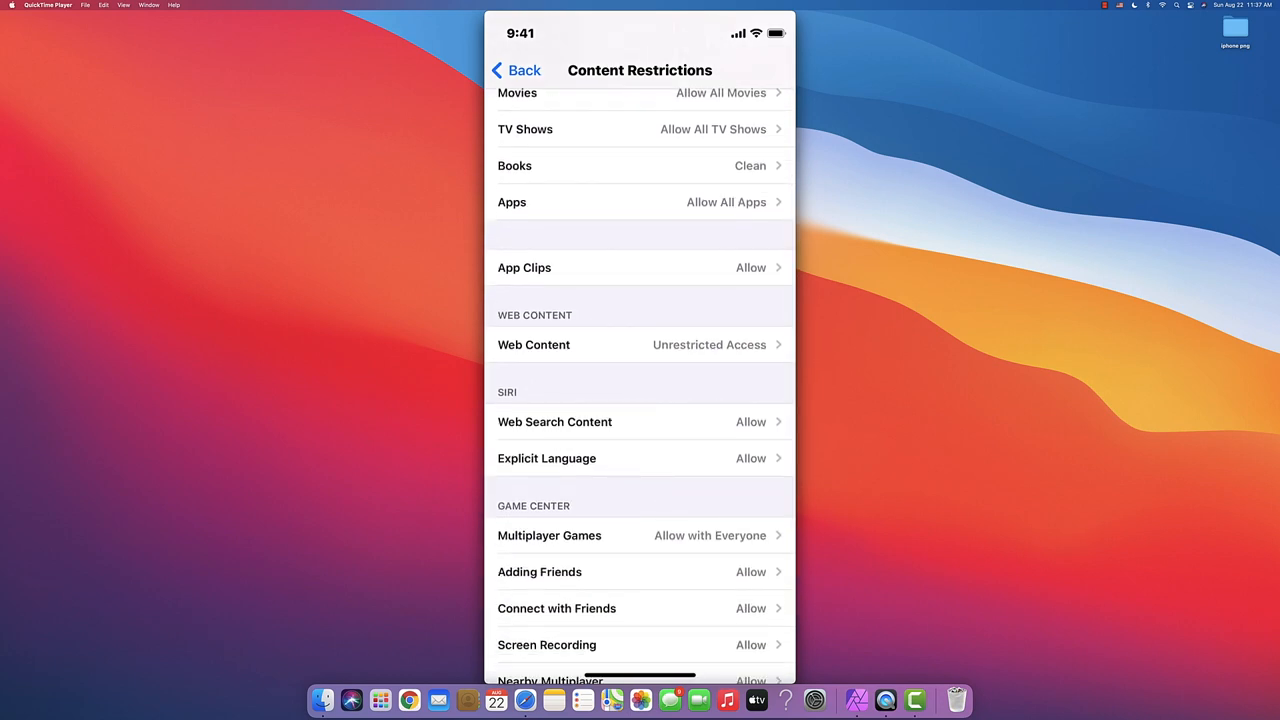
scroll("down", 3)
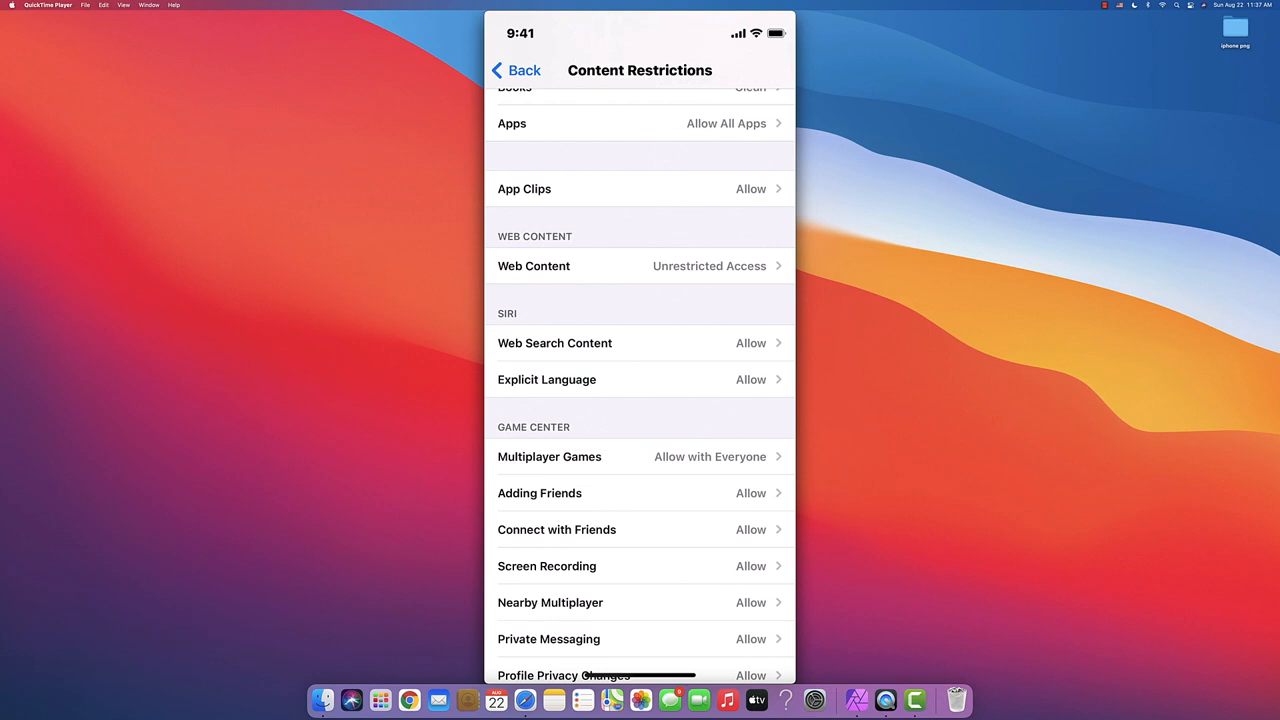
left_click(638, 265)
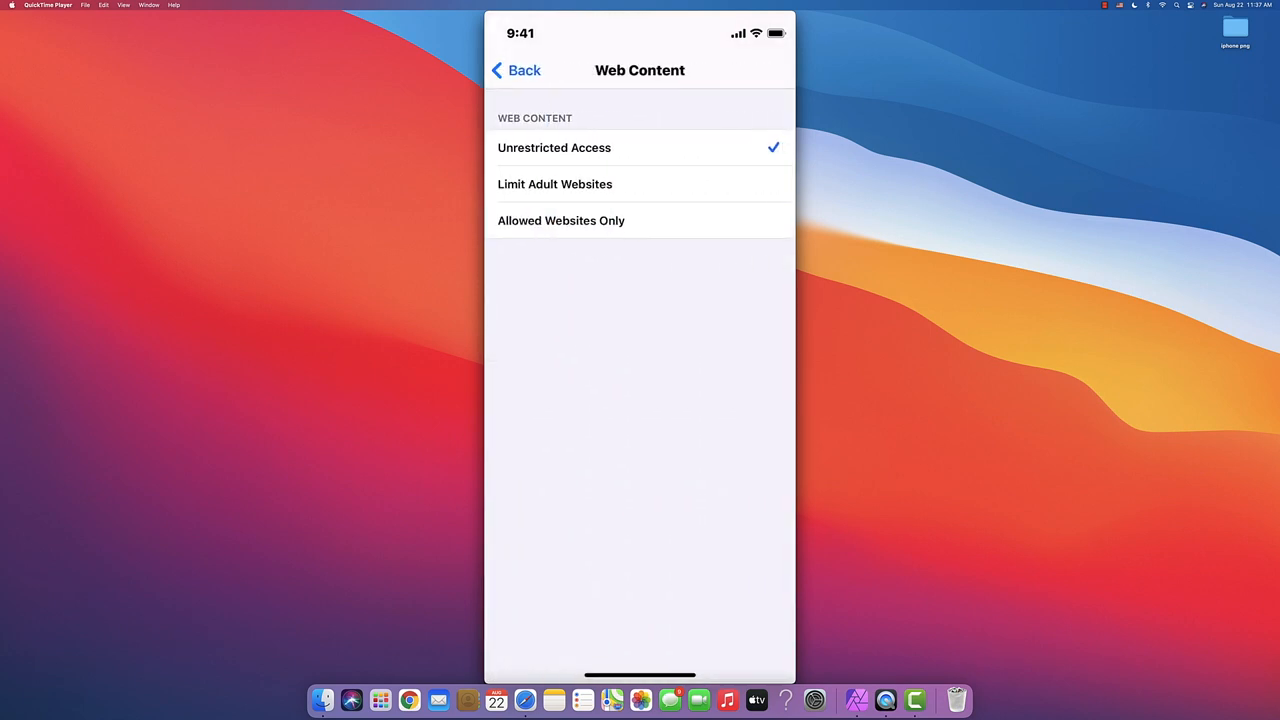
Set Web Content to Allowed Websites Only, adding no new websites to the list.
left_click(554, 184)
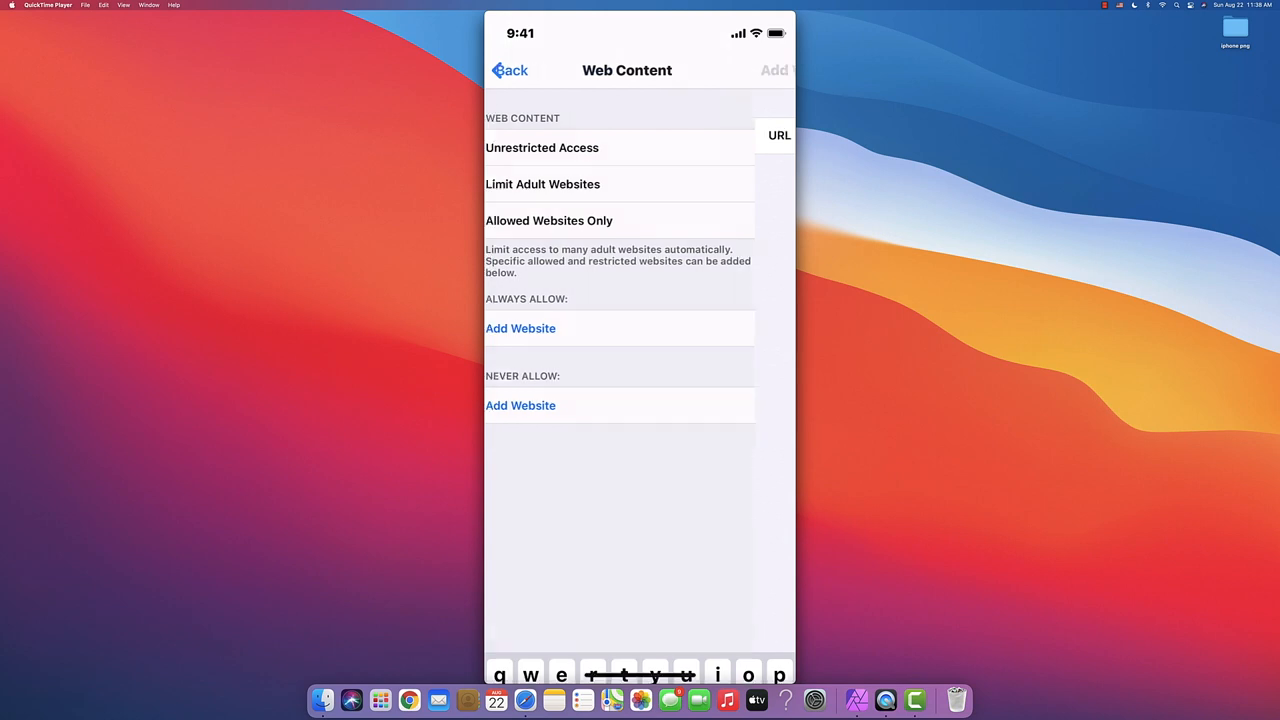
left_click(554, 184)
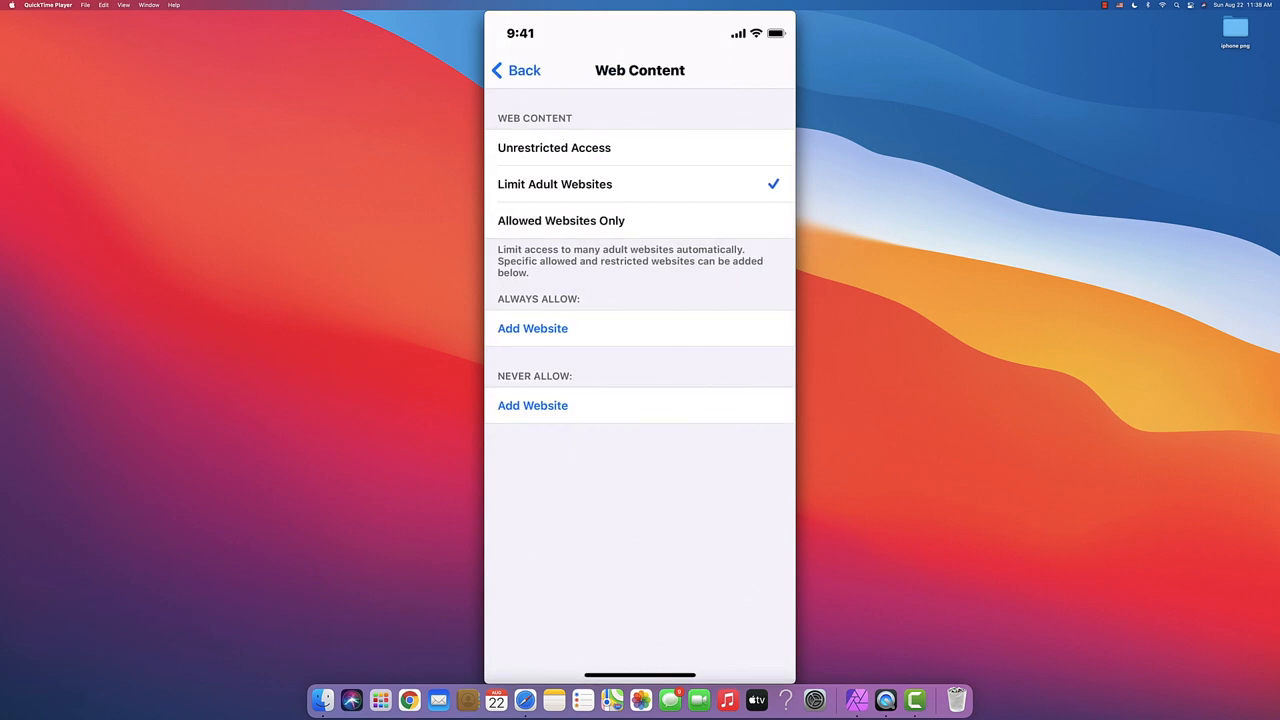
left_click(560, 220)
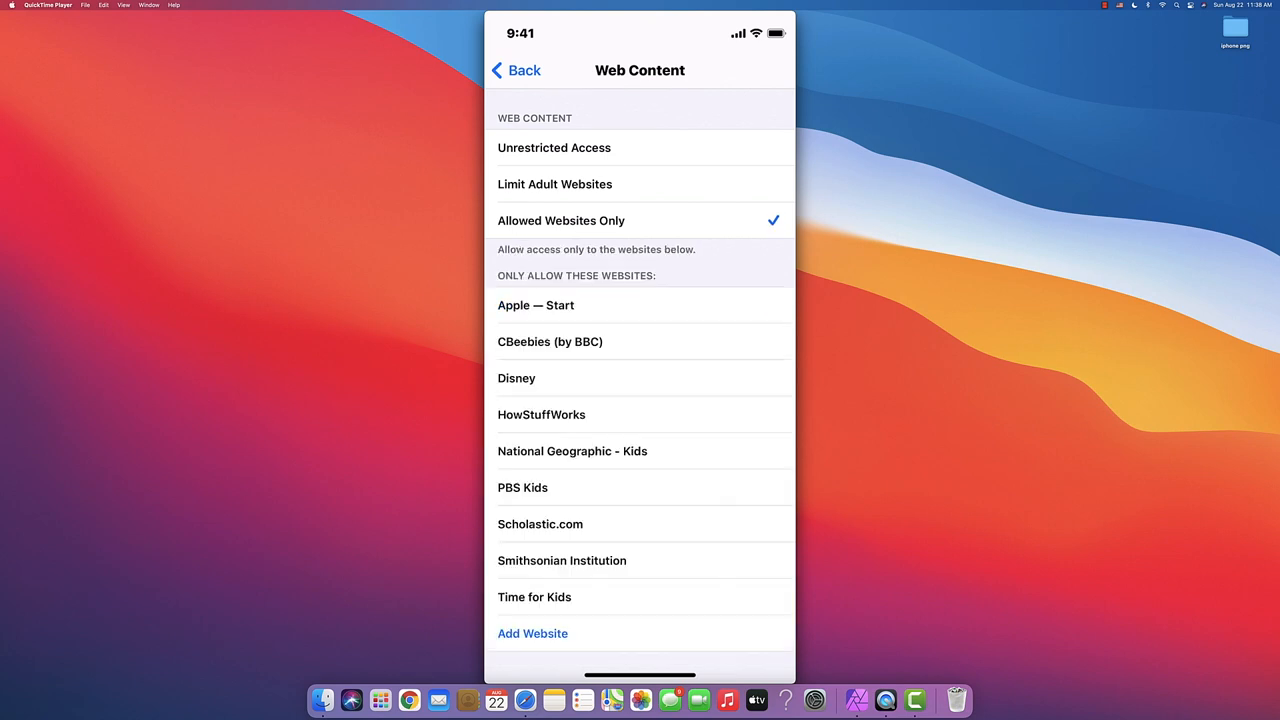
scroll("down", 3)
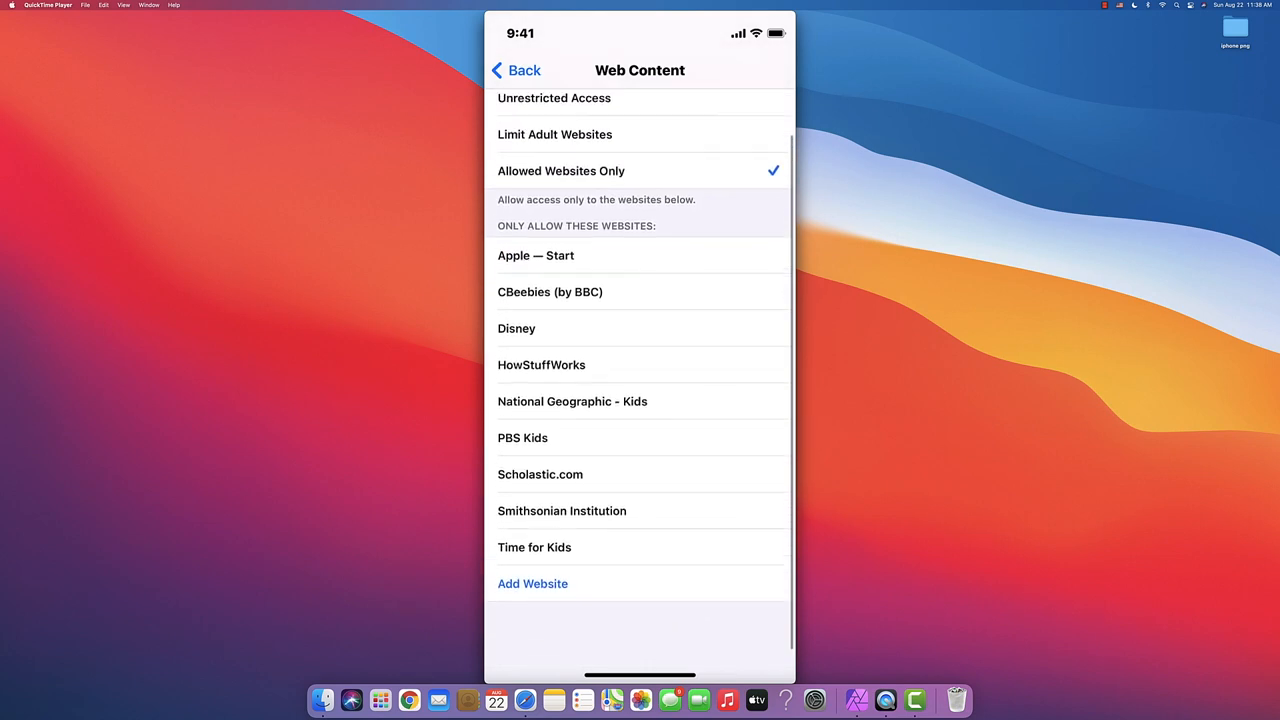
scroll("down", 3)
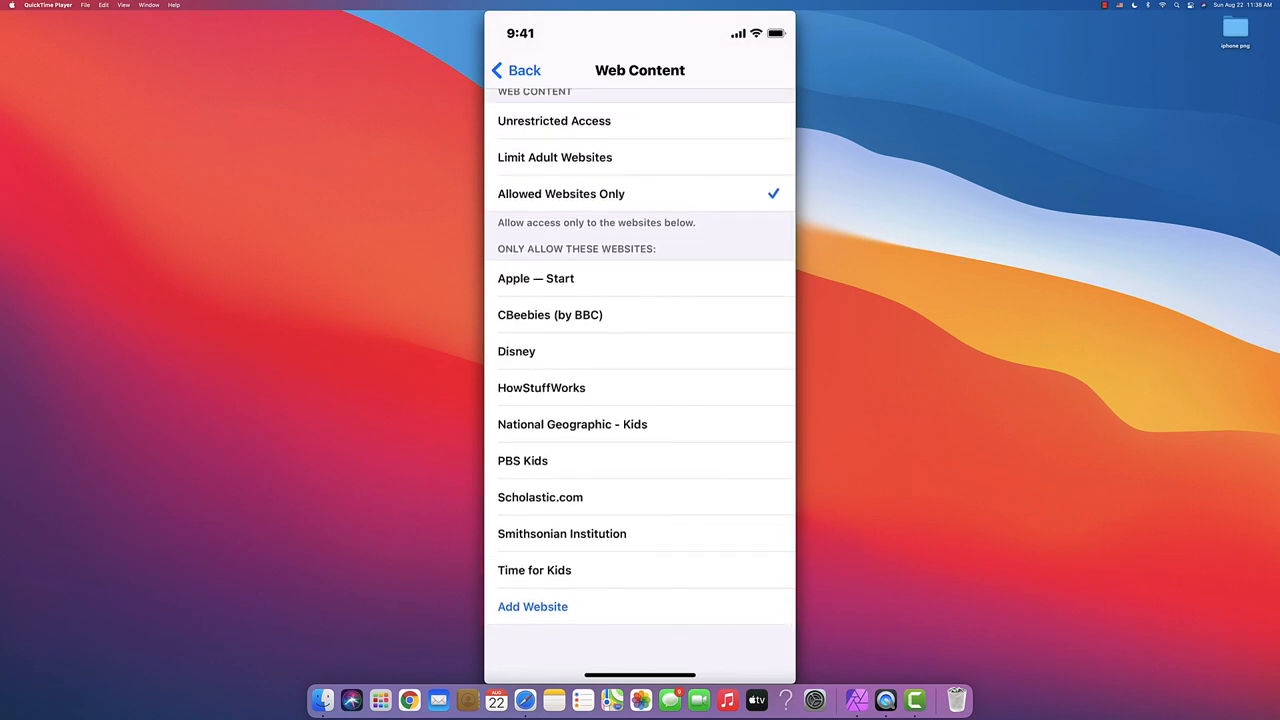
left_click(532, 606)
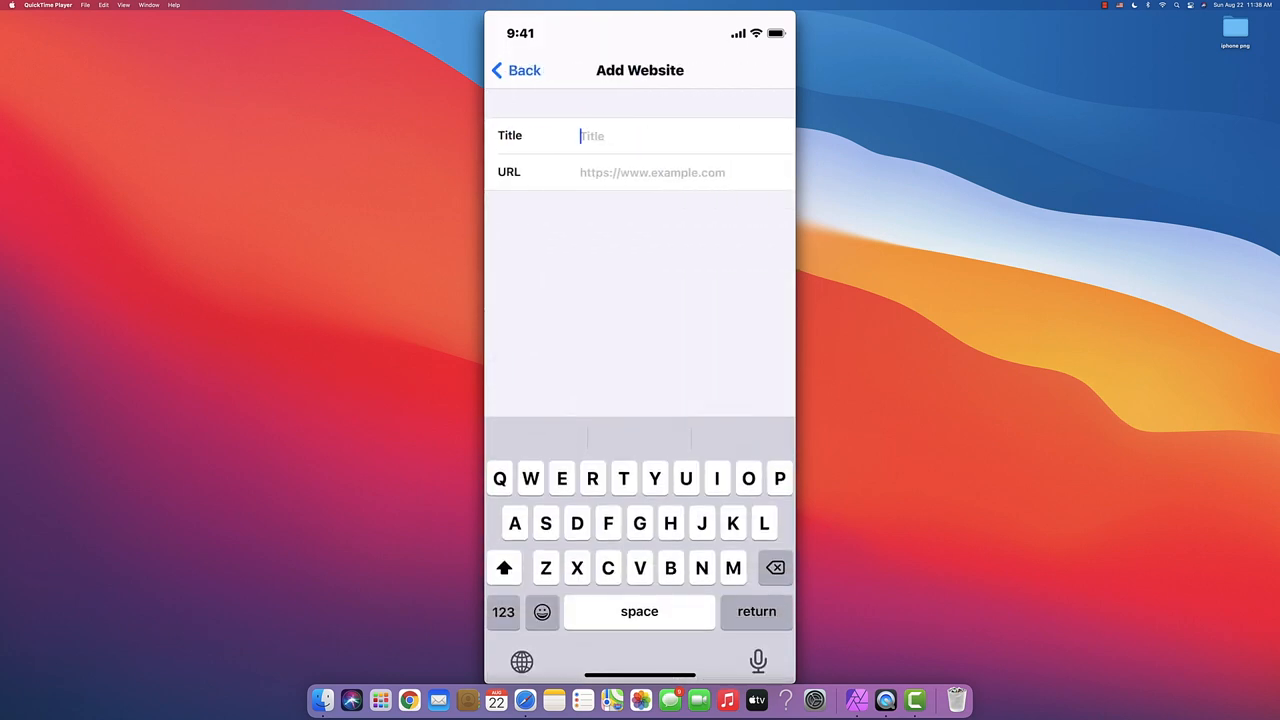
left_click(516, 70)
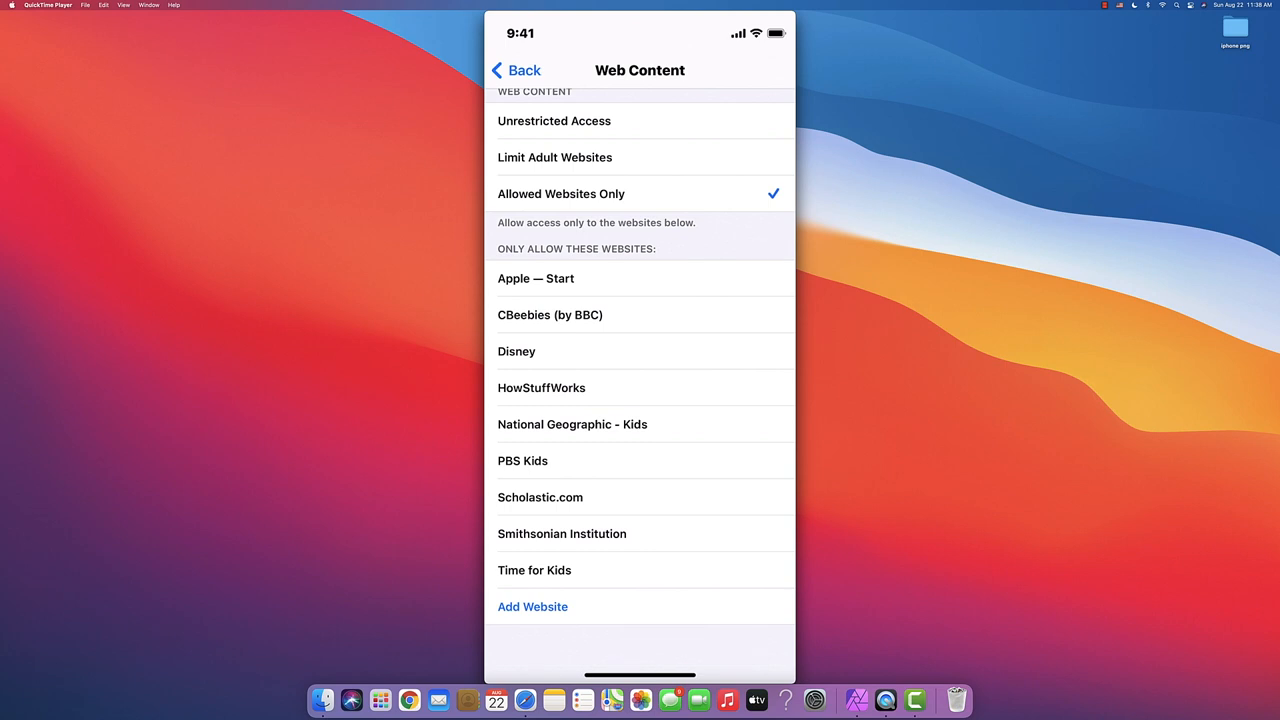
left_click(515, 70)
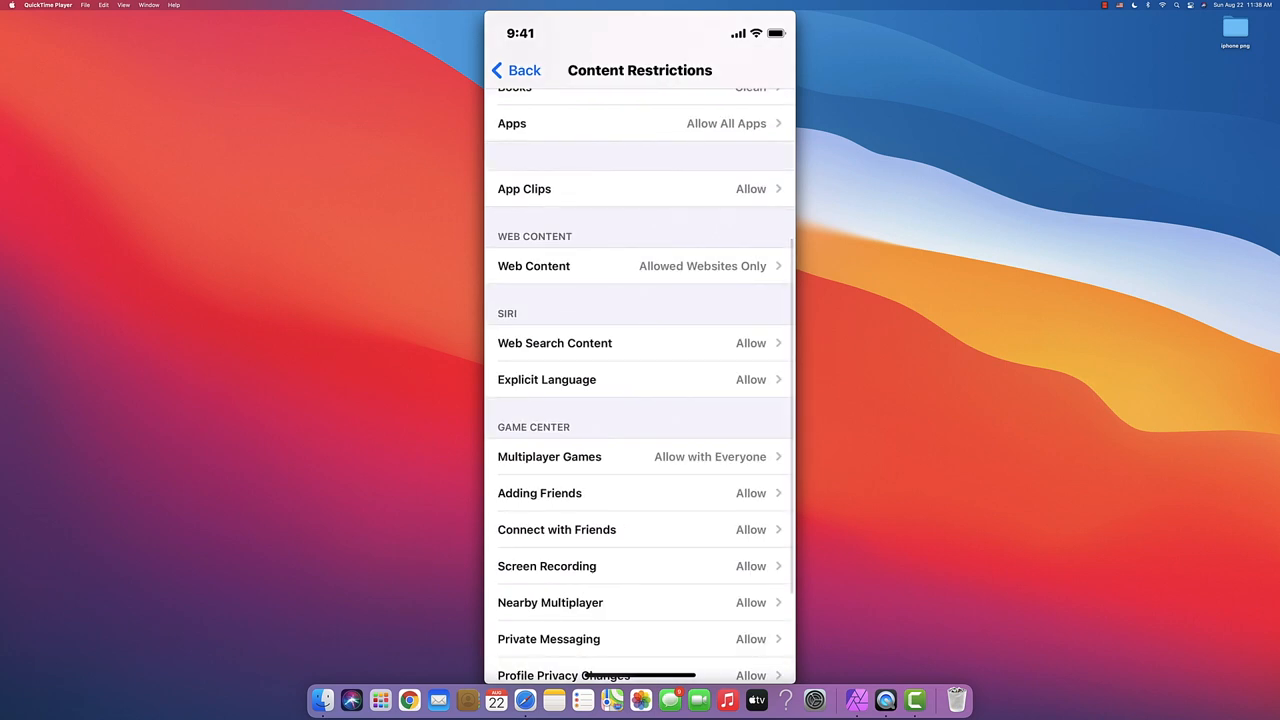
Set Siri Web Search Content and Explicit Language both to Don't Allow.
scroll("down", 3)
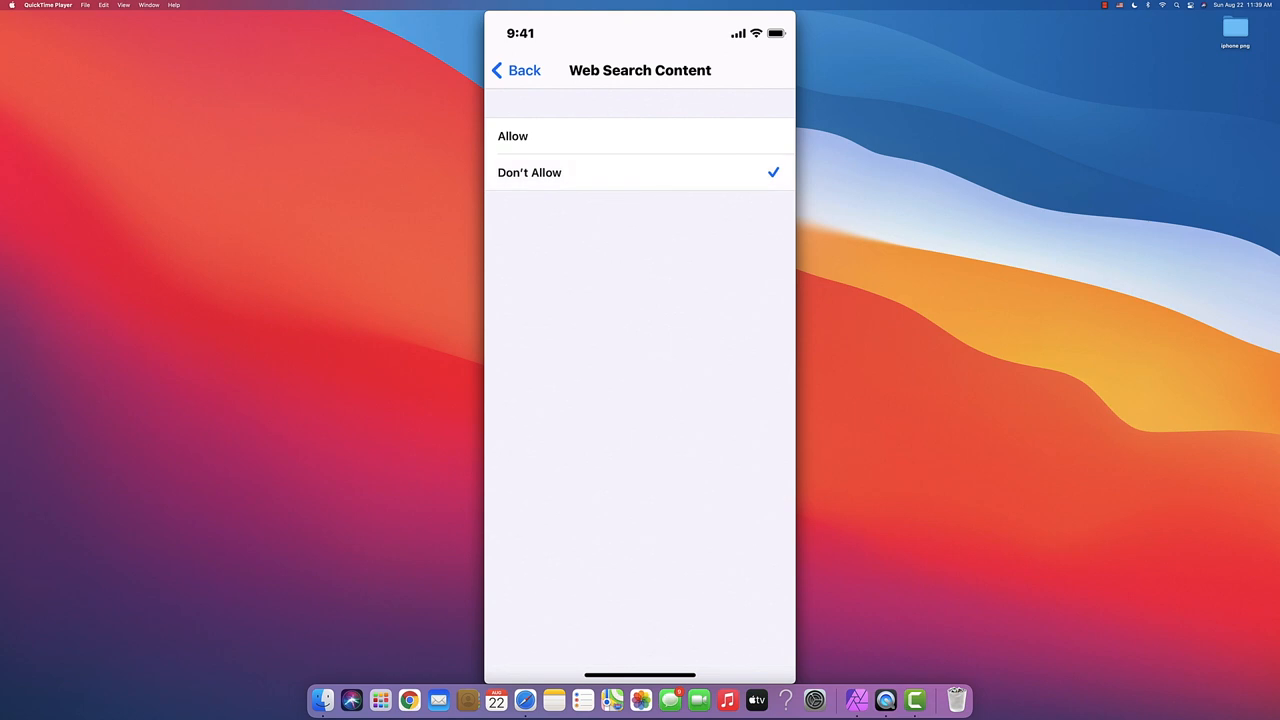
left_click(516, 70)
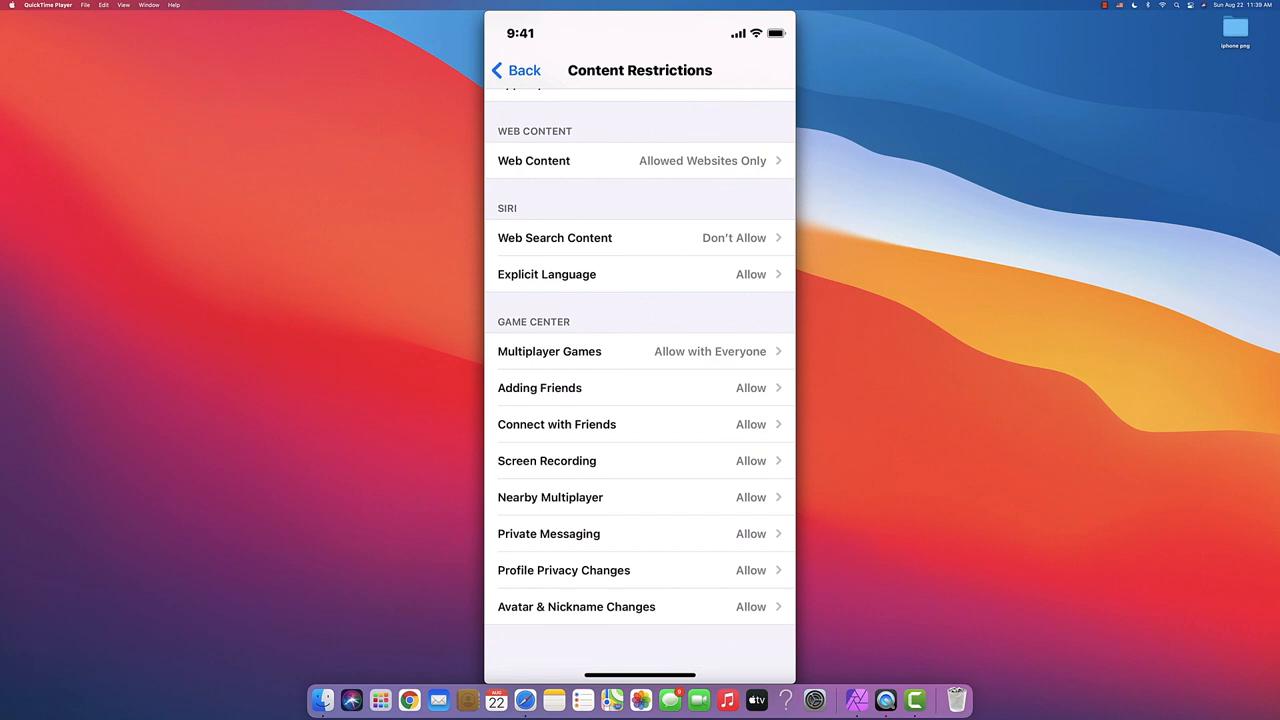
left_click(546, 274)
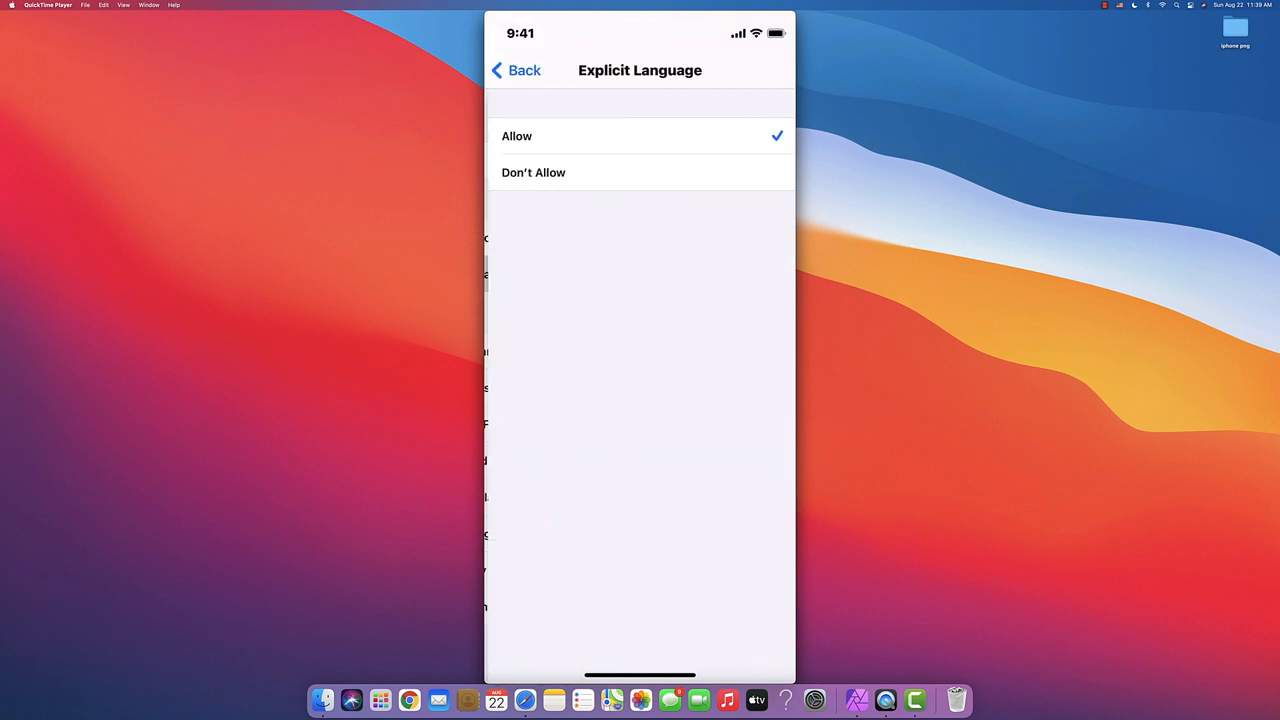
left_click(533, 172)
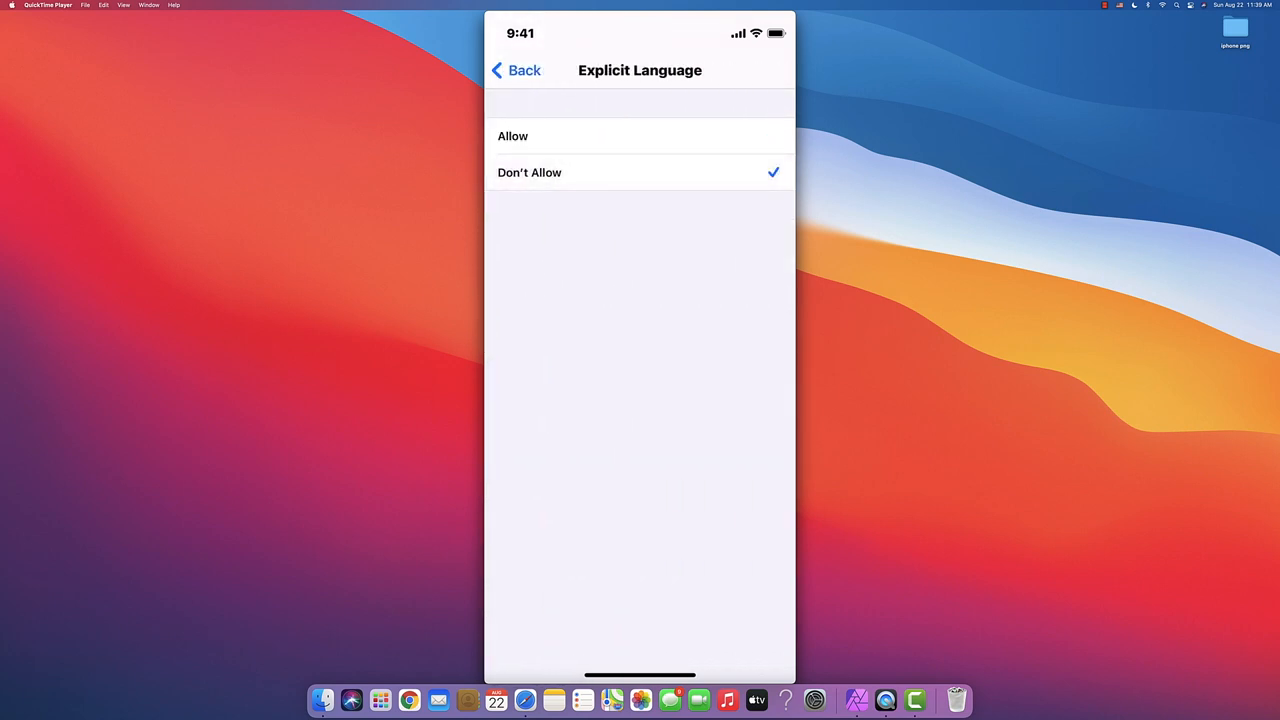
left_click(516, 70)
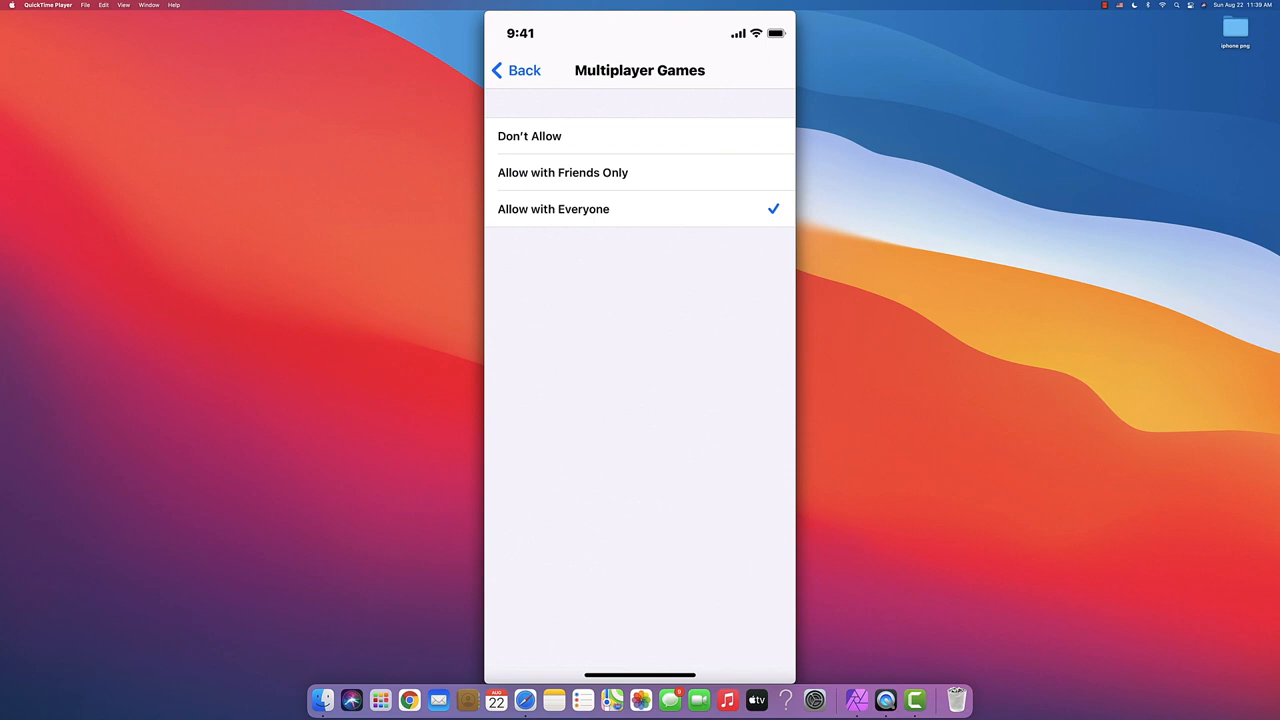
Leave Multiplayer Games, Connect with Friends and Screen Recording allowed; view Nearby Multiplayer options.
left_click(516, 70)
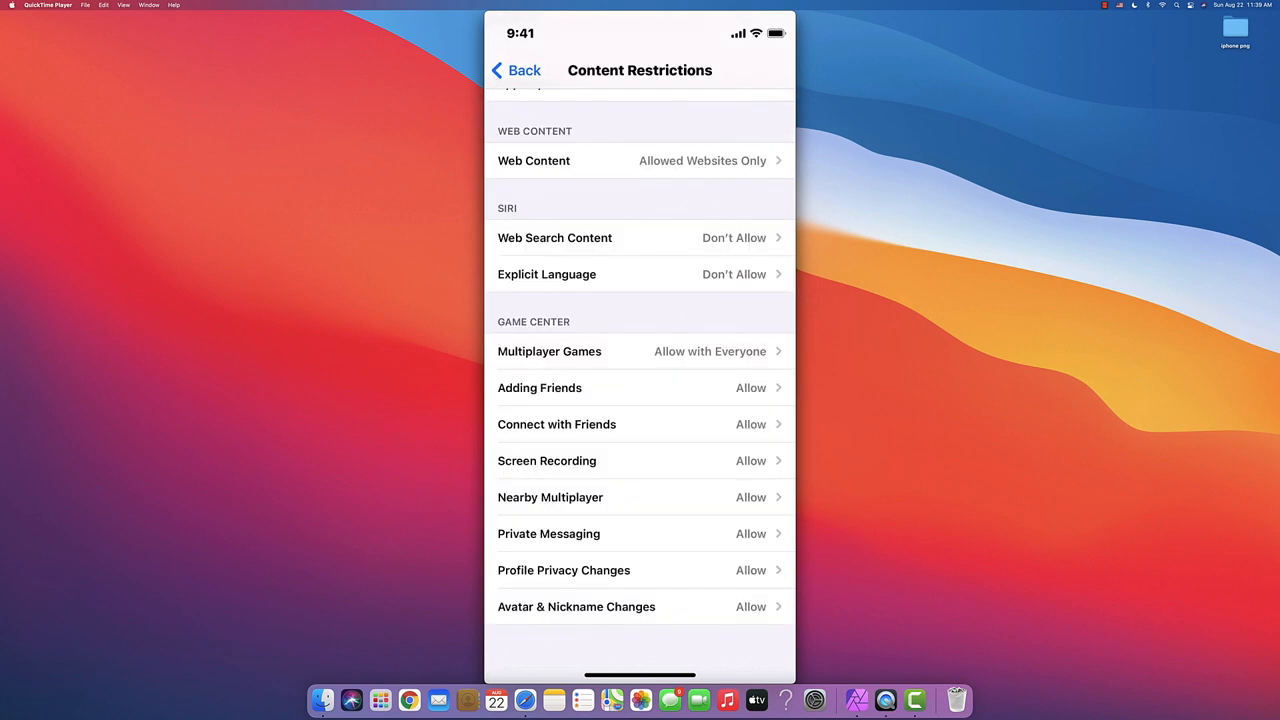
left_click(556, 424)
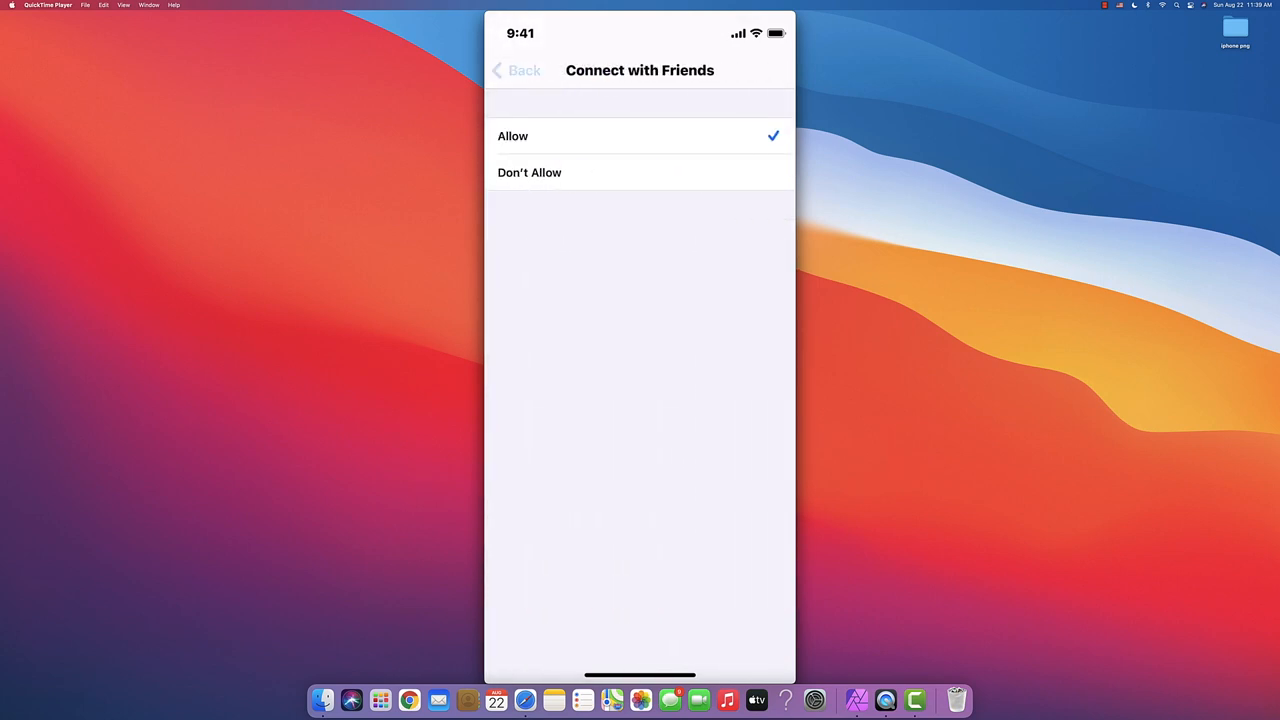
left_click(516, 70)
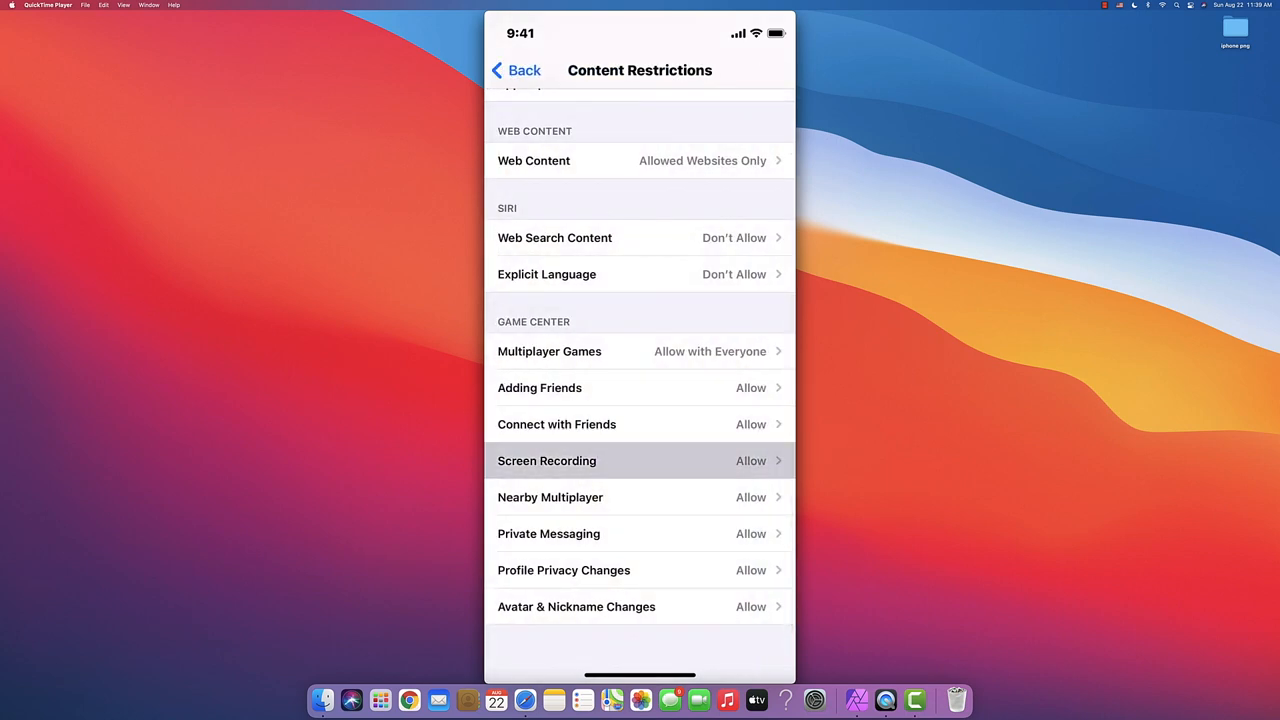
left_click(546, 460)
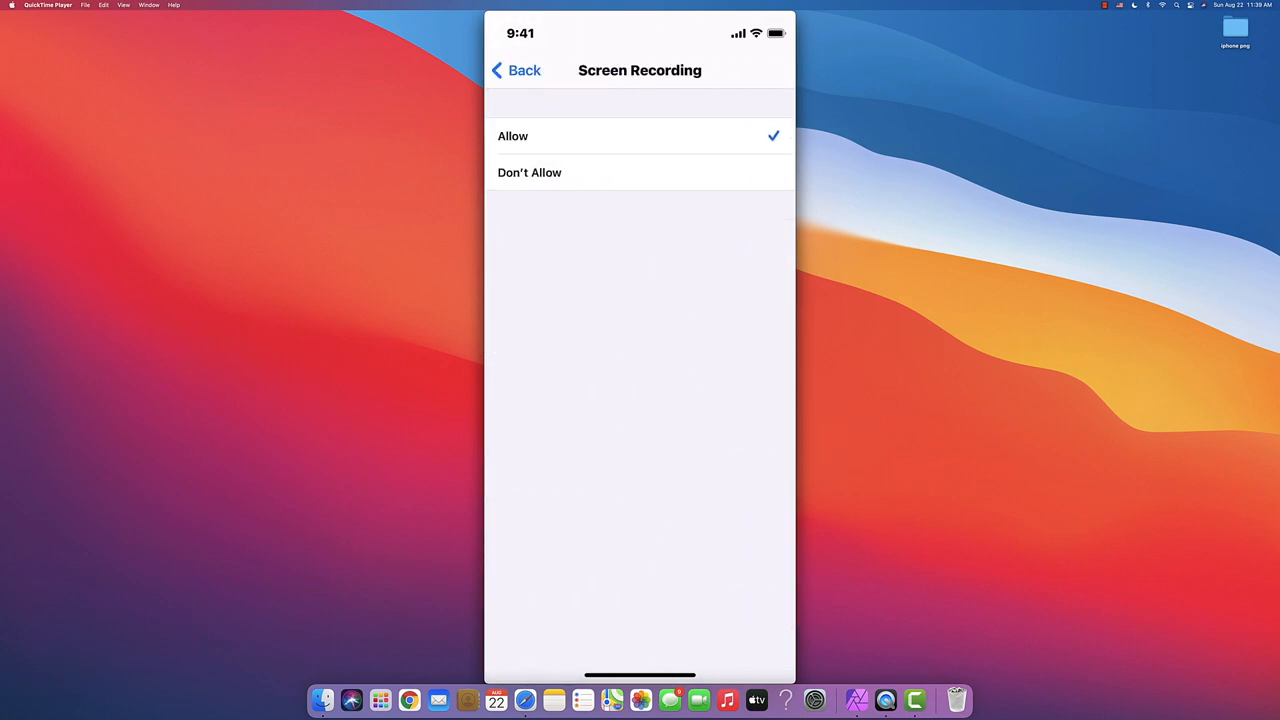
left_click(516, 70)
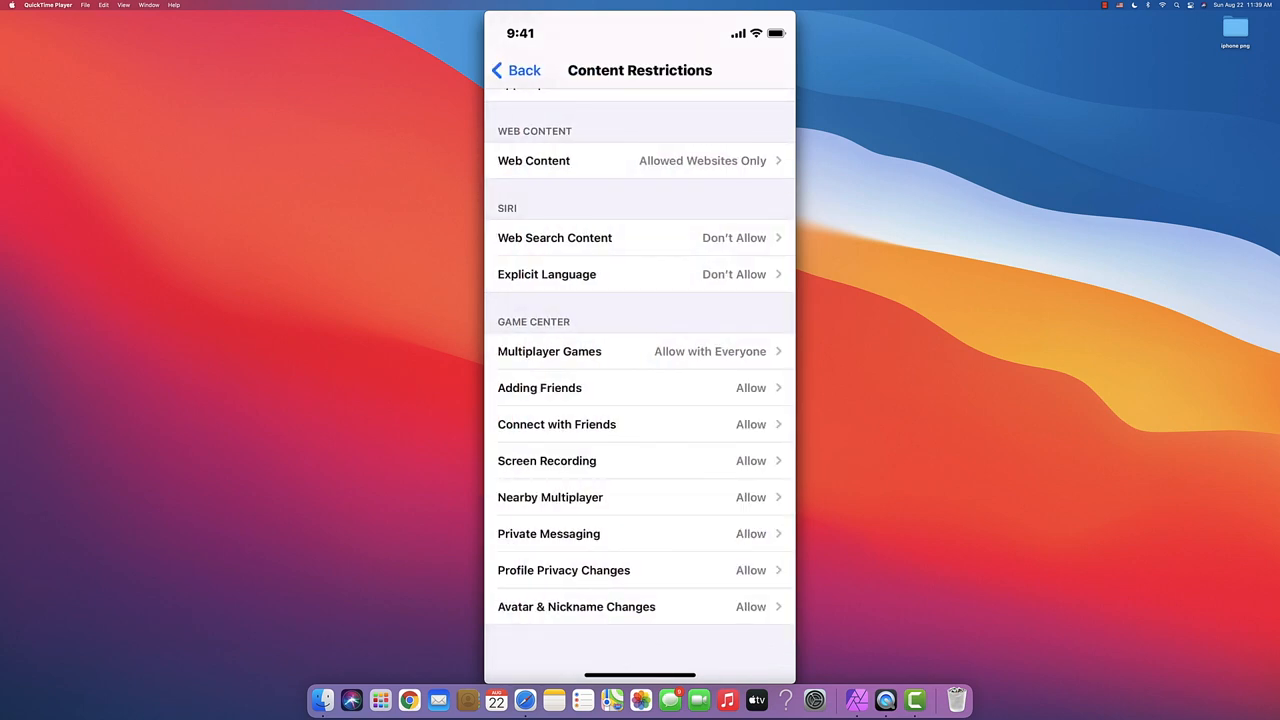
left_click(550, 497)
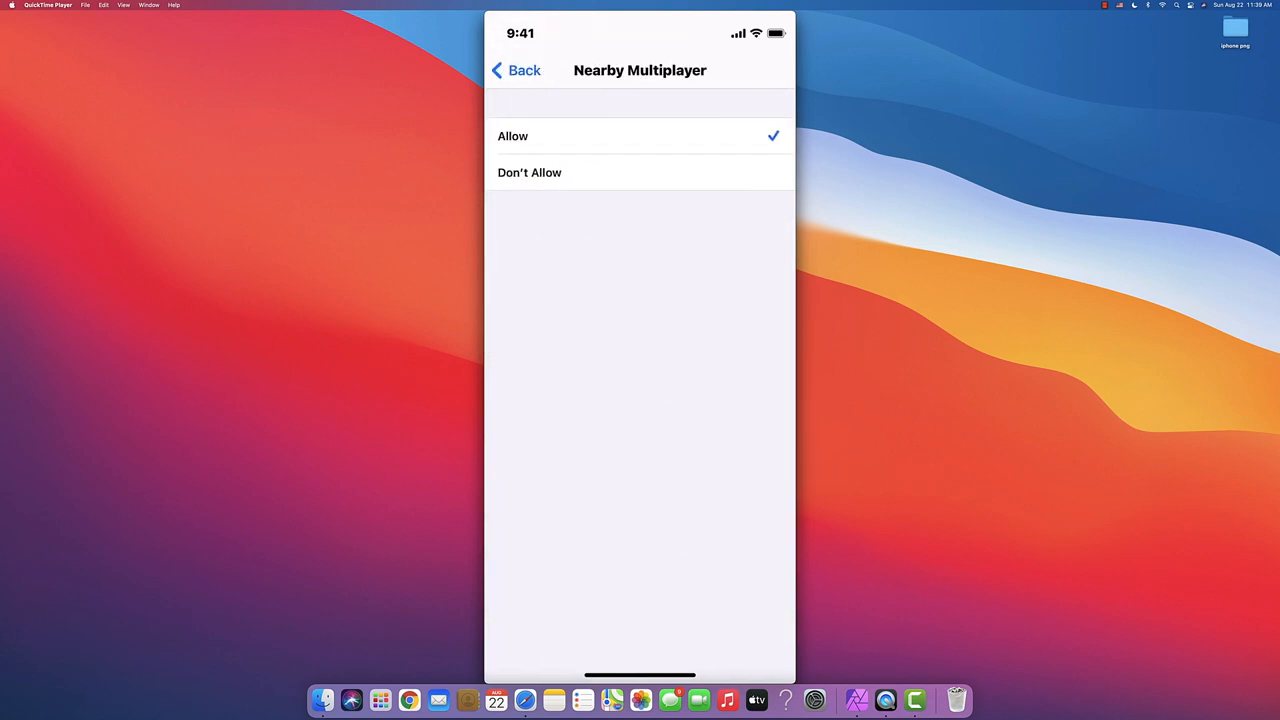